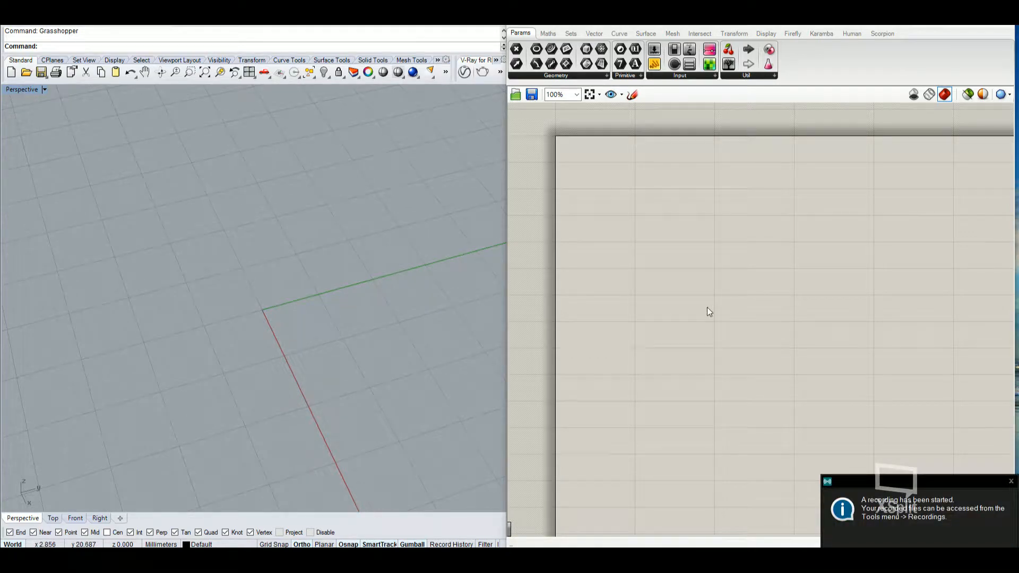
mouse_move(707, 315)
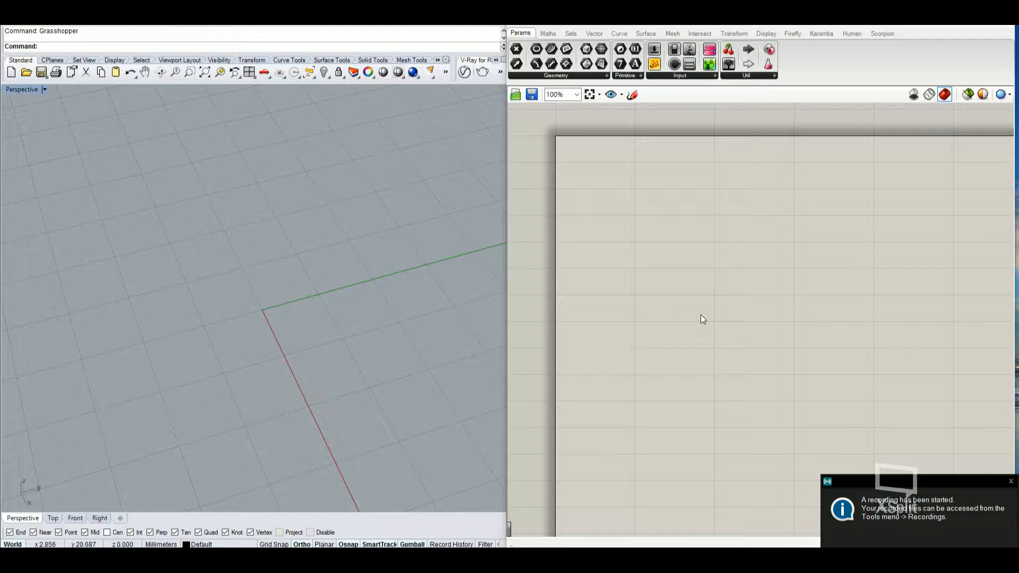
mouse_move(668, 315)
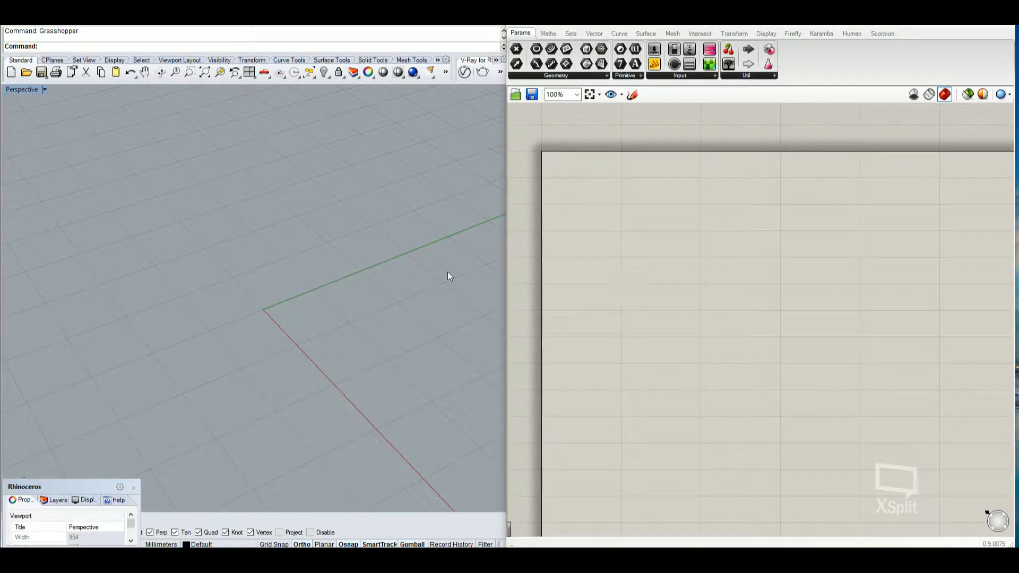
mouse_move(276, 298)
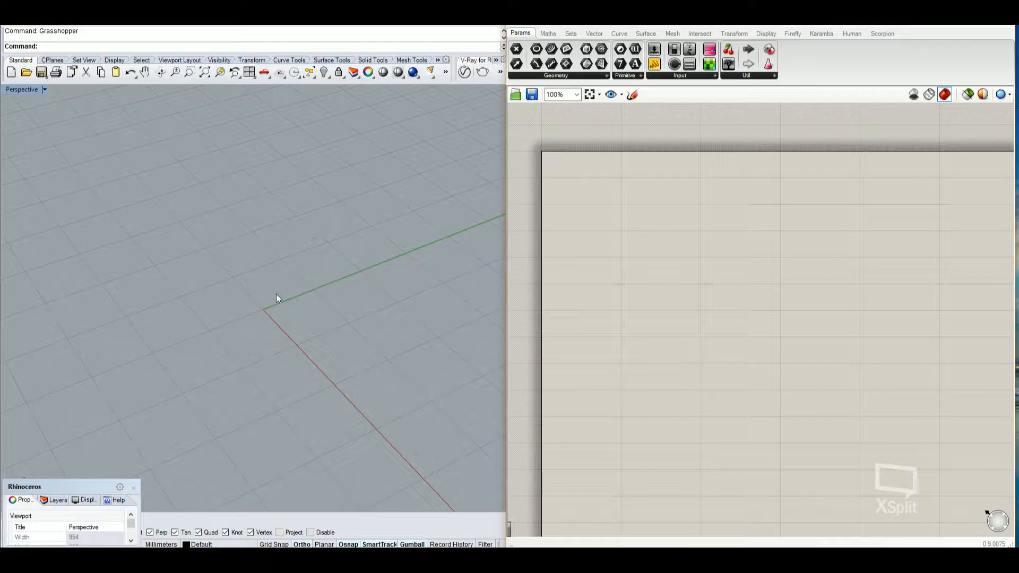
mouse_move(383, 255)
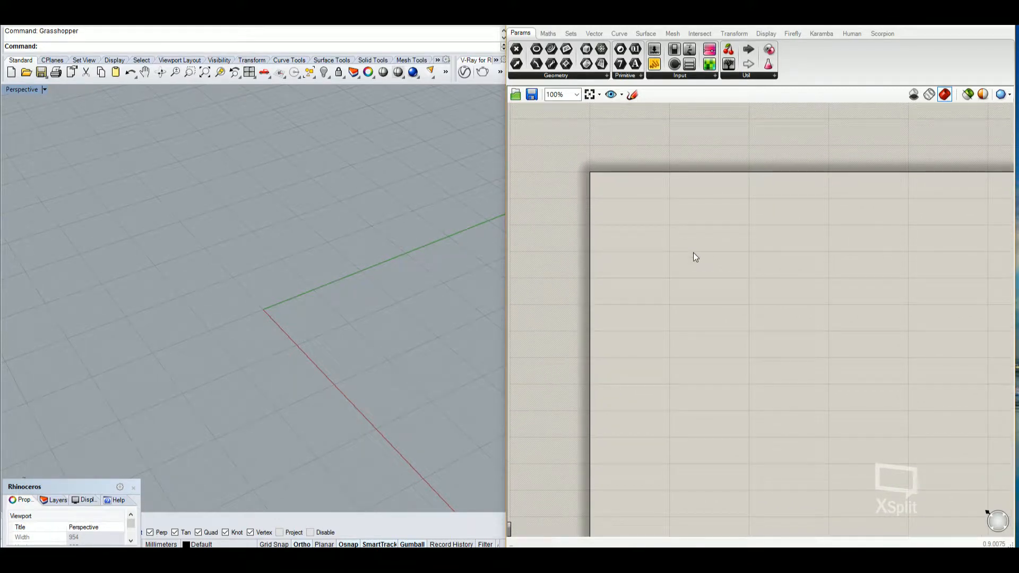
mouse_move(678, 252)
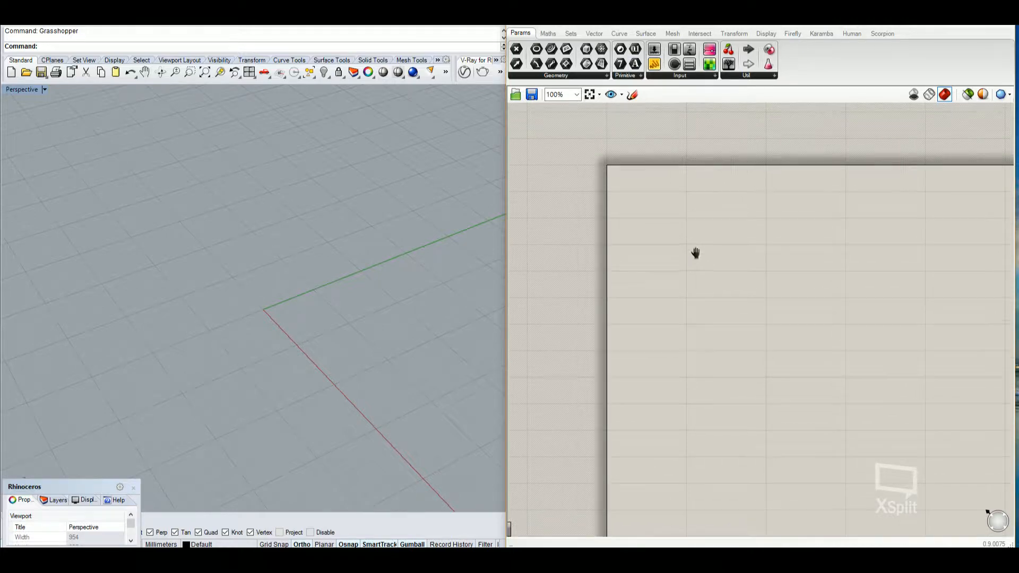
mouse_move(684, 268)
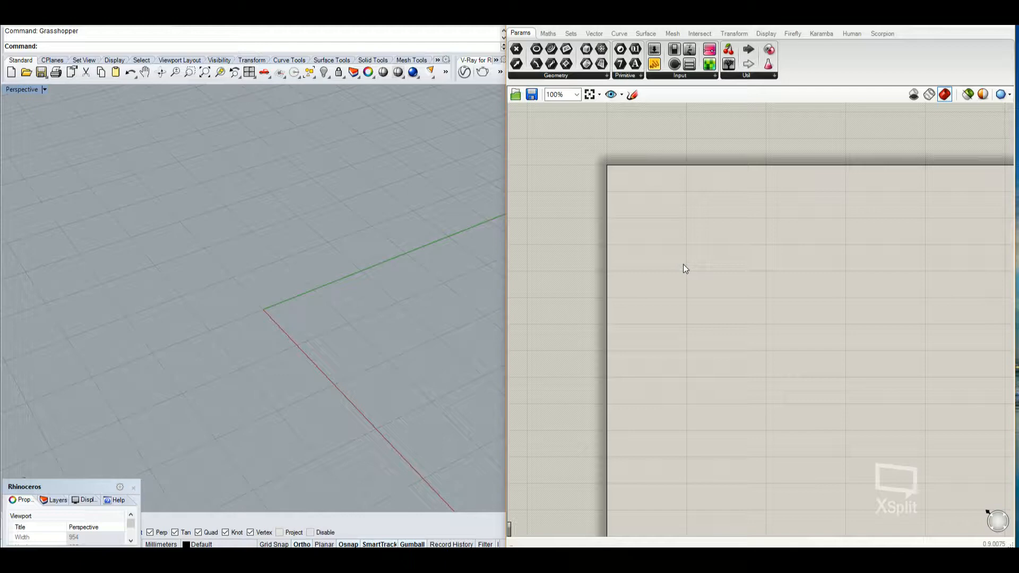
mouse_move(668, 277)
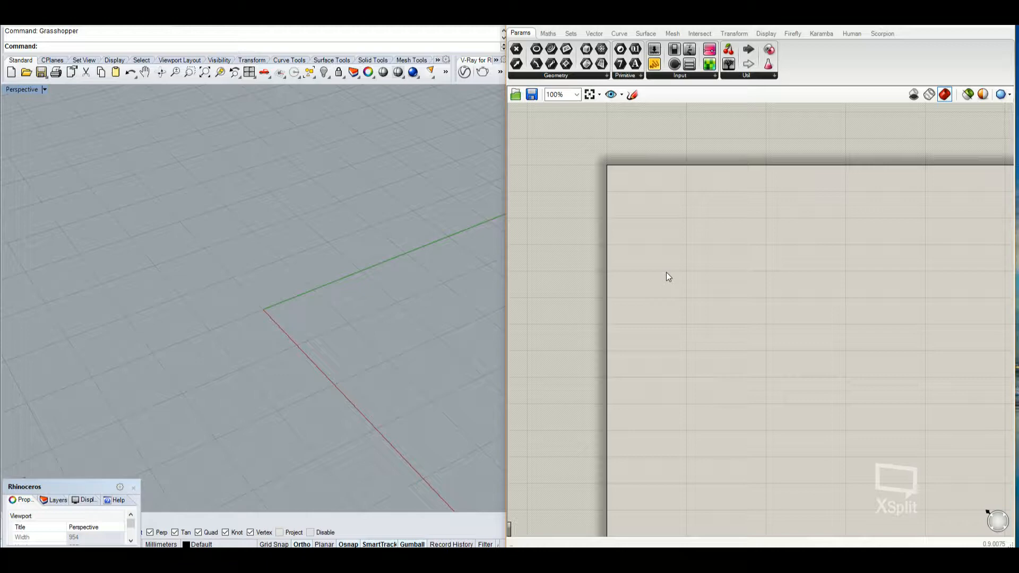
mouse_move(640, 330)
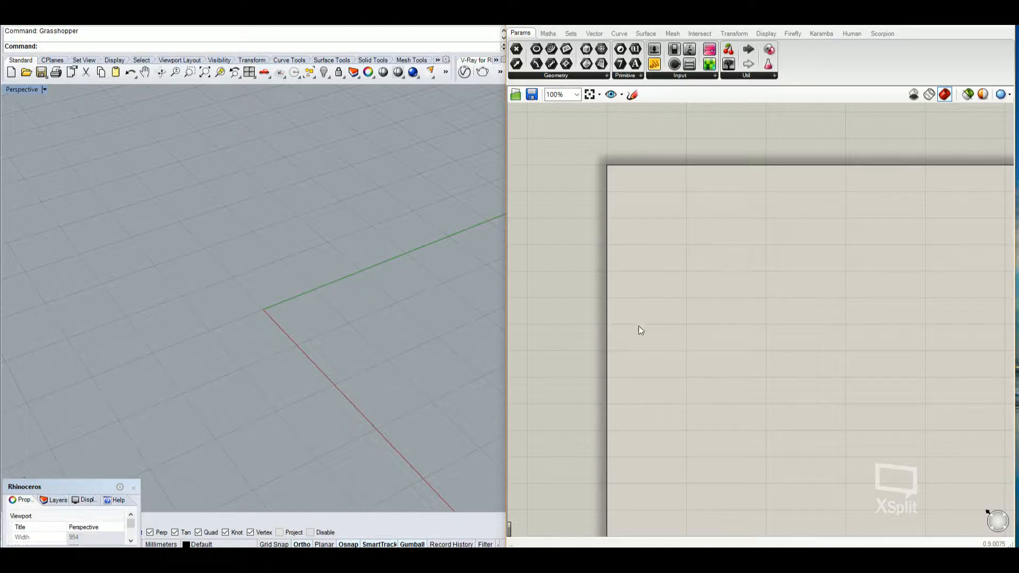
mouse_move(688, 354)
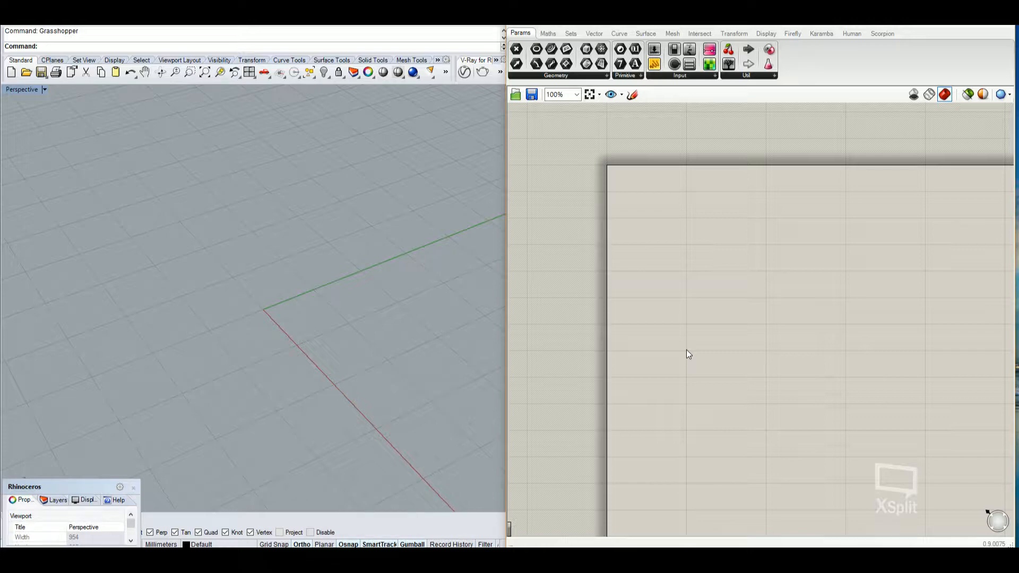
mouse_move(359, 292)
text(Curve)
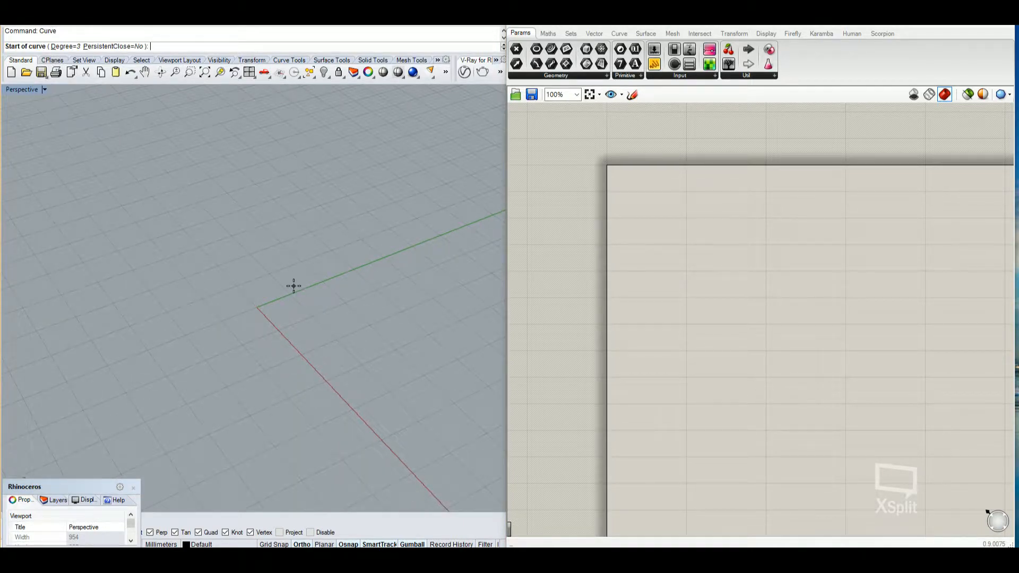
- Draw a freeform curve near the origin and rectangles scattered around it on the ground plane
click(219, 153)
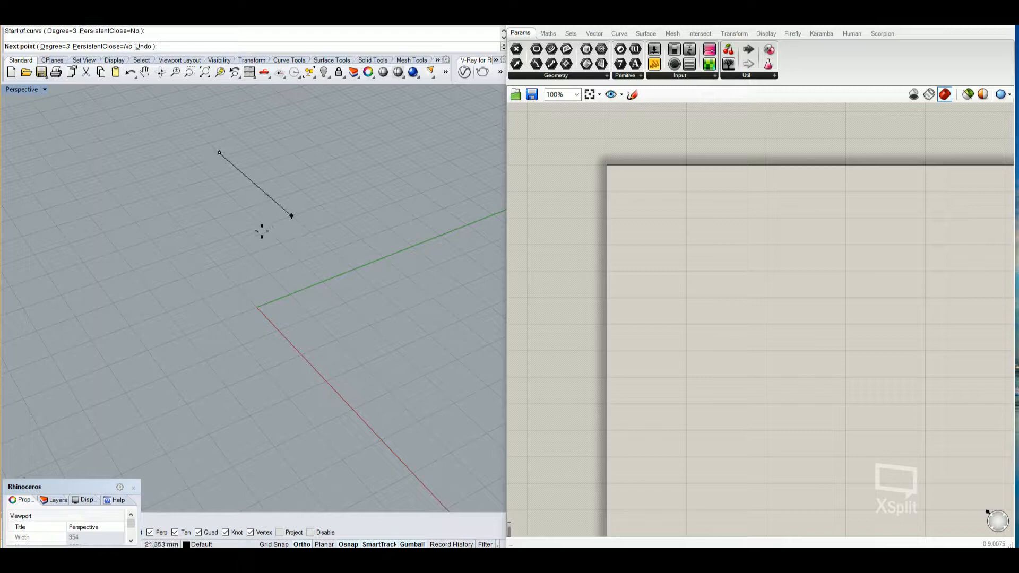
click(180, 393)
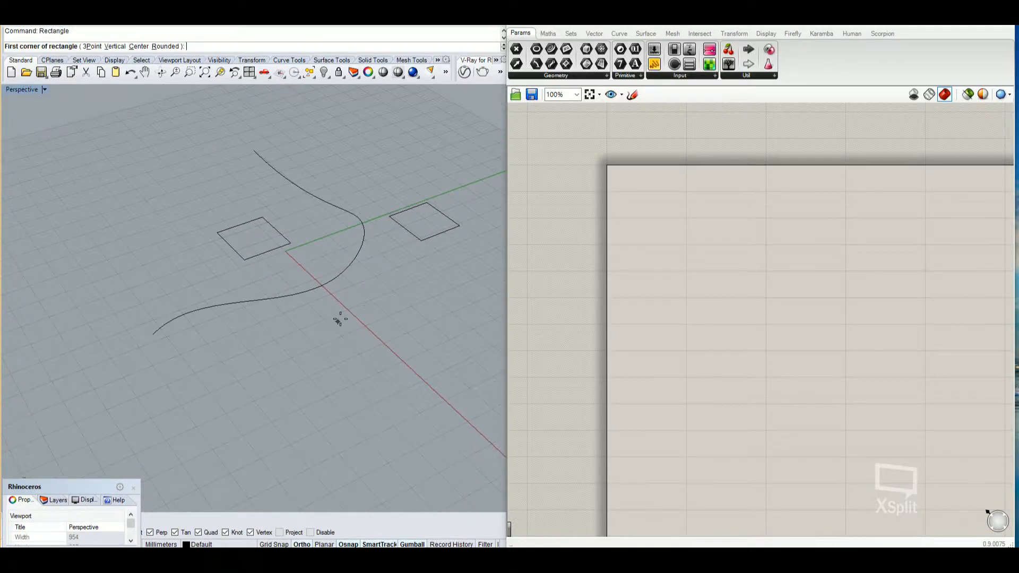
click(338, 322)
text(Extru)
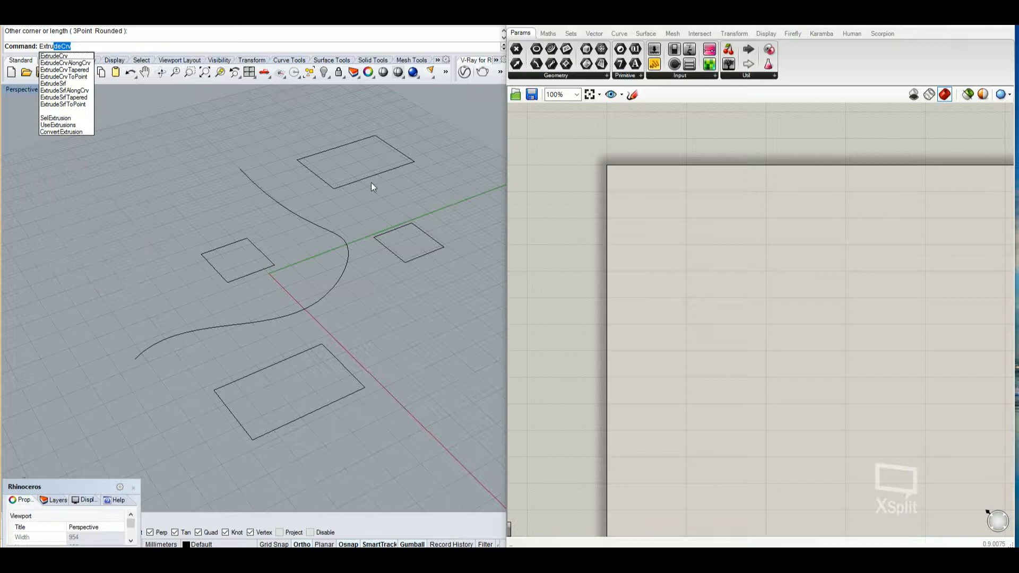
click(53, 55)
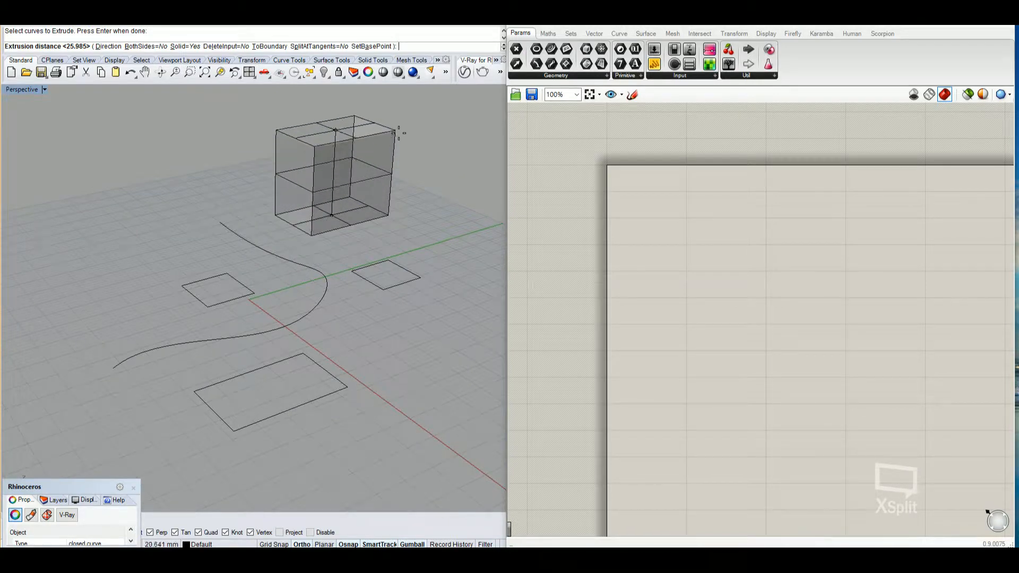
mouse_move(398, 183)
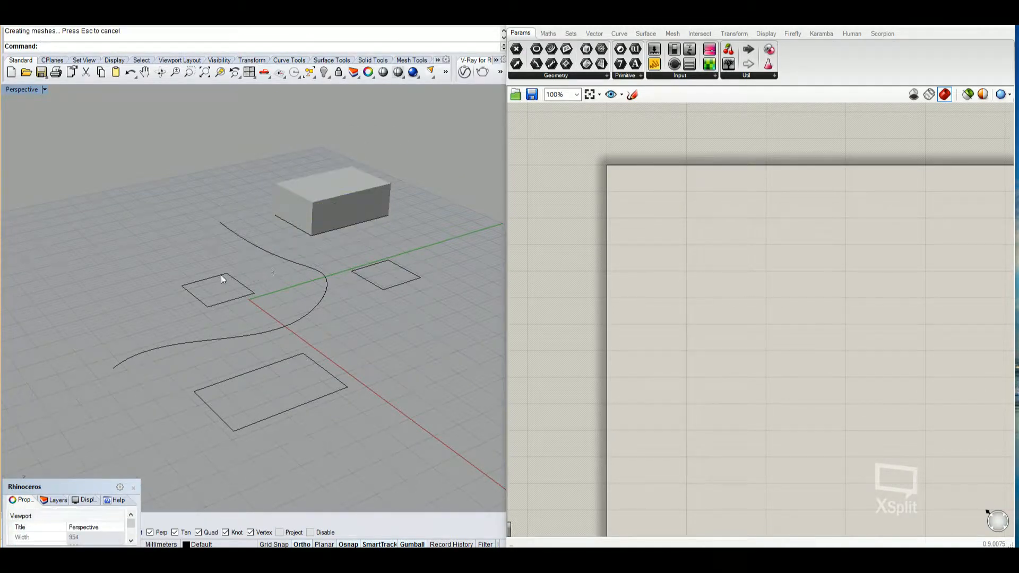
- Extrude rectangles into boxes of varying heights and reshape the curve by dragging control points
click(218, 289)
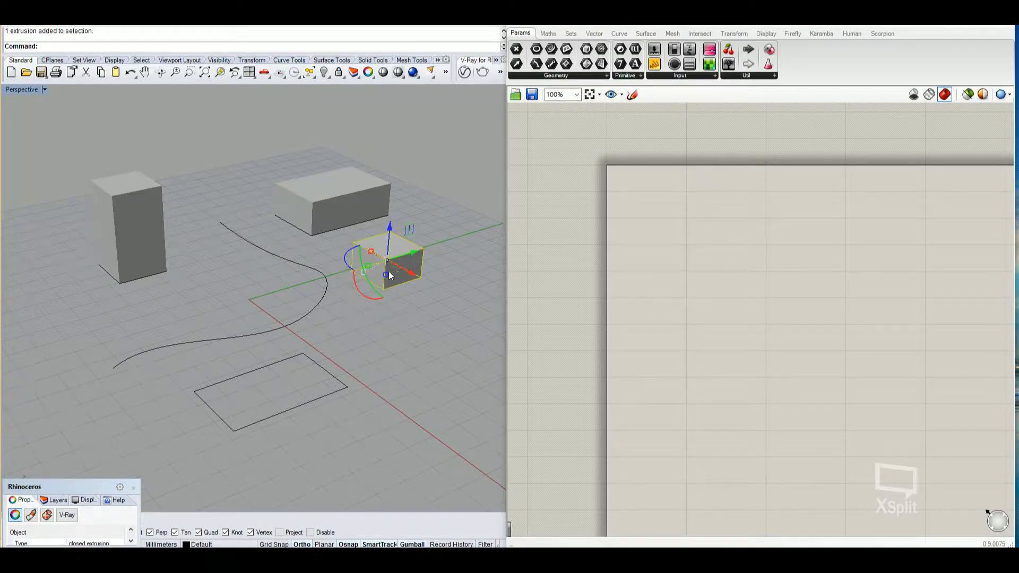
click(269, 390)
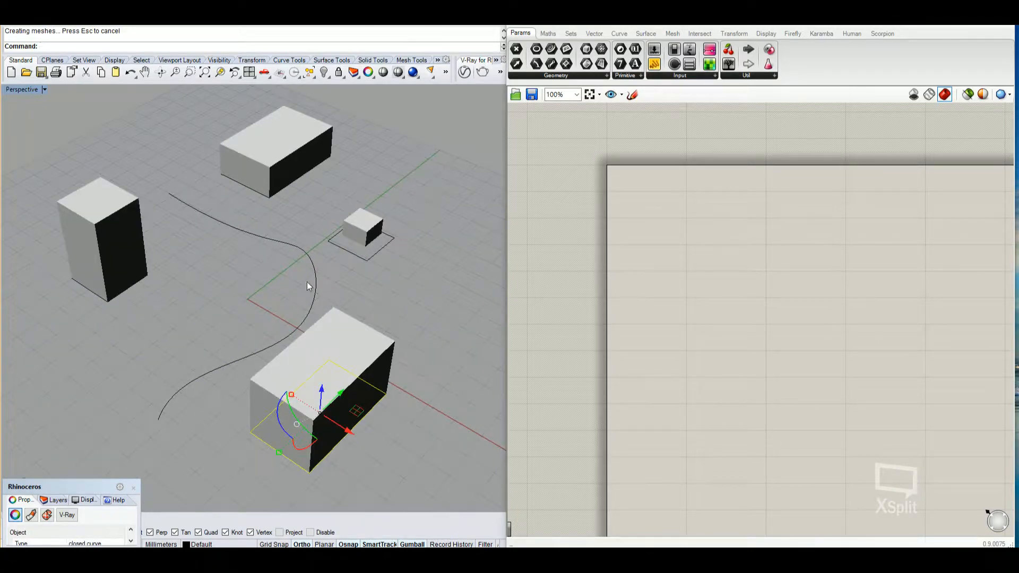
mouse_move(416, 291)
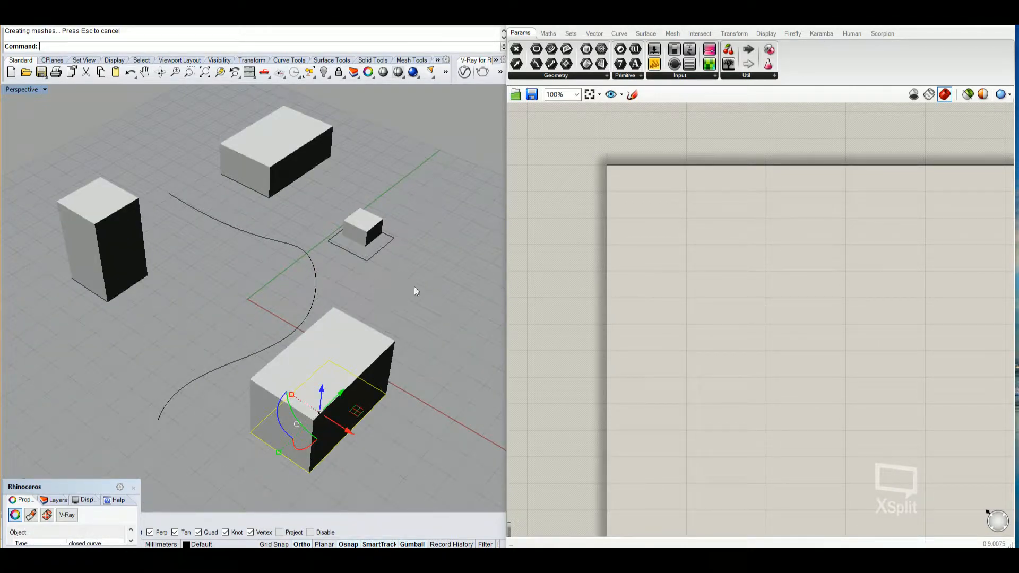
mouse_move(458, 266)
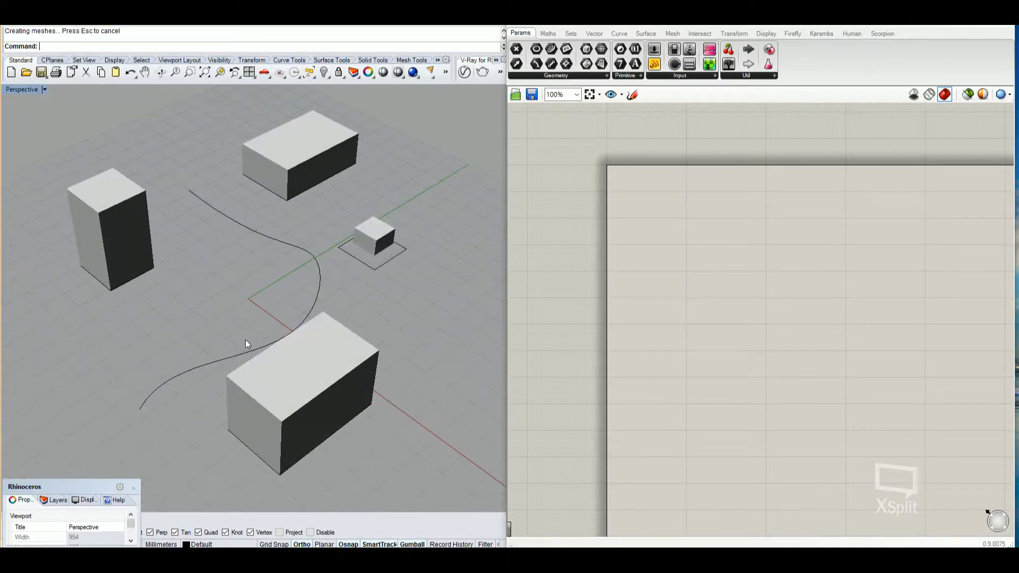
click(226, 365)
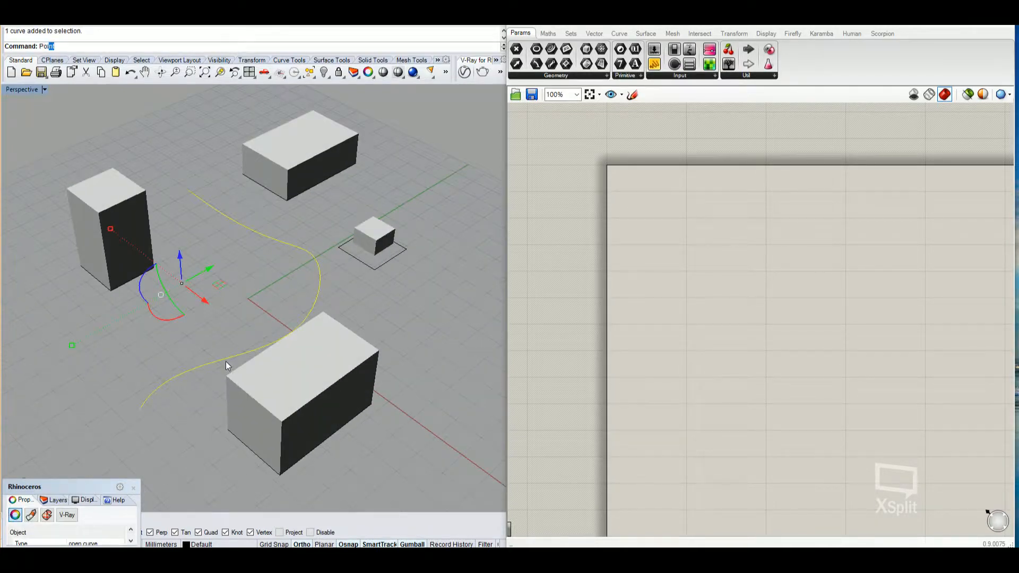
key(Return)
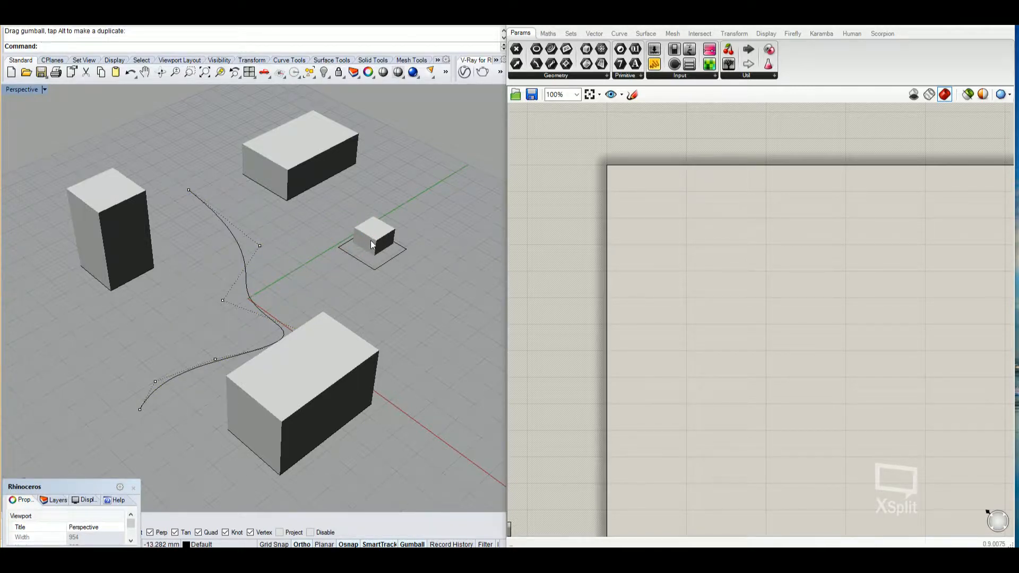
click(372, 240)
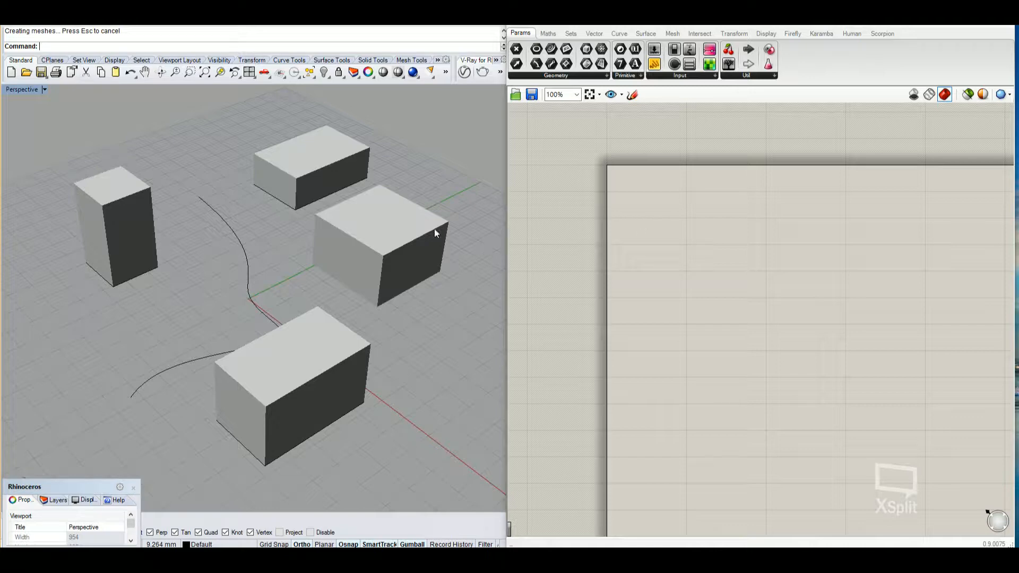
mouse_move(615, 241)
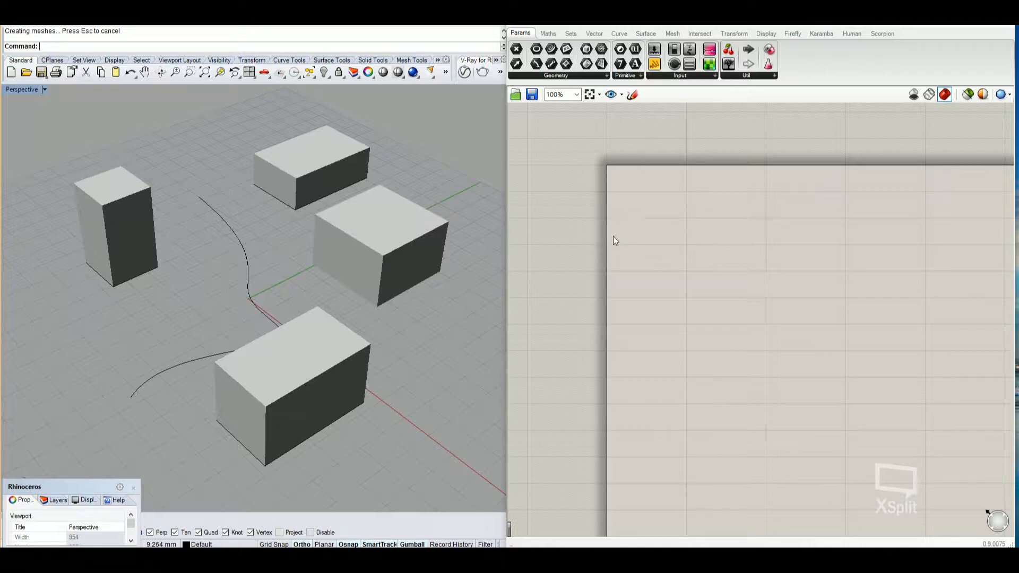
mouse_move(307, 289)
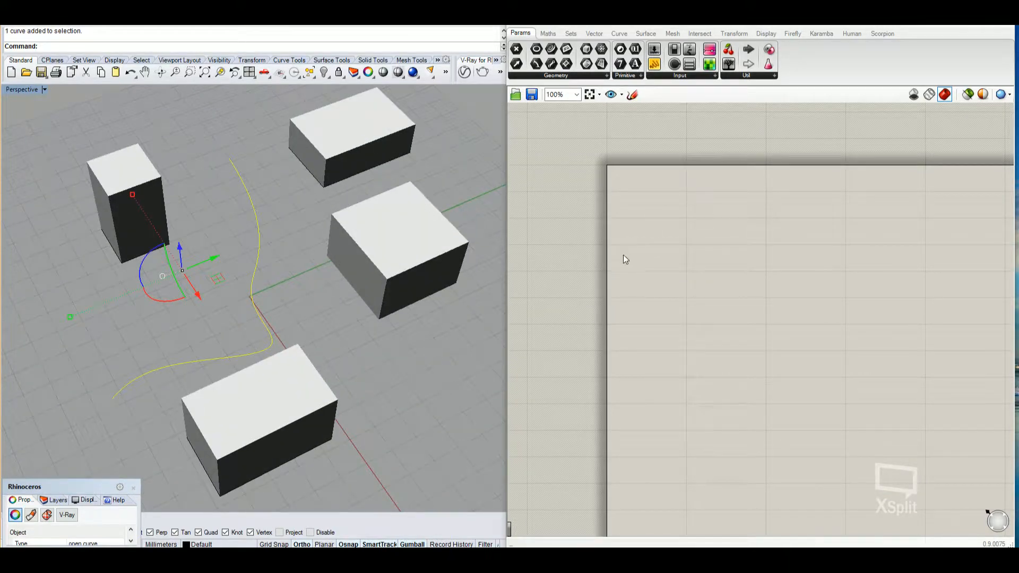
mouse_move(542, 285)
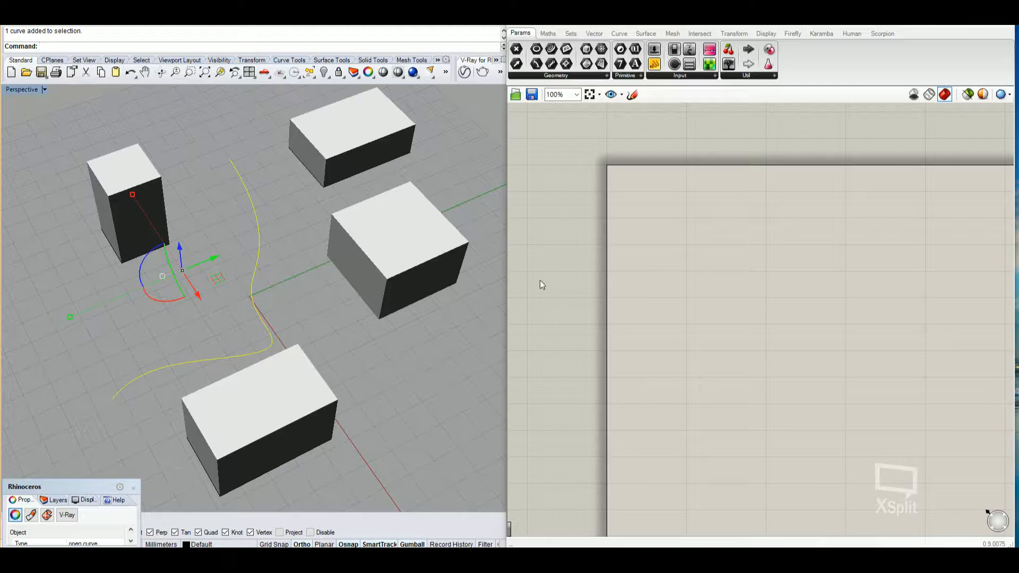
mouse_move(674, 213)
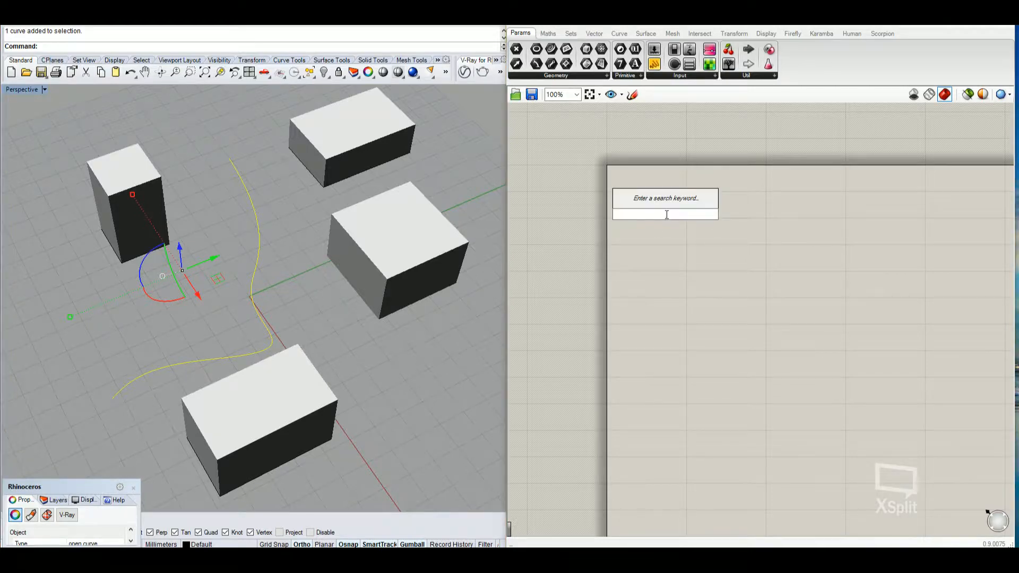
- Place one Geometry parameter on the canvas via the 'geo' search, removing the extras
text(geo)
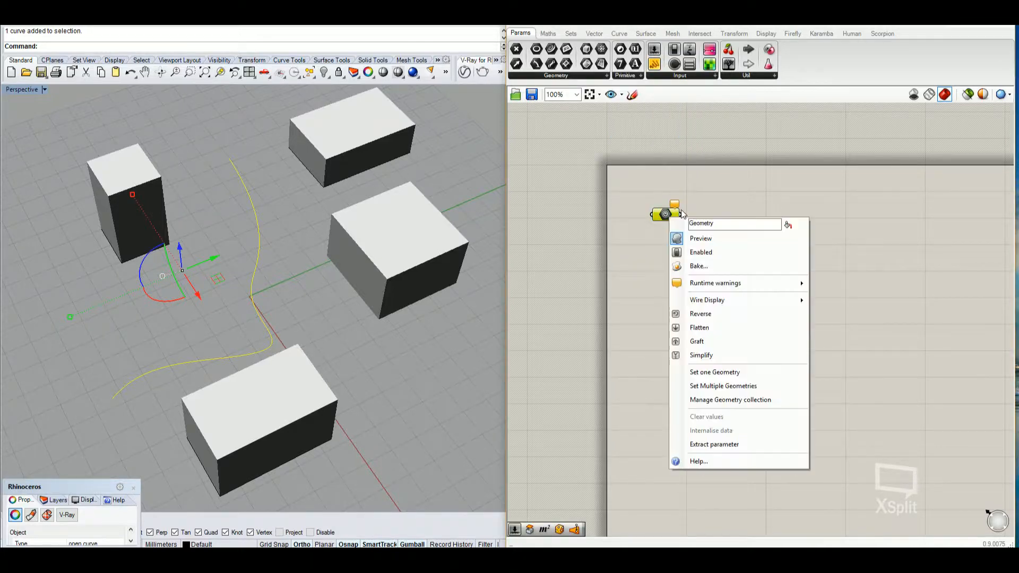
click(556, 74)
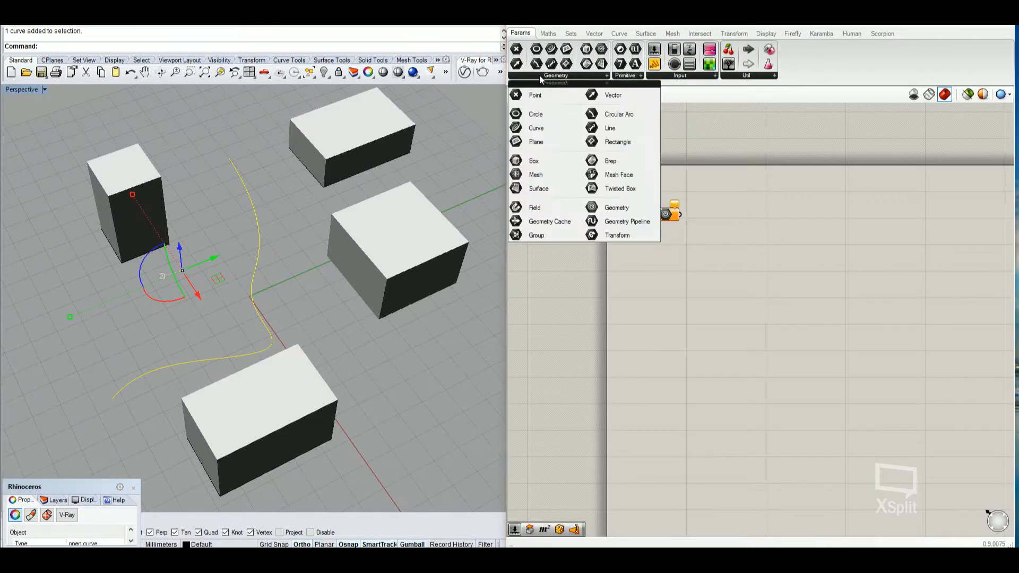
mouse_move(738, 219)
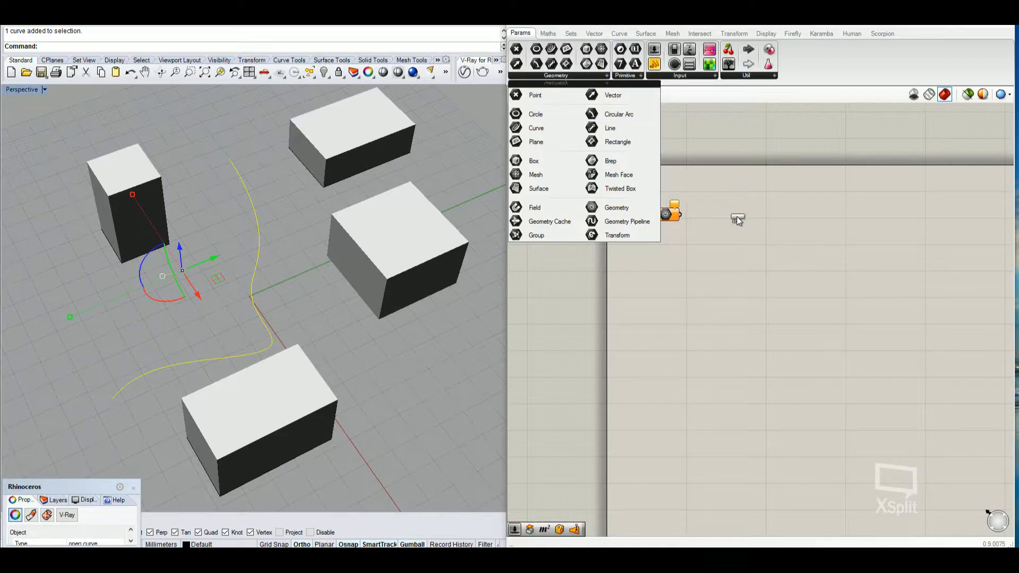
mouse_move(625, 221)
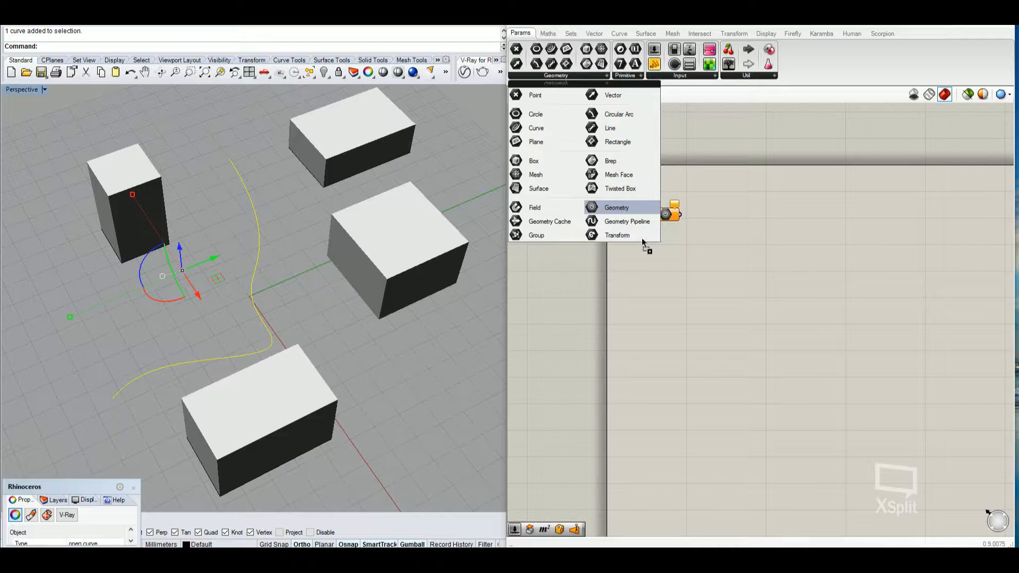
click(616, 207)
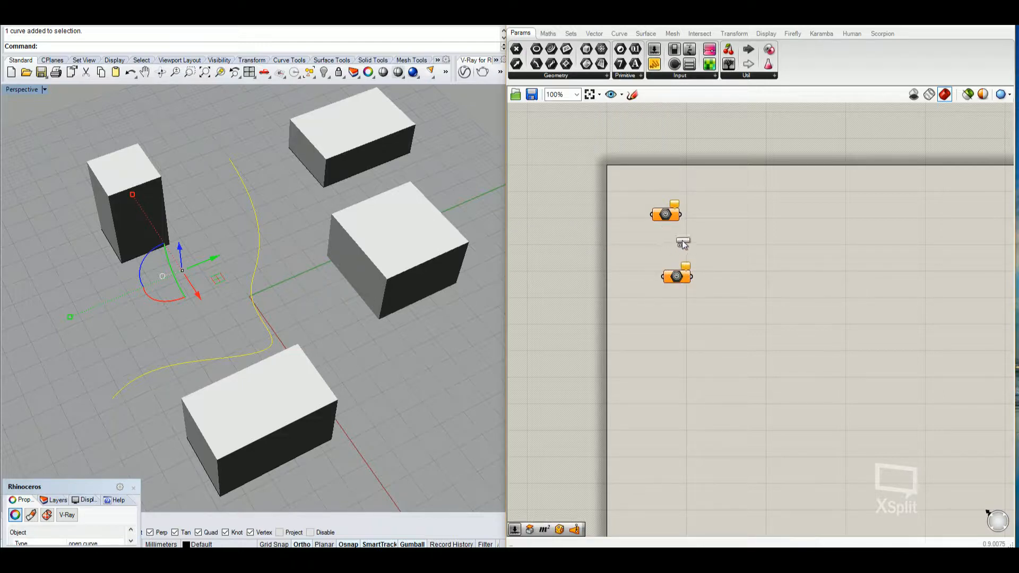
double_click(683, 243)
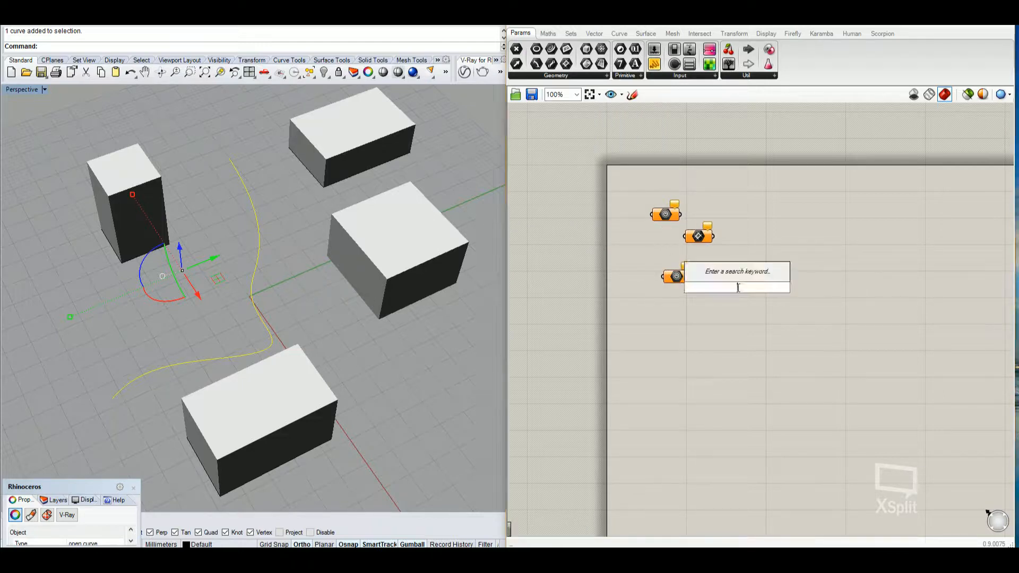
text(geo)
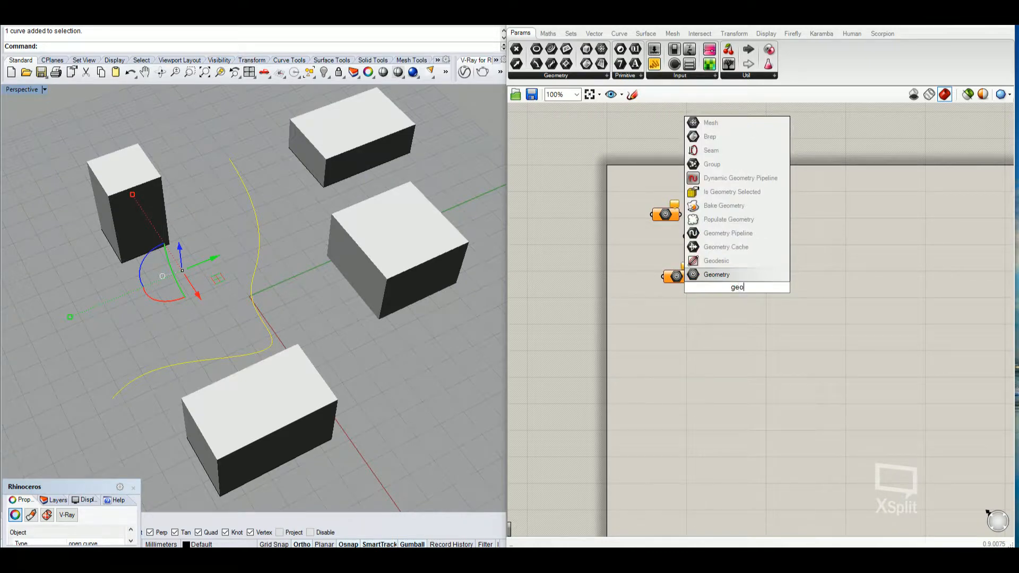
click(716, 274)
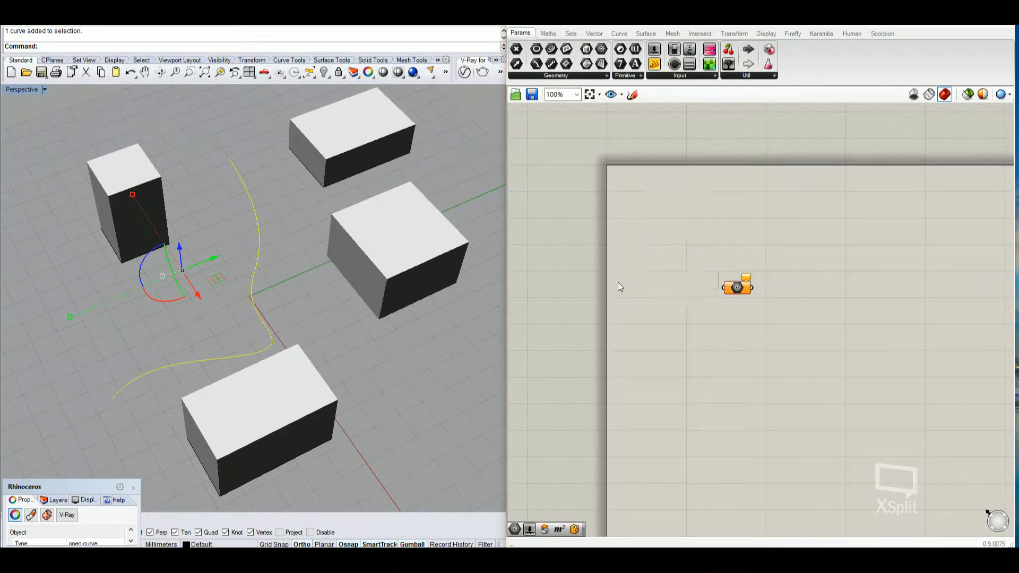
scroll(up, 3)
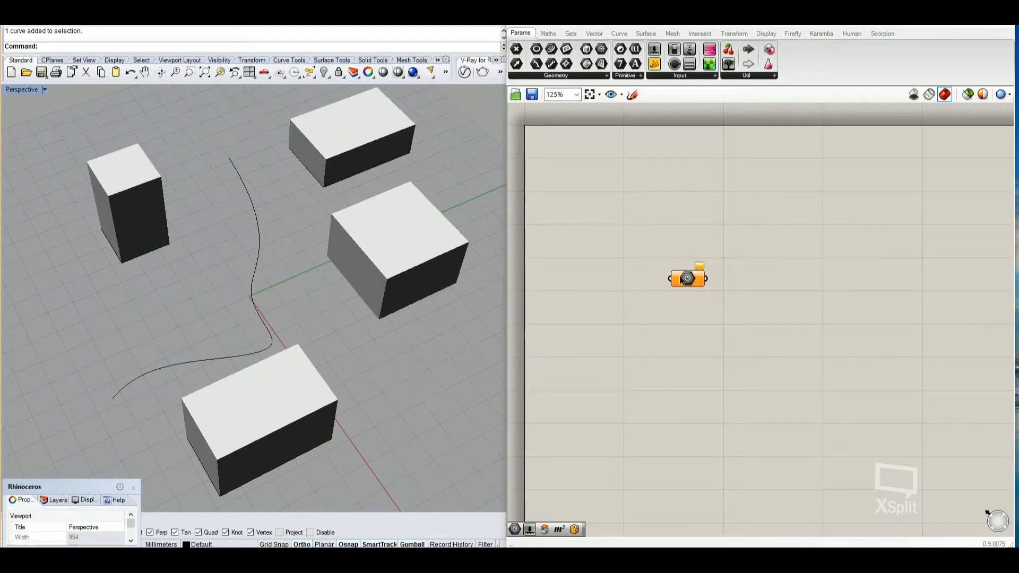
- Use Set one Geometry to reference the freeform Rhino curve in the parameter
right_click(686, 278)
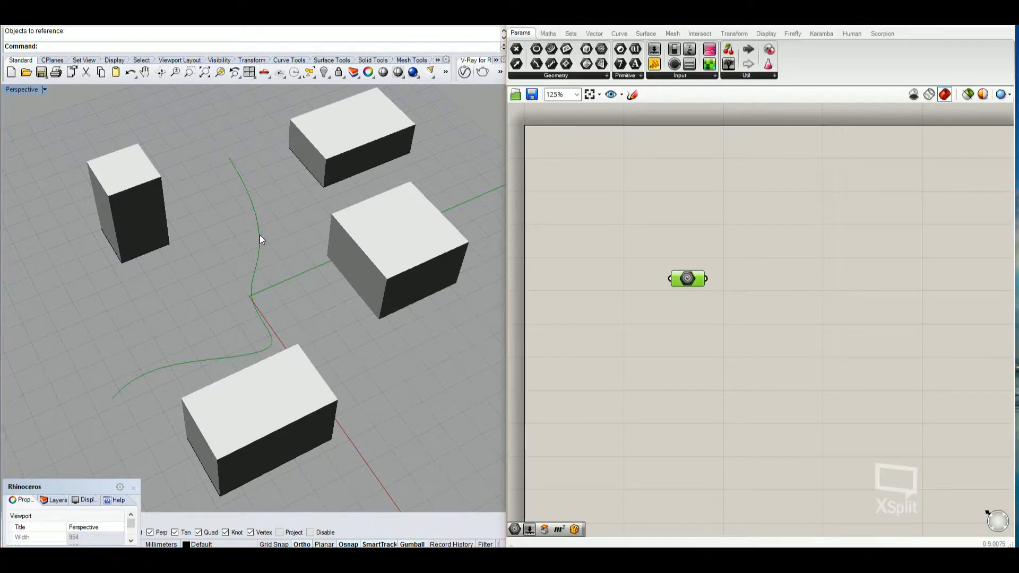
mouse_move(710, 227)
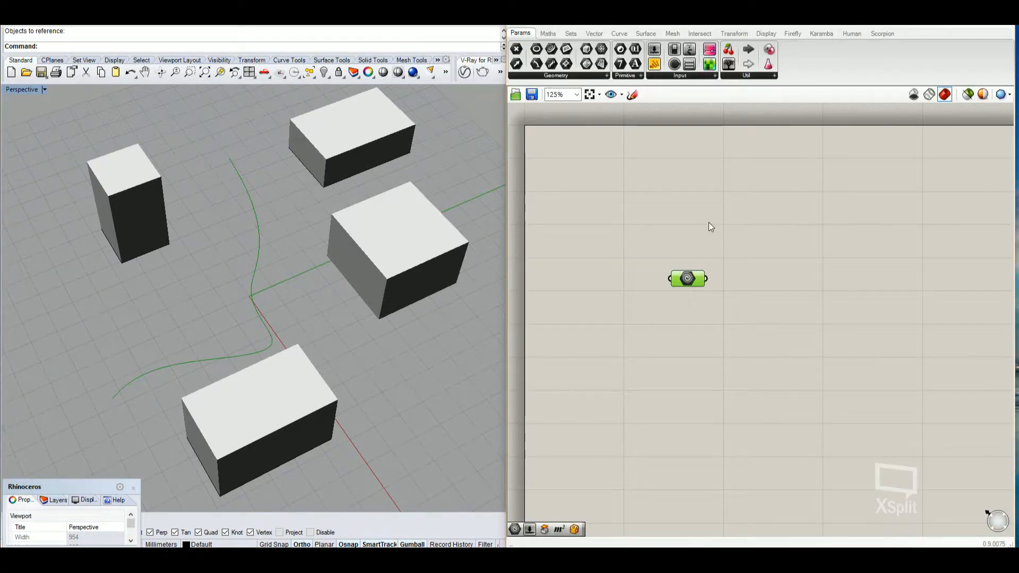
mouse_move(707, 272)
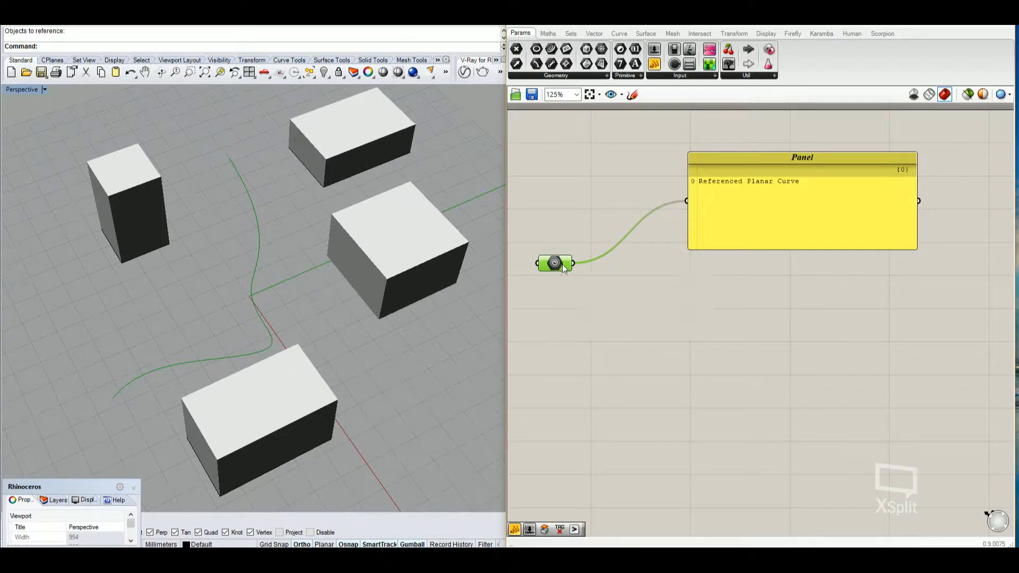
mouse_move(650, 240)
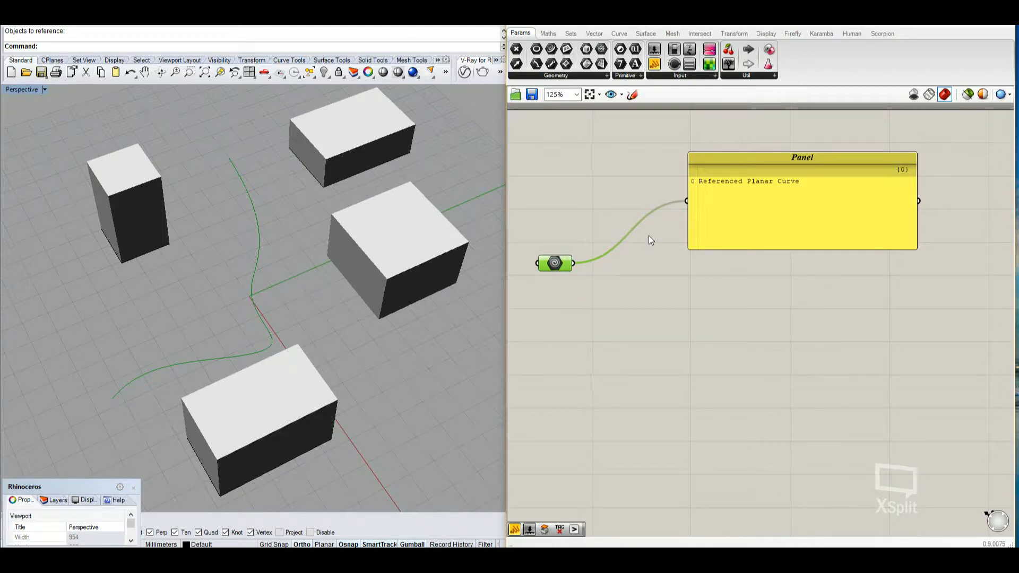
mouse_move(754, 190)
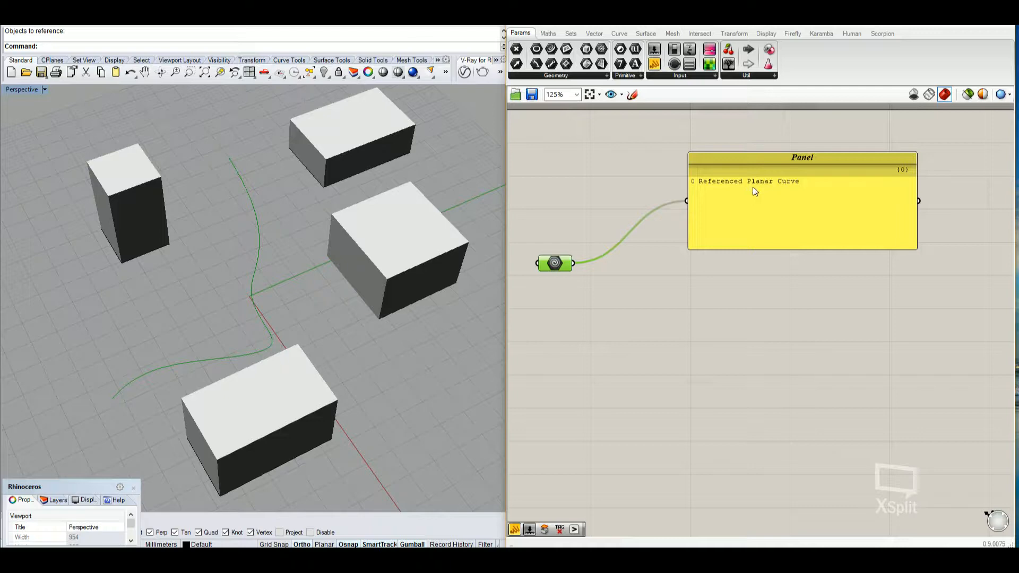
mouse_move(290, 363)
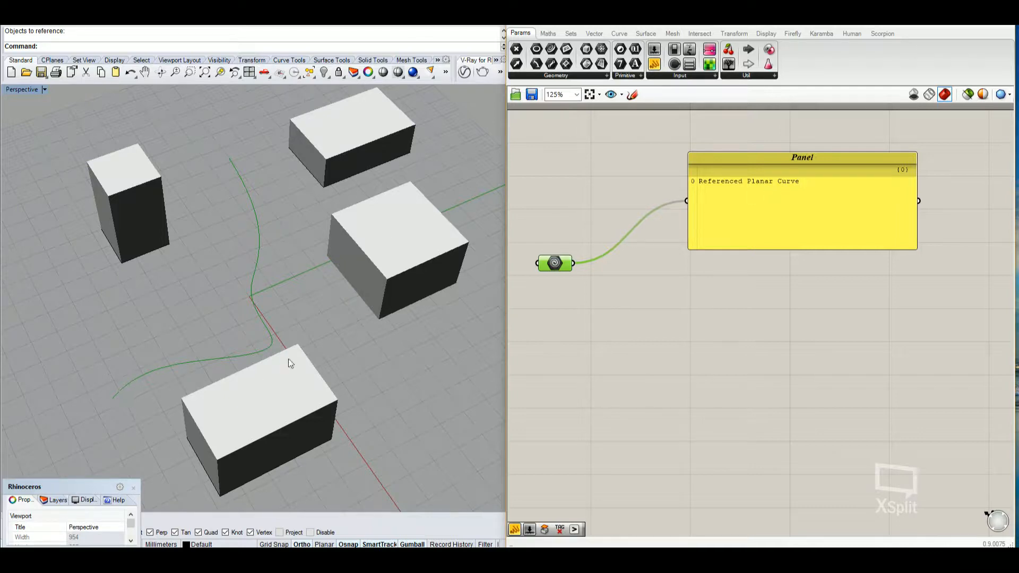
mouse_move(752, 194)
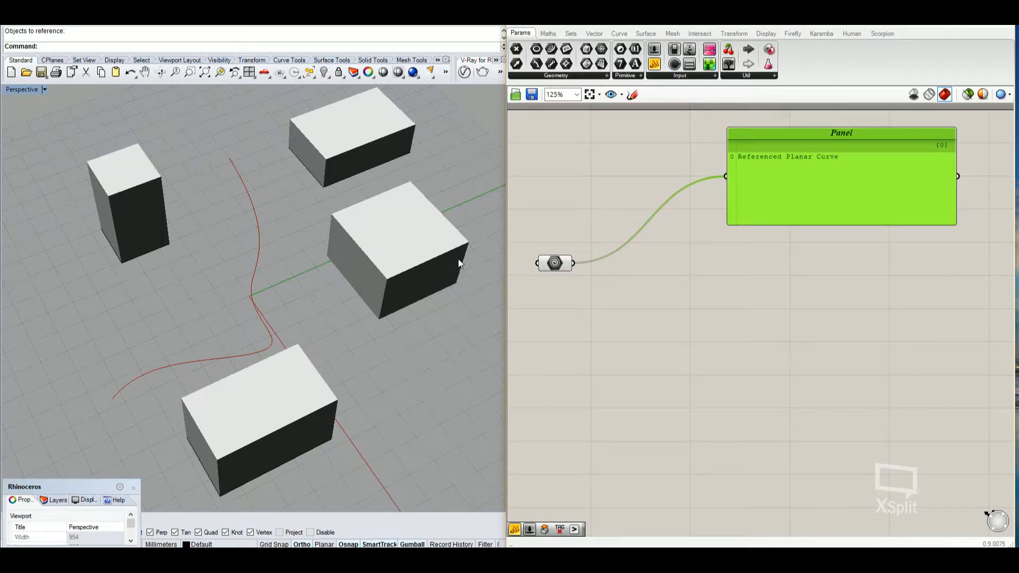
mouse_move(519, 308)
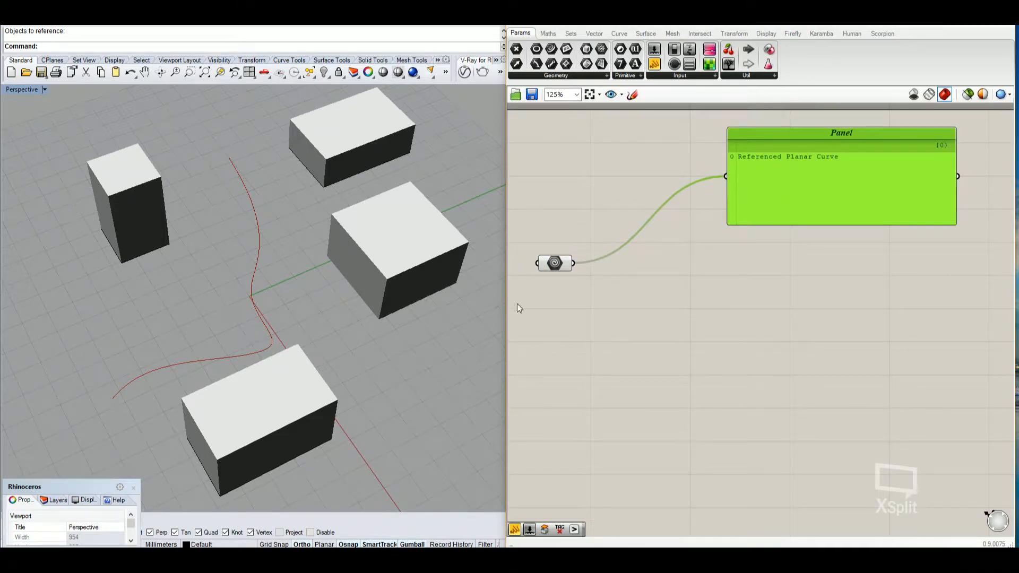
mouse_move(598, 275)
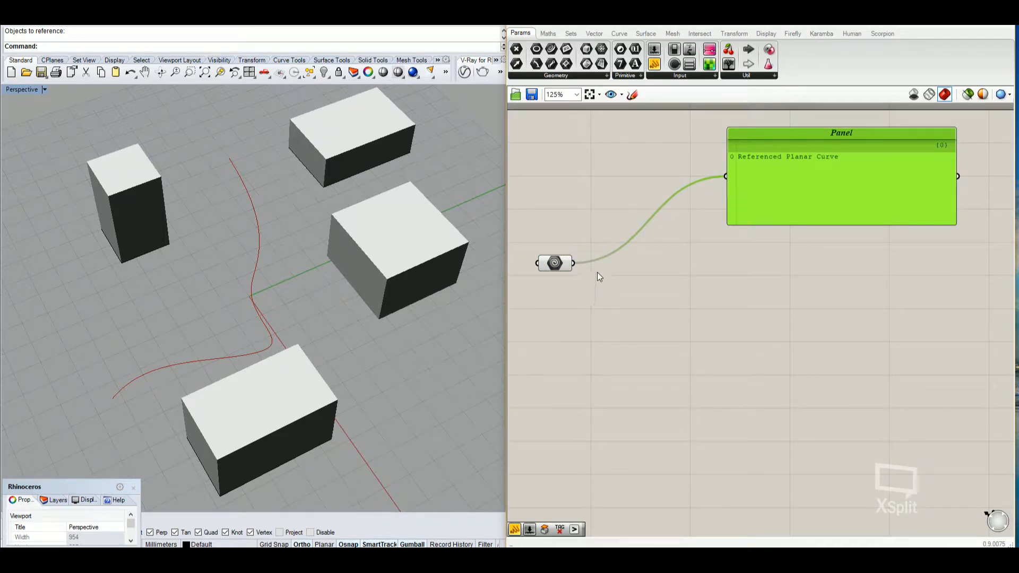
mouse_move(253, 221)
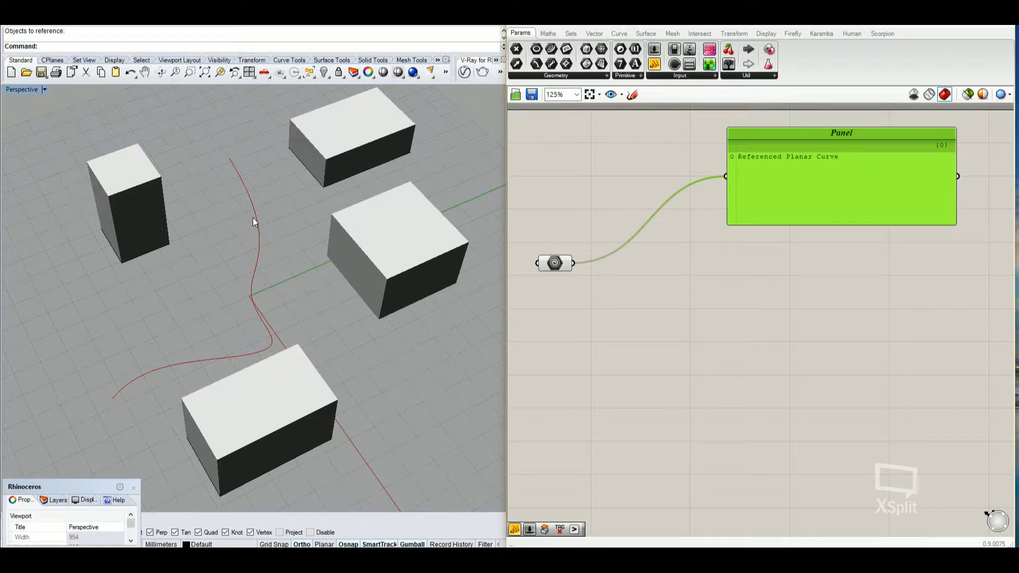
mouse_move(255, 248)
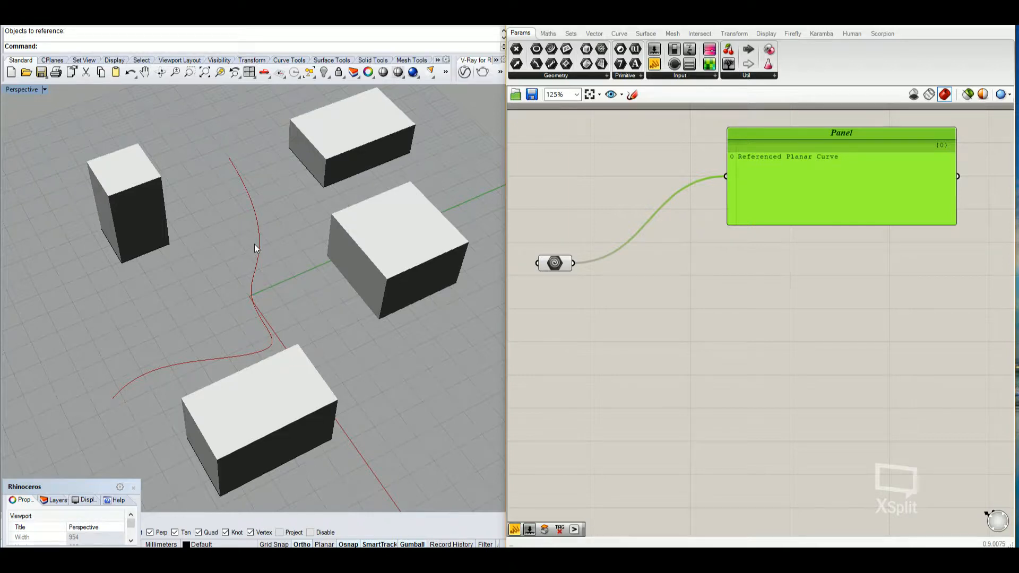
mouse_move(616, 252)
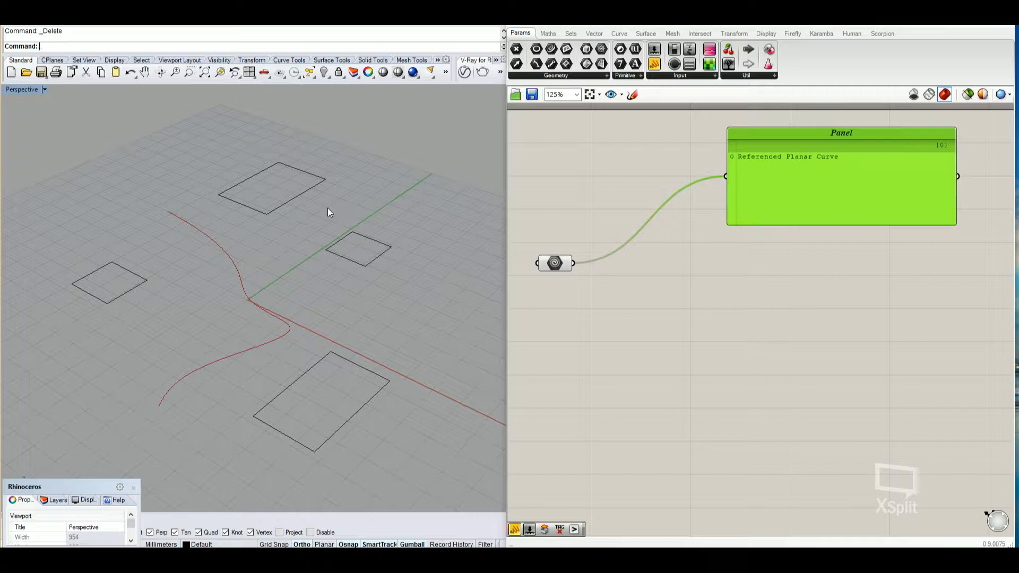
mouse_move(64, 273)
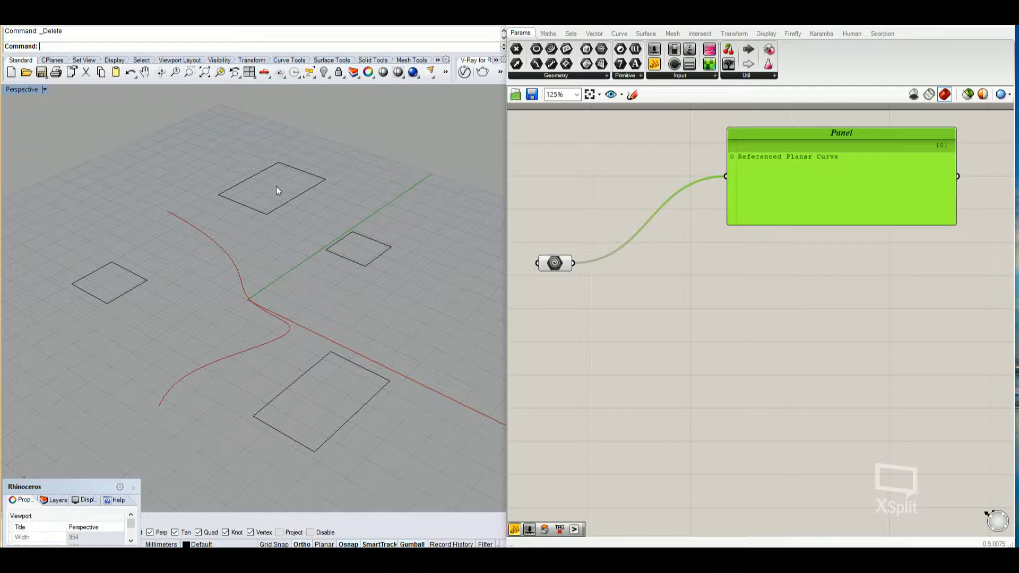
mouse_move(252, 207)
text(Point)
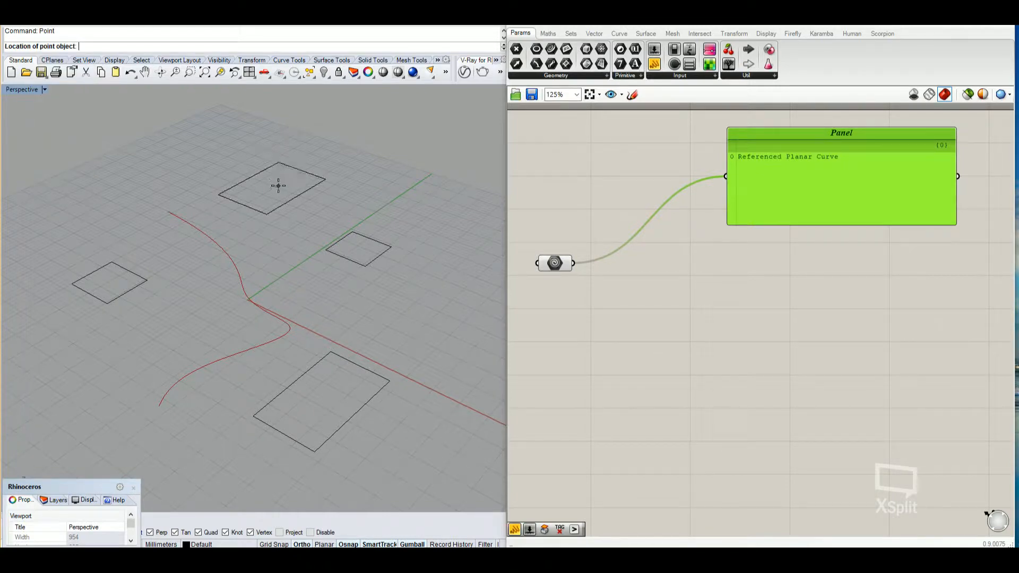
mouse_move(200, 228)
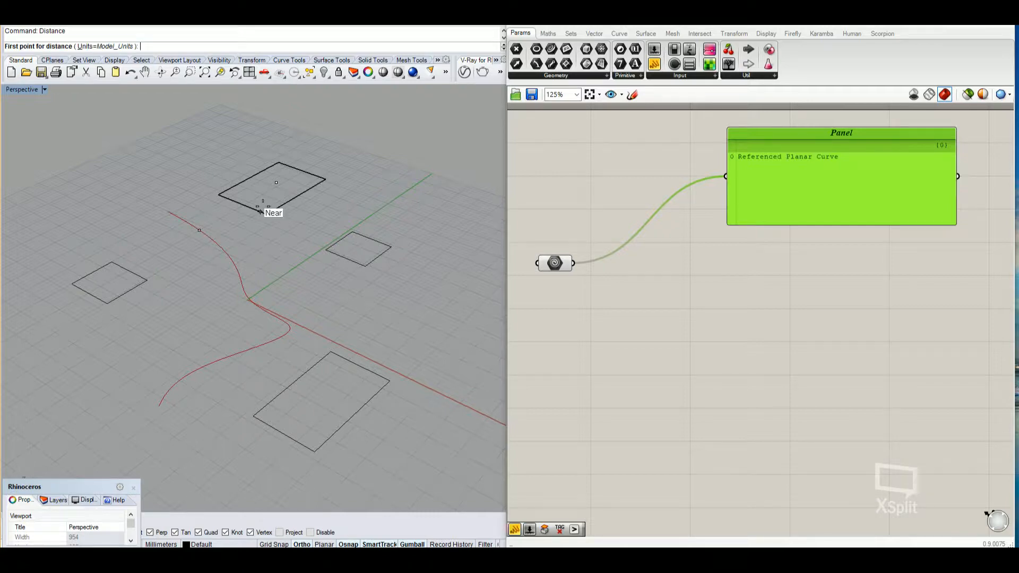
- Measure rectangle-to-curve distances and test-extrude the bottom rectangle by 17
click(275, 187)
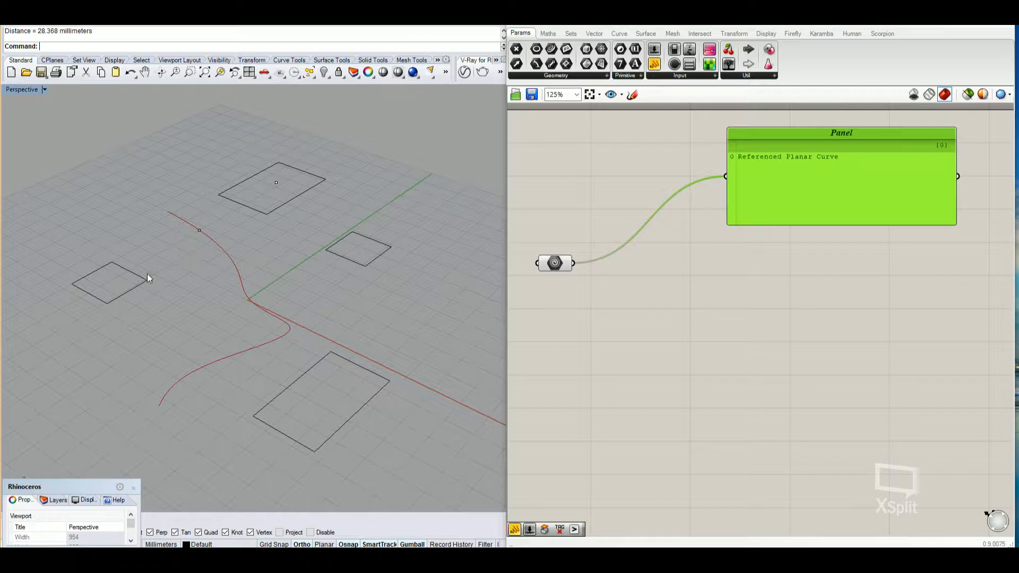
click(113, 281)
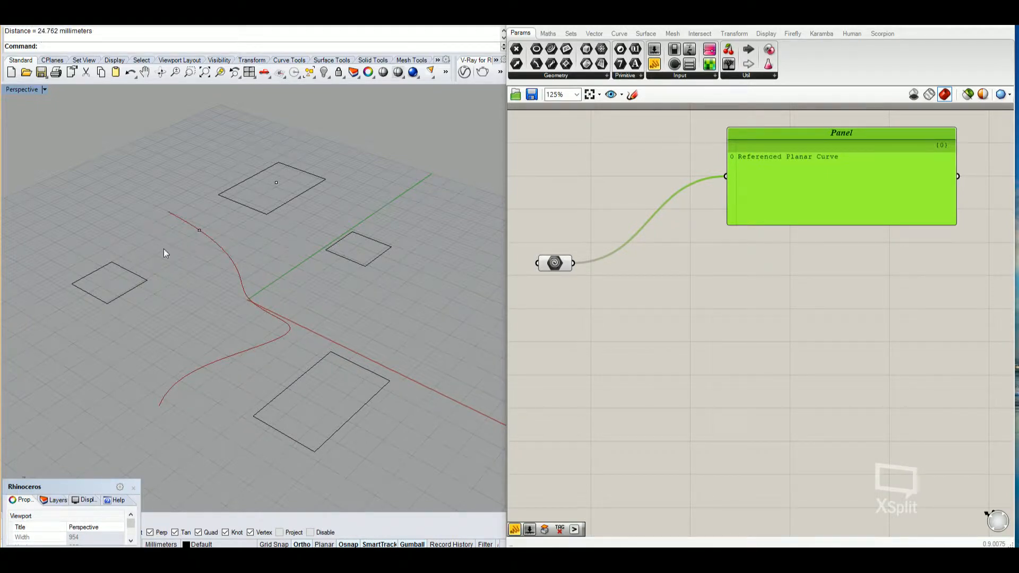
mouse_move(110, 287)
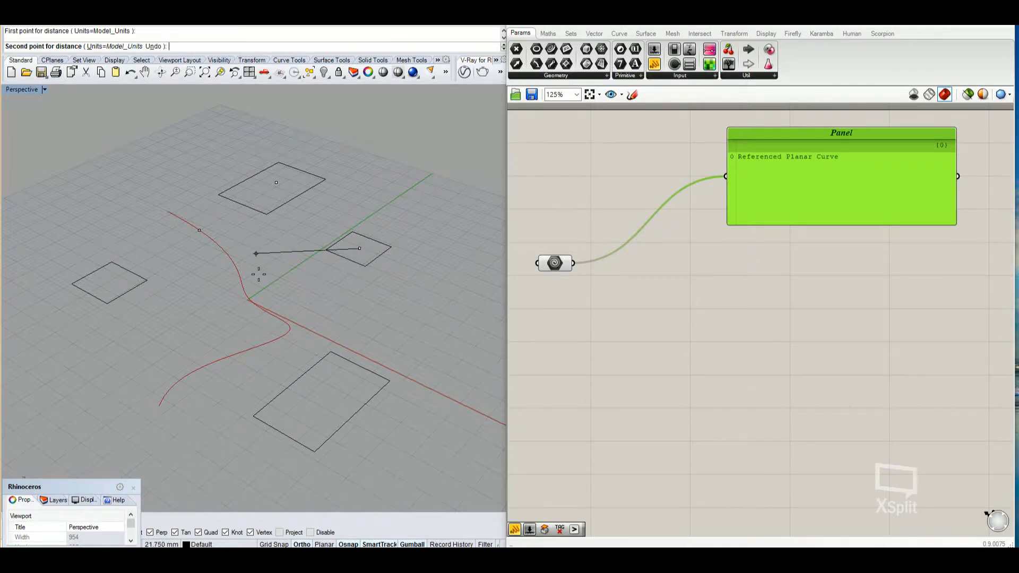
click(359, 248)
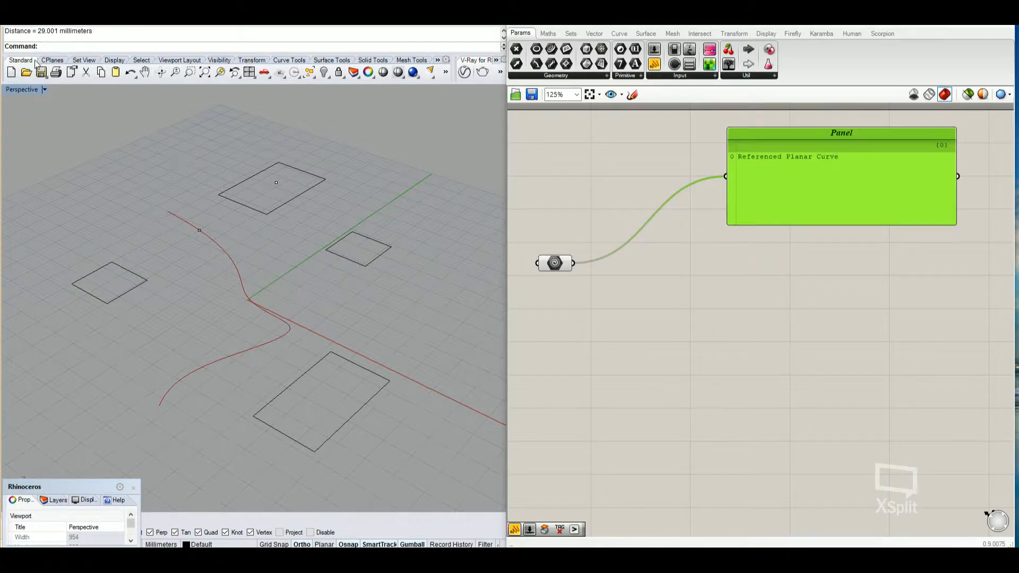
click(265, 375)
text(ExtrudeCrv)
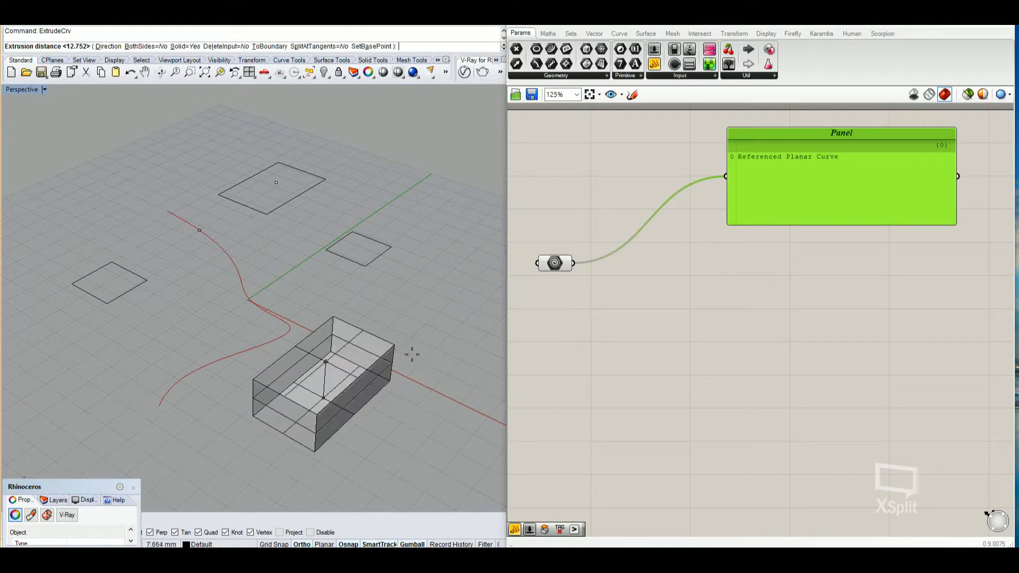
text(17)
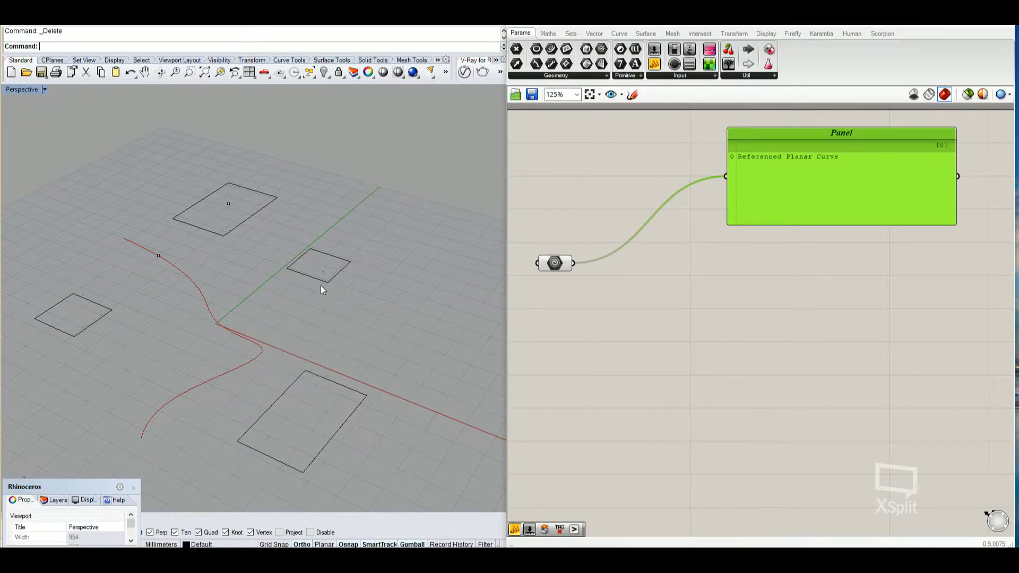
- Delete the top rectangle's centre point and place a second Curve parameter from Params > Geometry
click(228, 204)
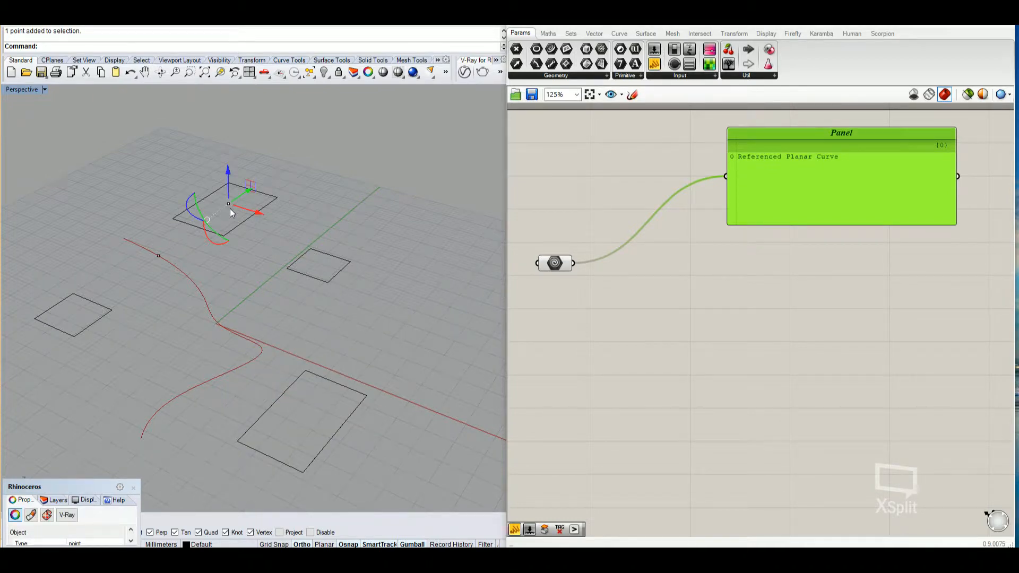
key(Delete)
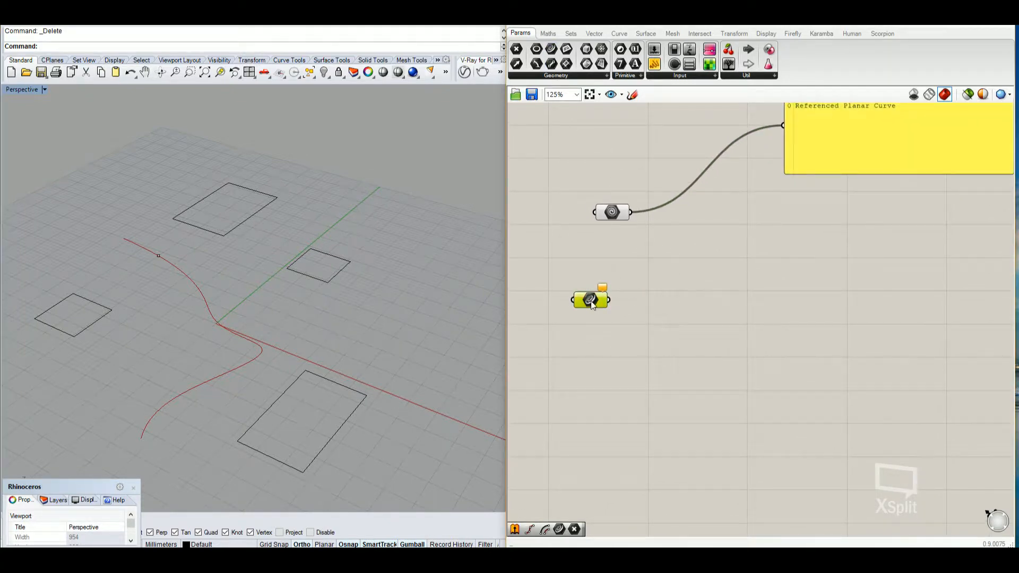
click(555, 75)
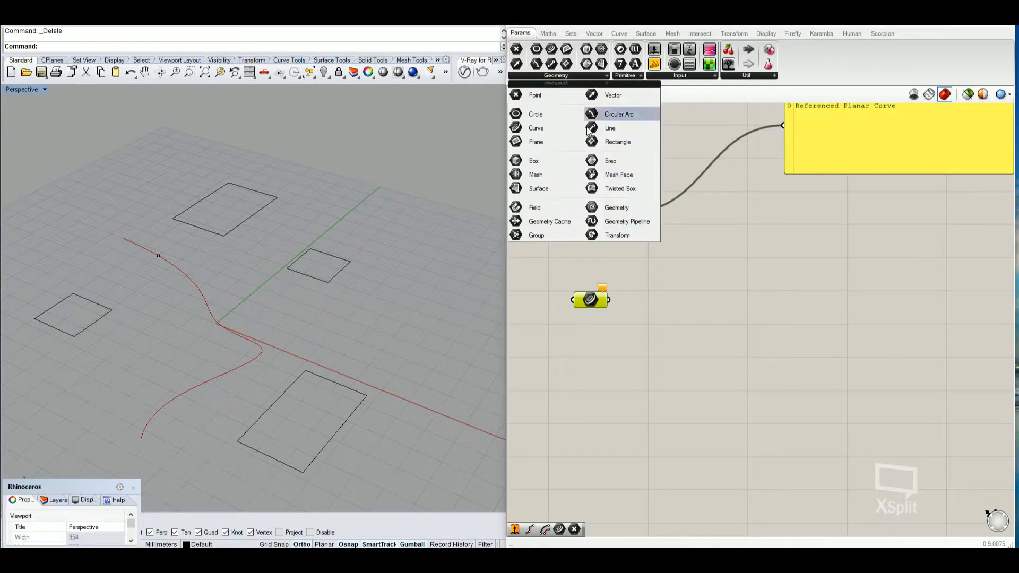
mouse_move(535, 127)
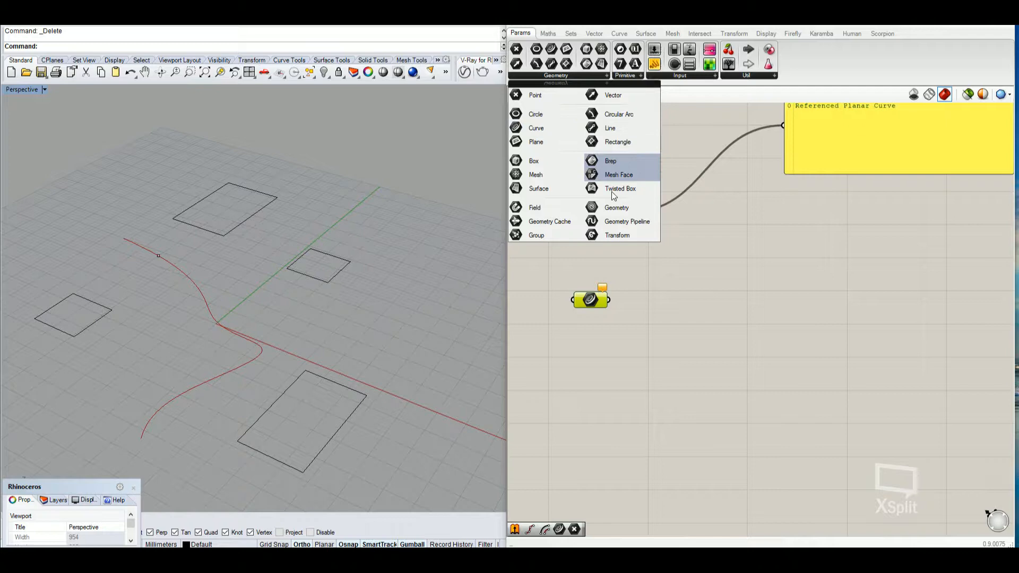
mouse_move(536, 142)
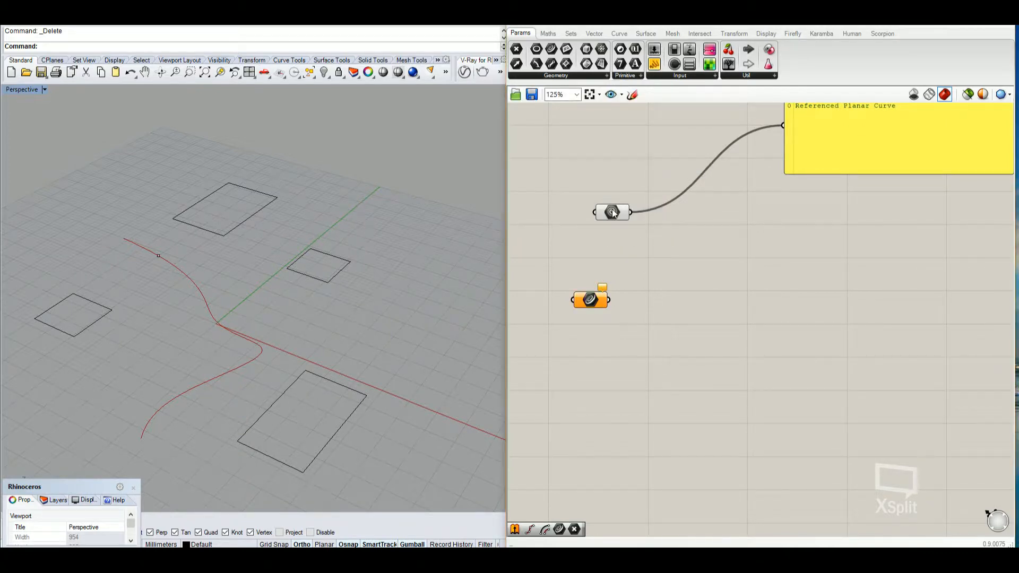
mouse_move(611, 211)
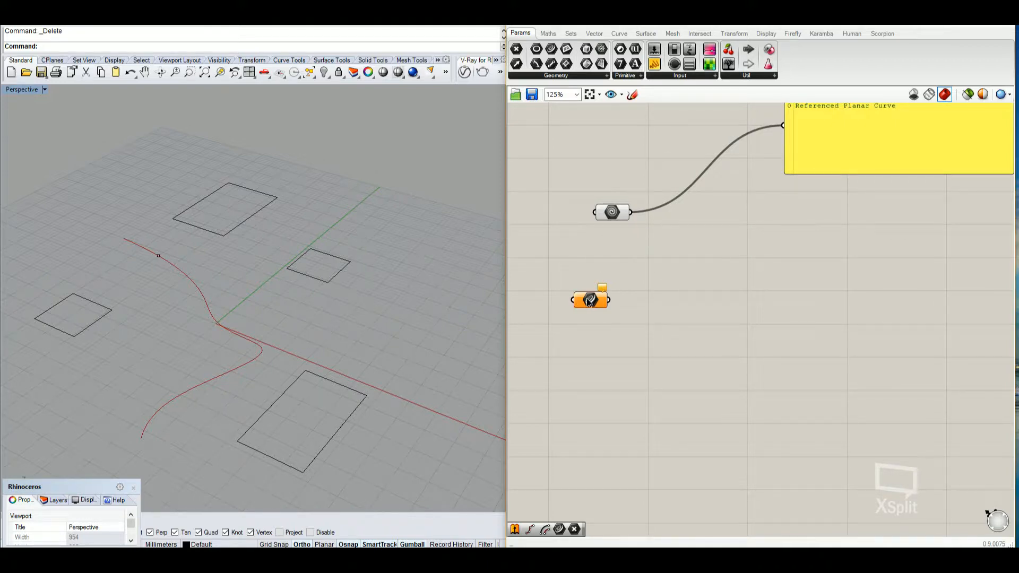
mouse_move(590, 299)
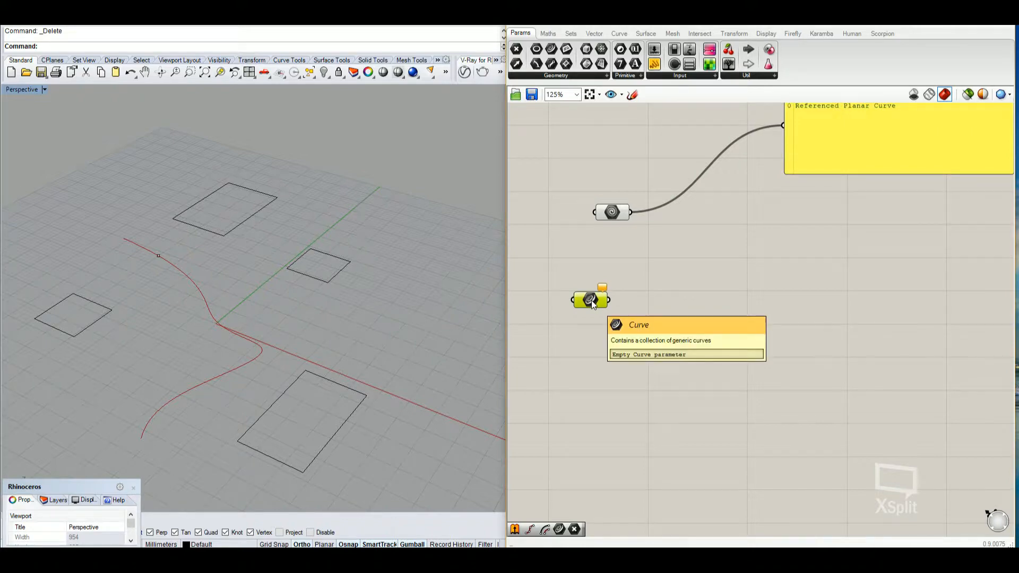
mouse_move(564, 322)
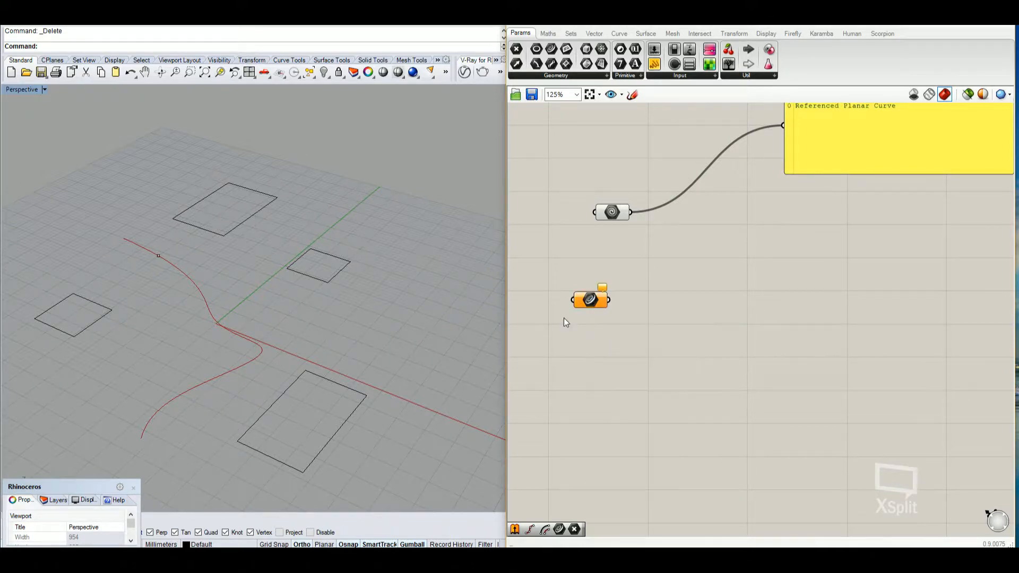
- Set the four Rhino rectangles as multiple curves, then preview both parameters' geometry
right_click(590, 299)
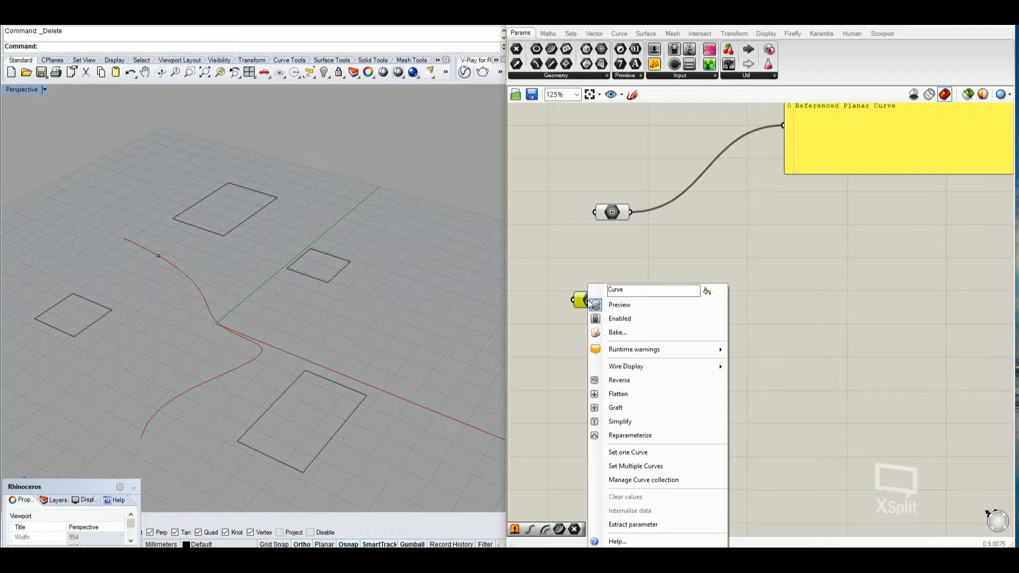
mouse_move(635, 466)
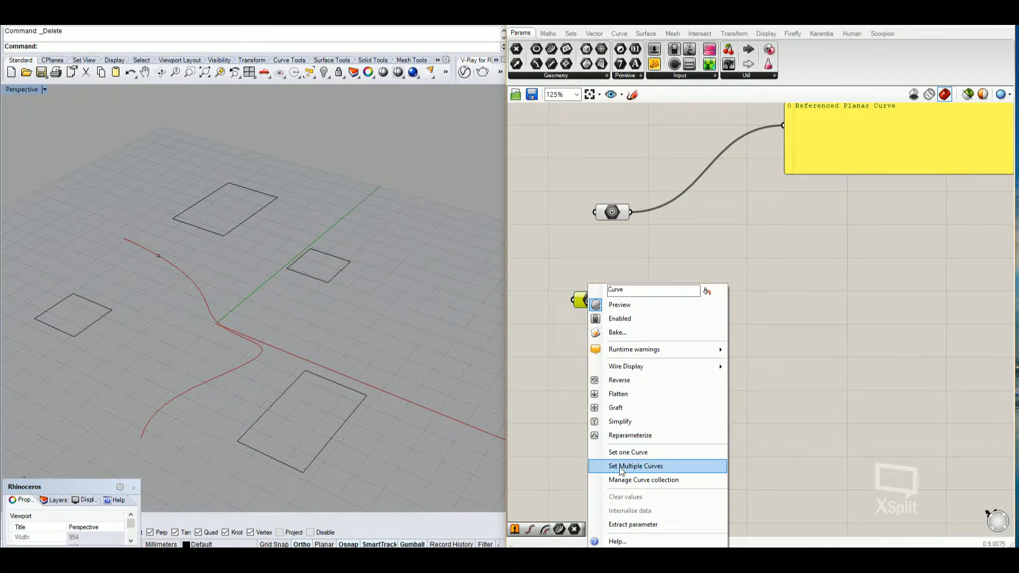
click(635, 466)
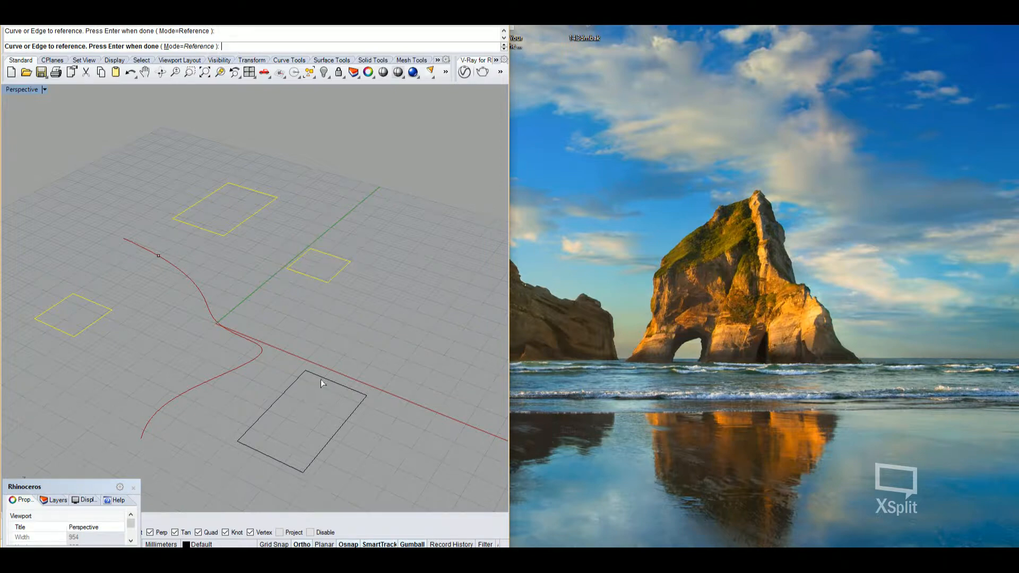
click(318, 382)
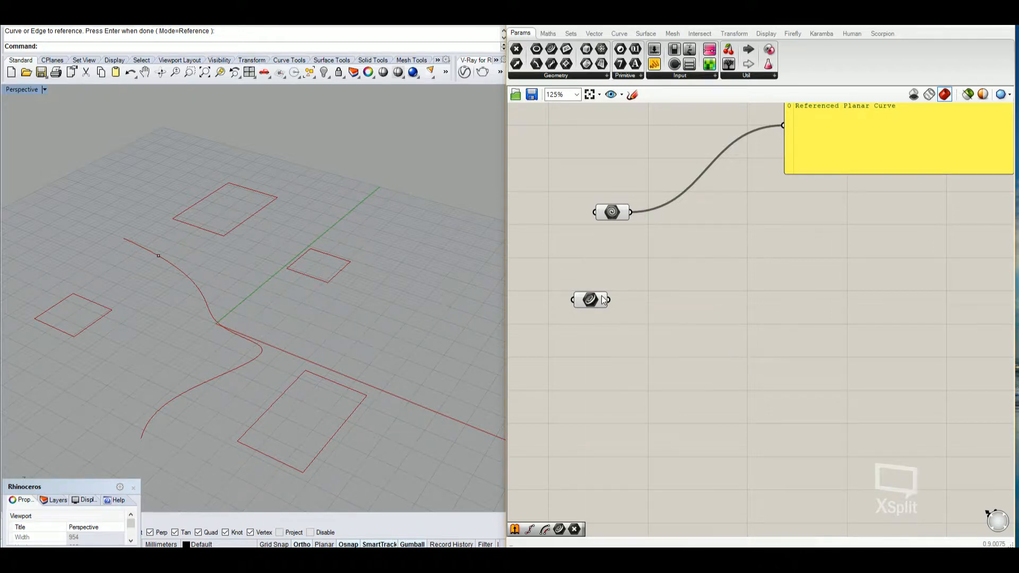
click(590, 300)
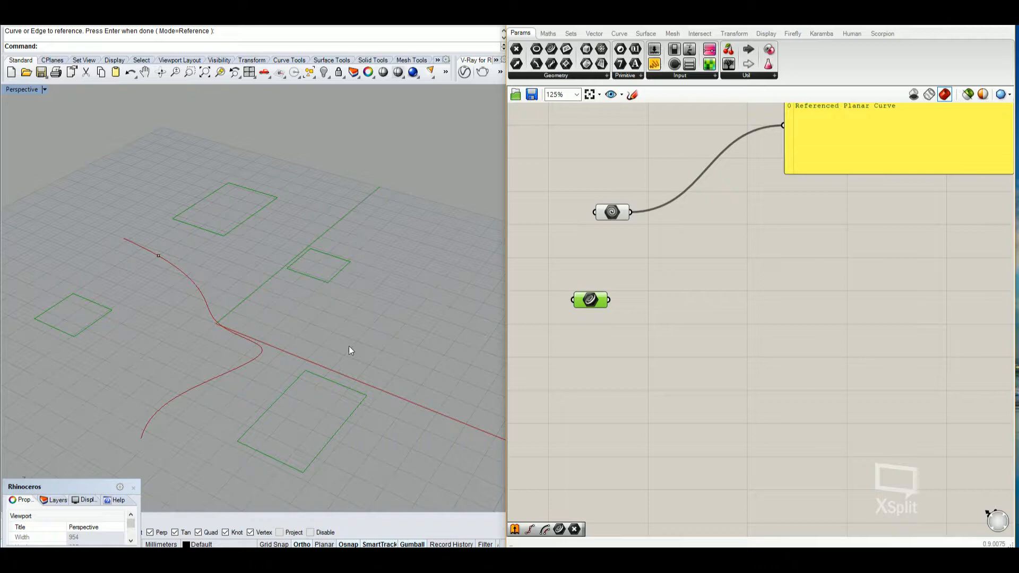
mouse_move(610, 354)
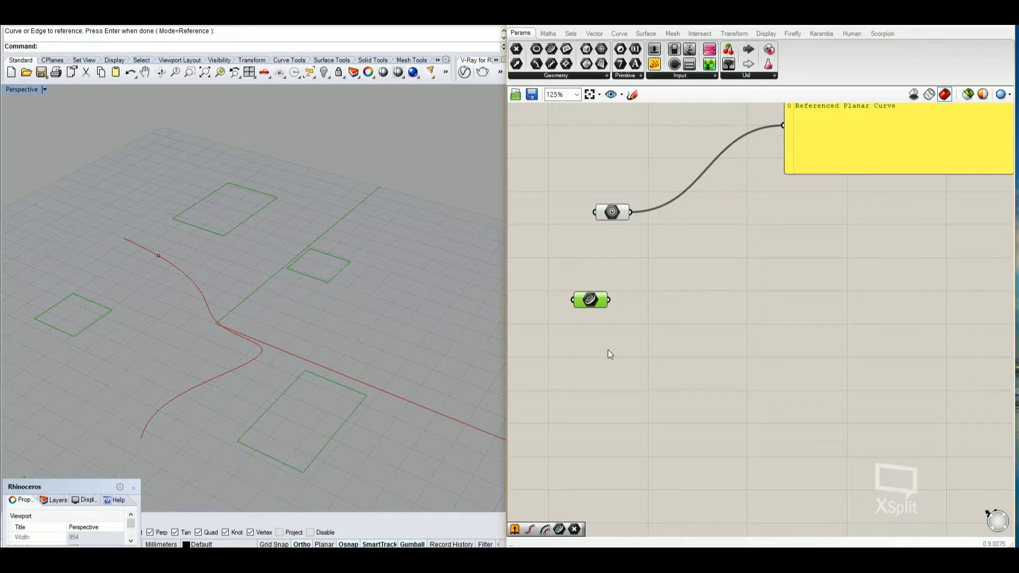
click(611, 211)
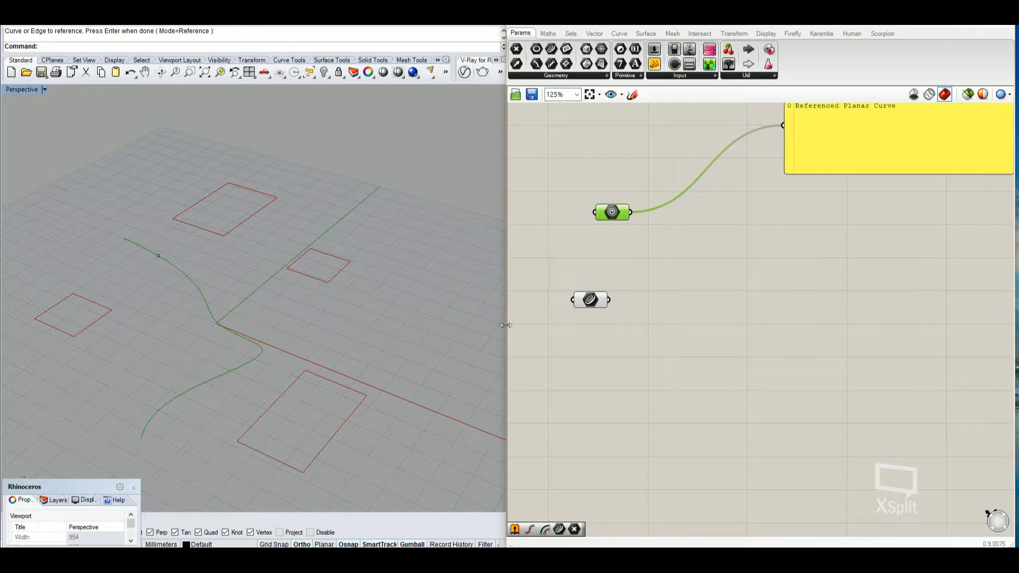
click(302, 422)
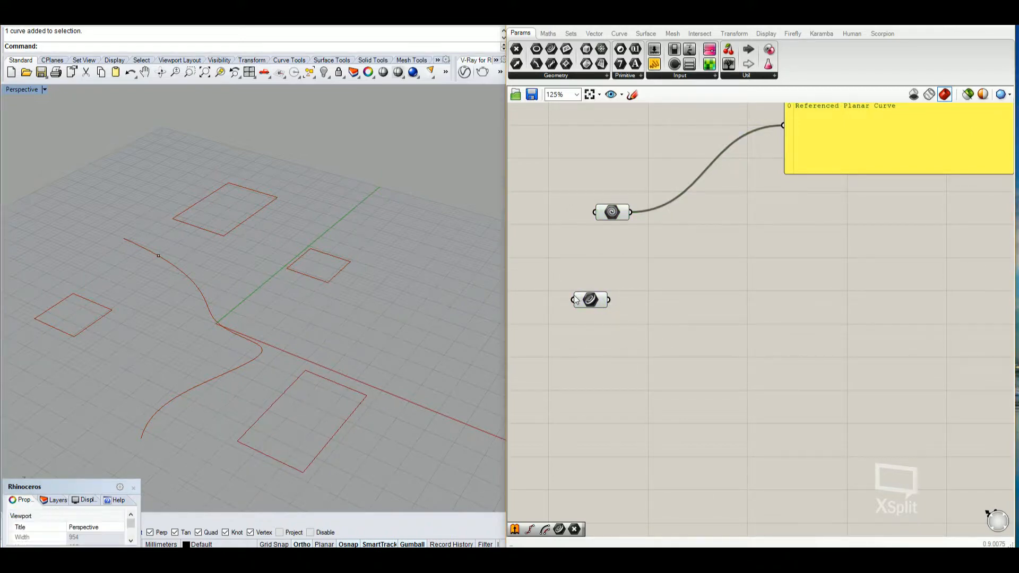
click(590, 299)
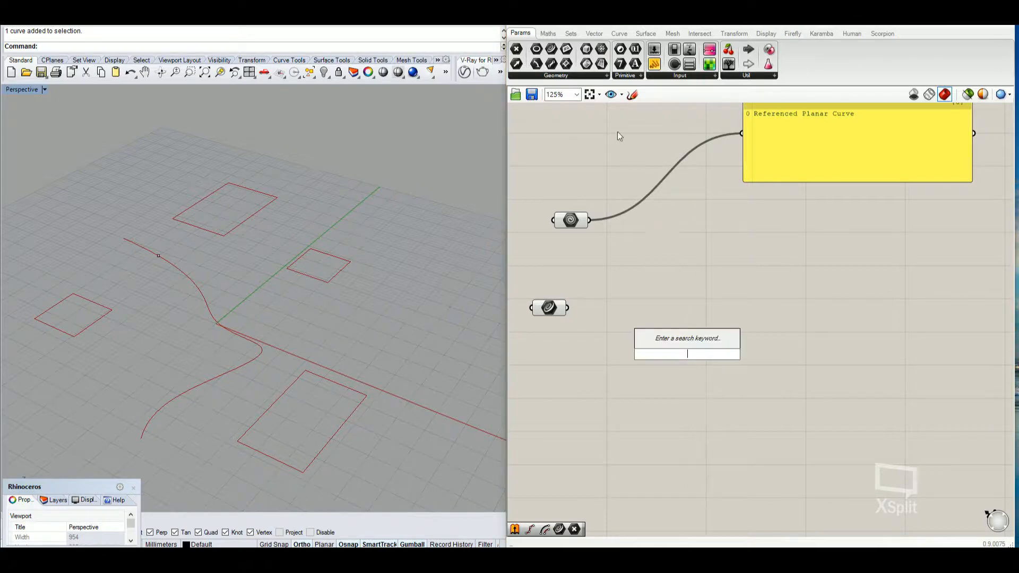
- Add a Polygon Center component from Curve > Analysis
click(617, 33)
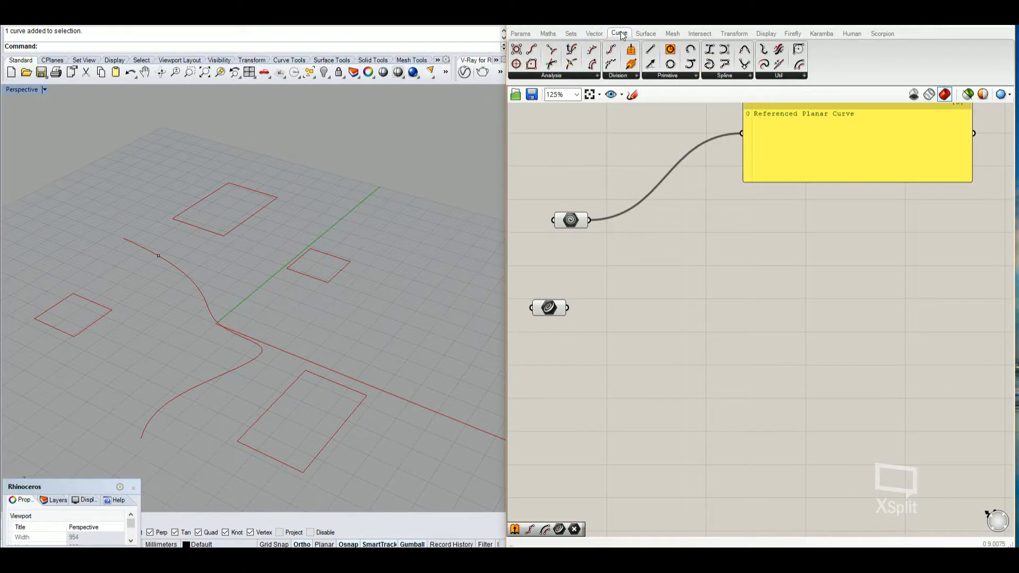
click(551, 74)
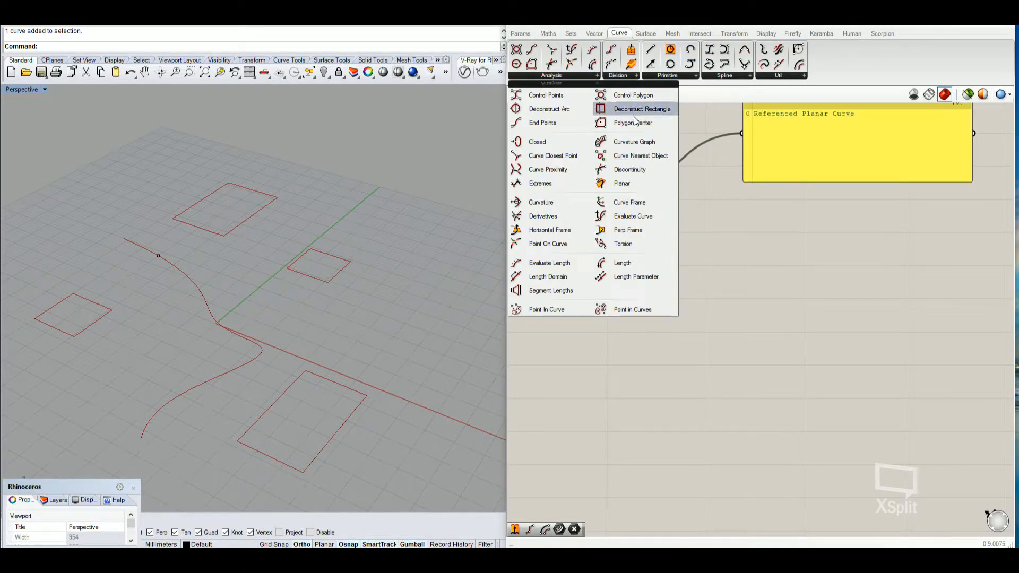
click(632, 122)
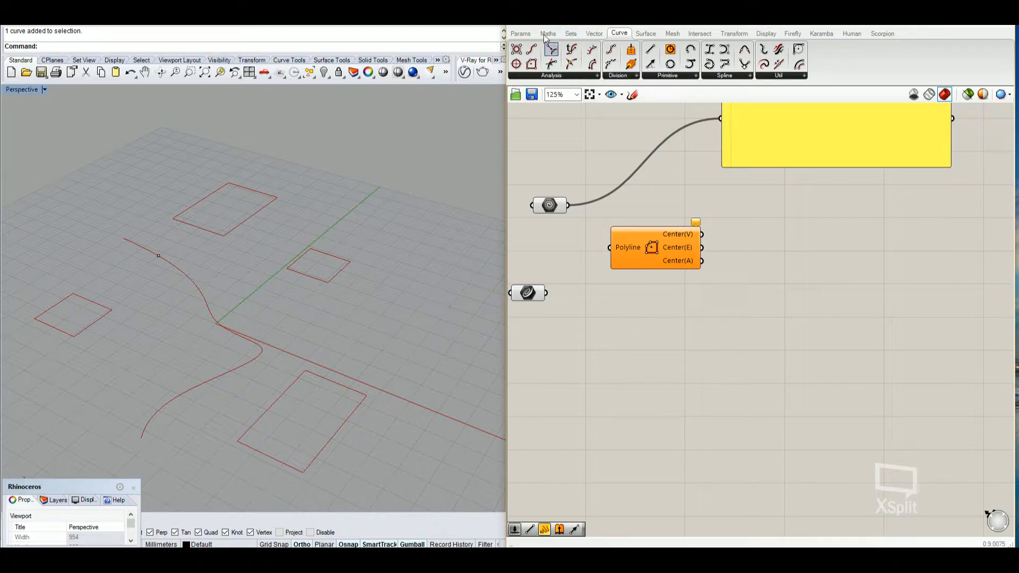
- Place an Area component on the canvas, left unconnected
click(520, 32)
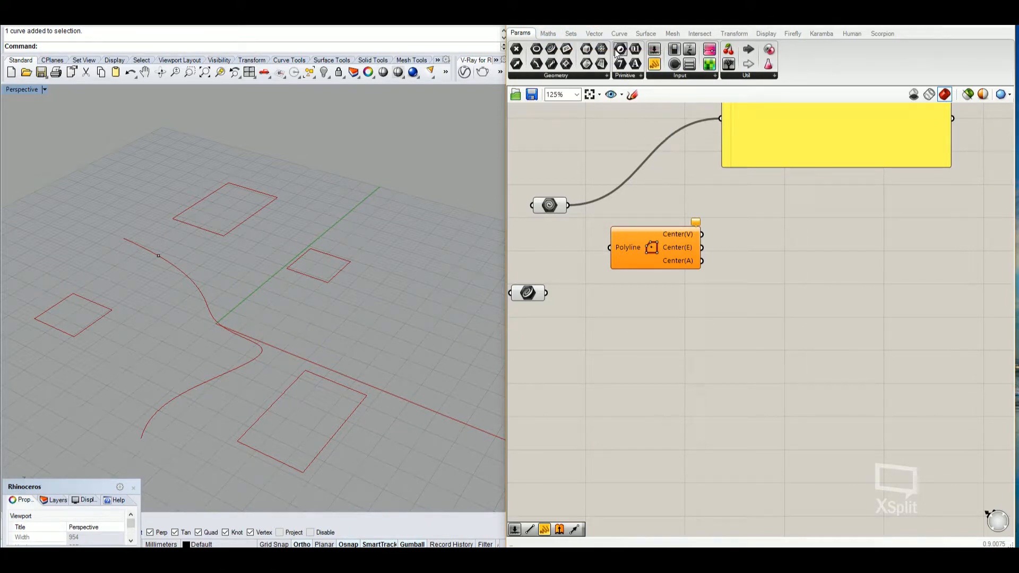
click(570, 33)
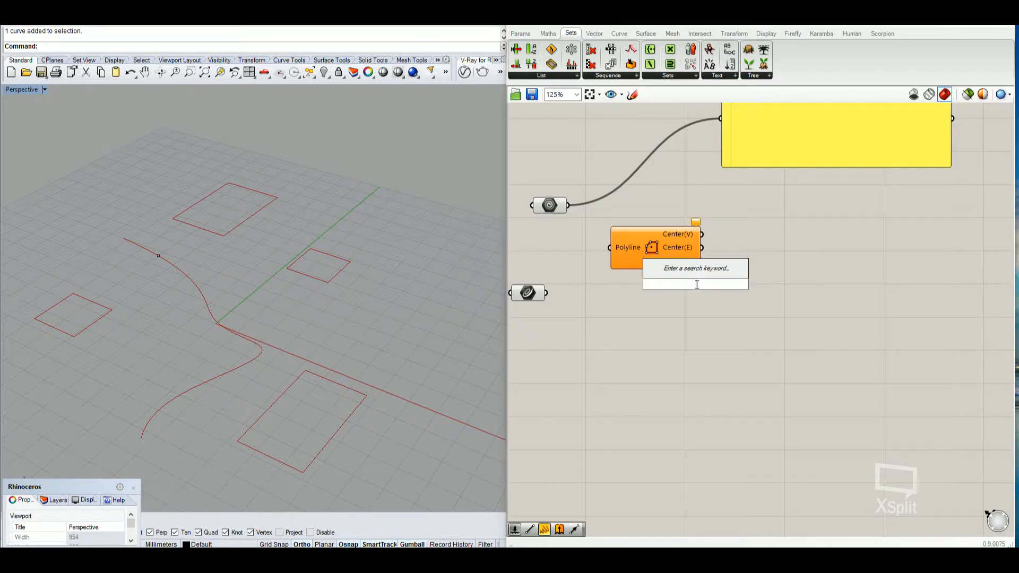
click(694, 276)
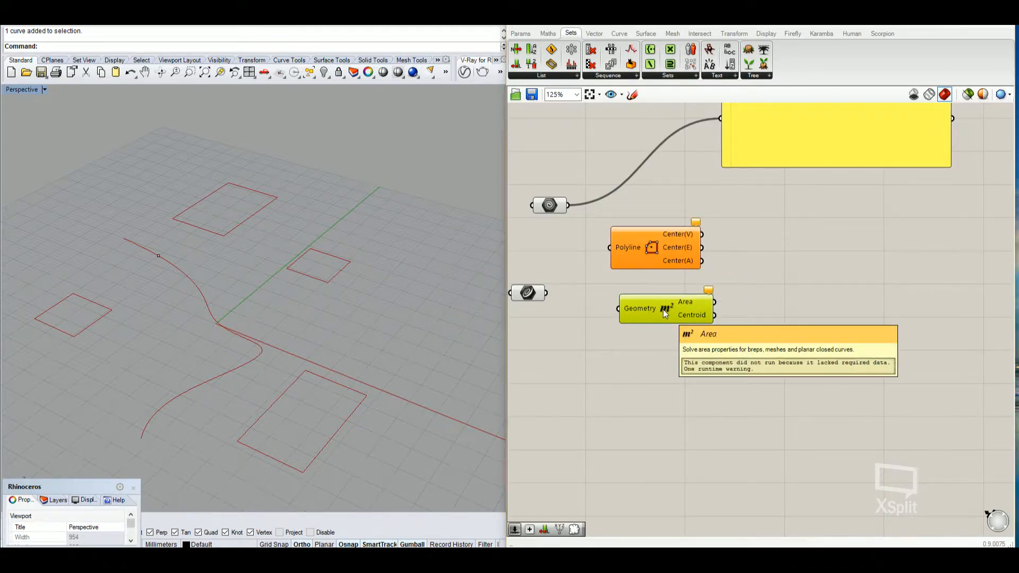
mouse_move(666, 318)
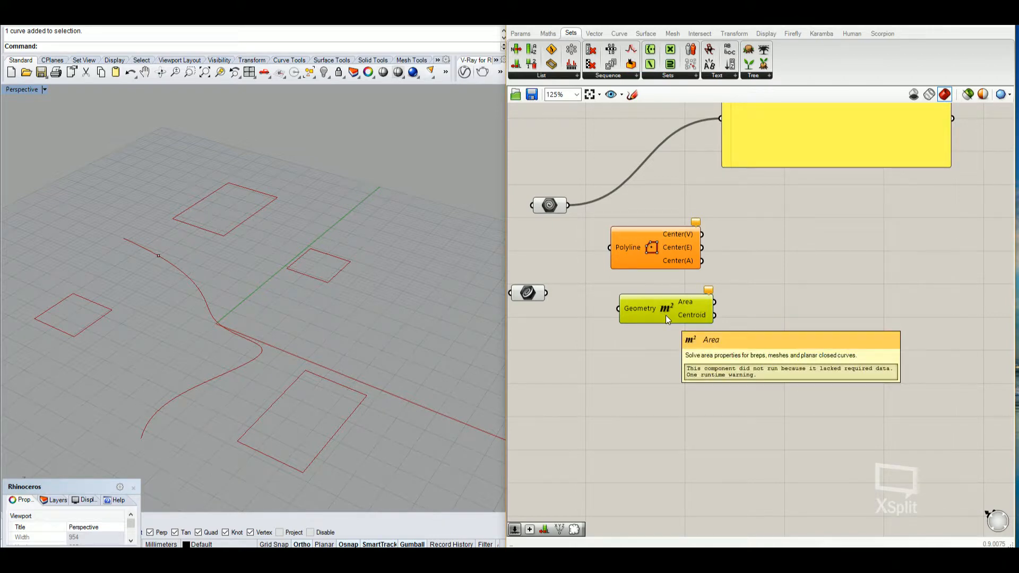
mouse_move(661, 311)
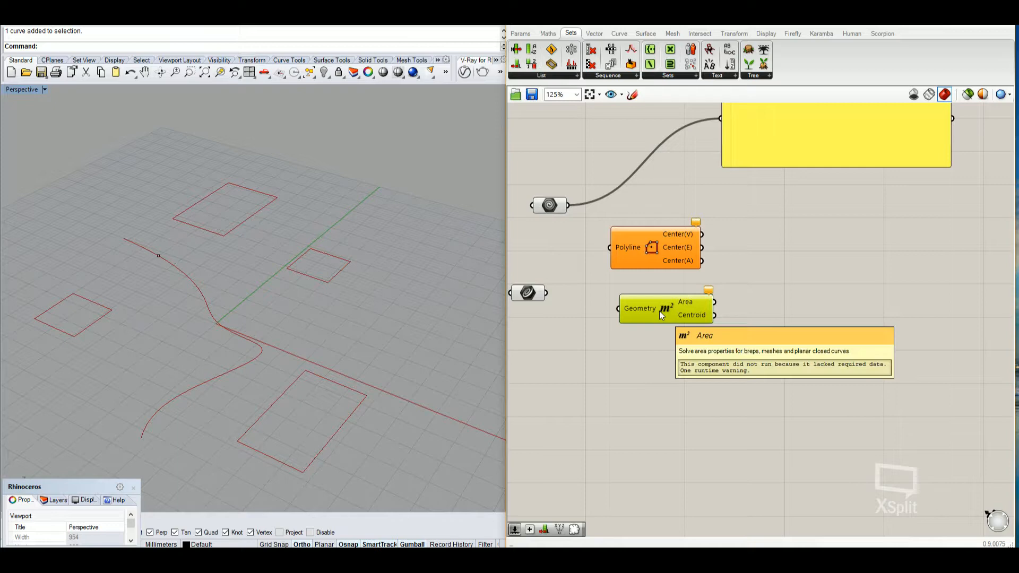
mouse_move(713, 328)
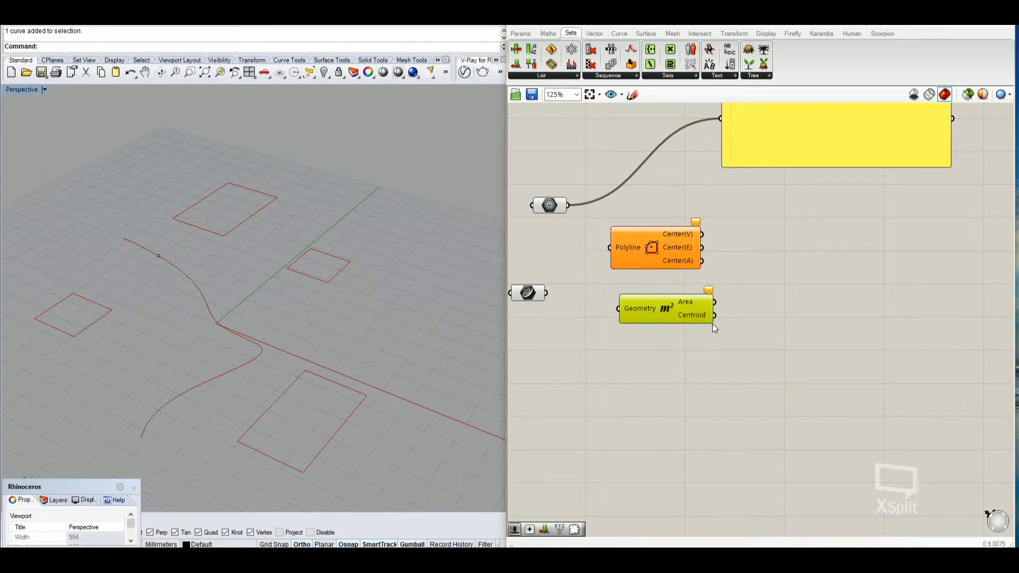
mouse_move(672, 291)
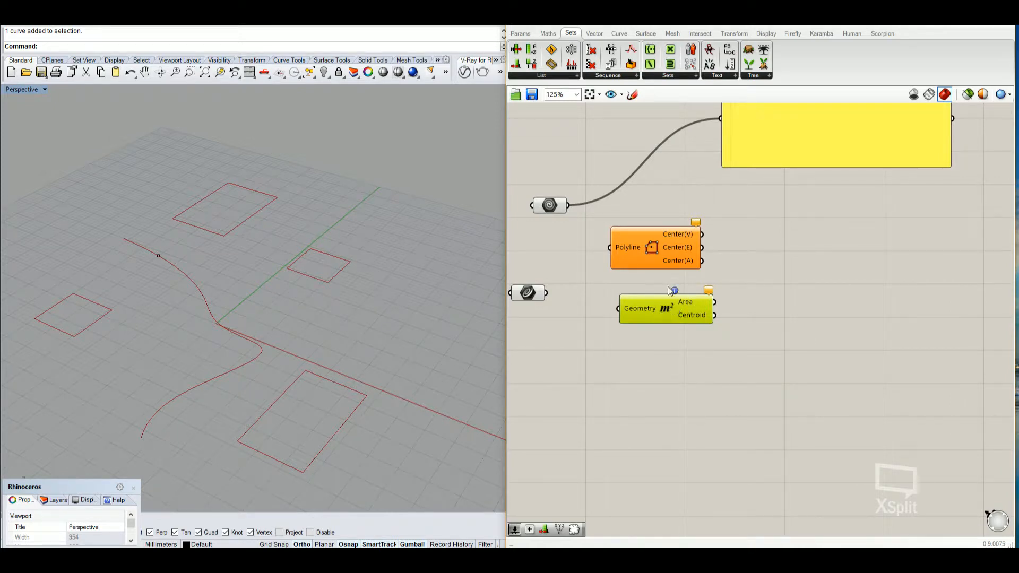
mouse_move(674, 318)
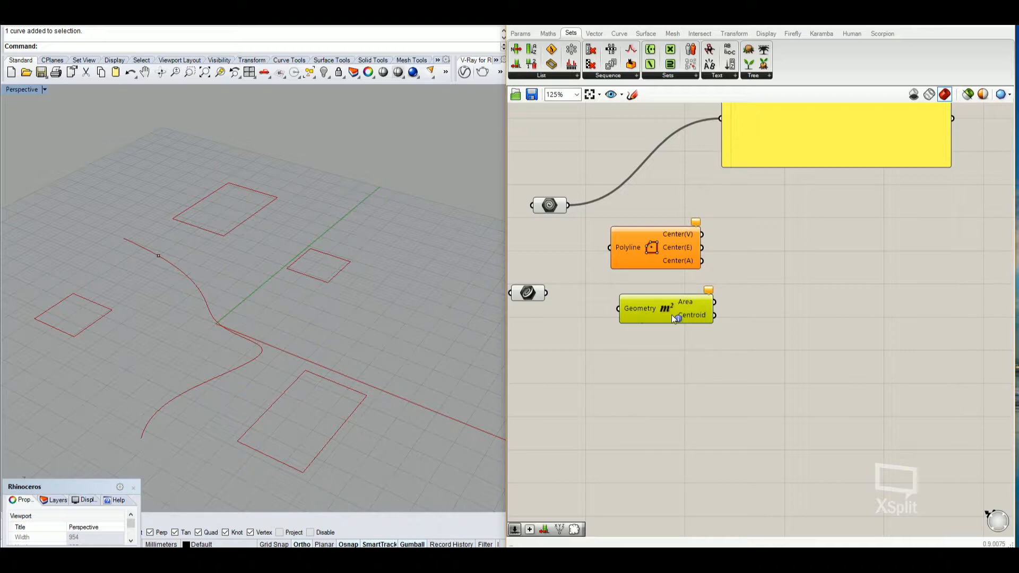
click(644, 33)
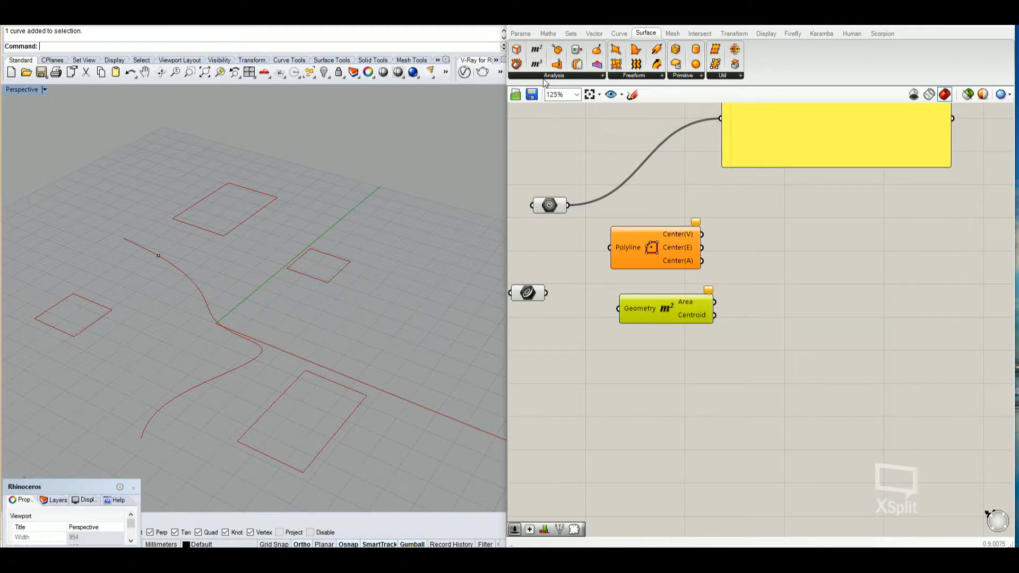
click(555, 61)
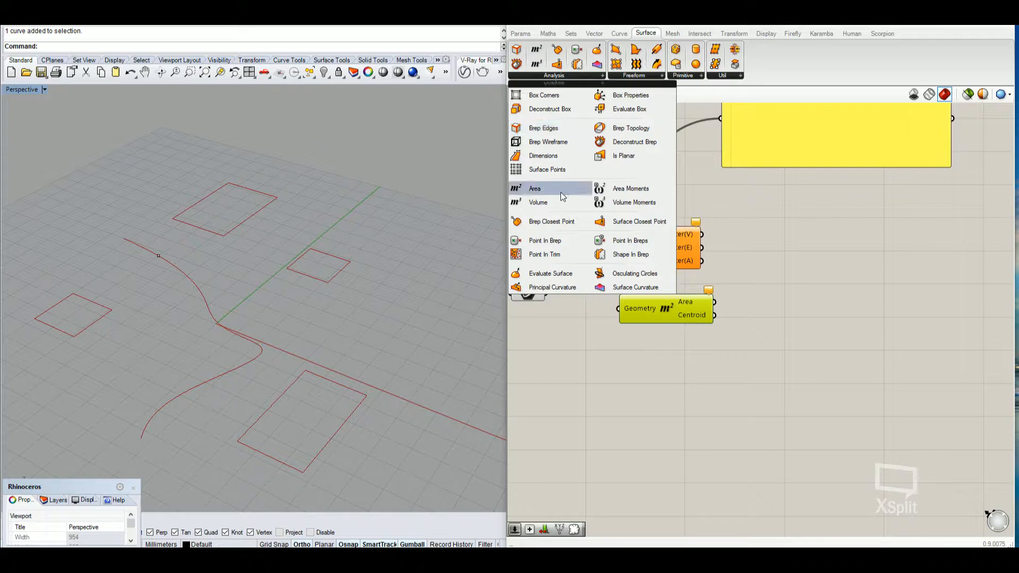
mouse_move(538, 202)
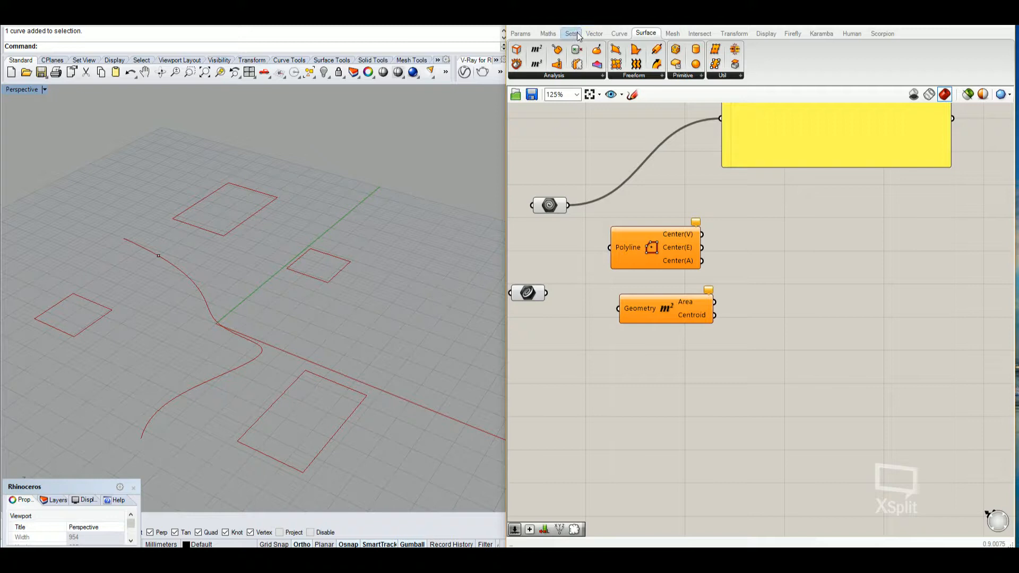
mouse_move(614, 43)
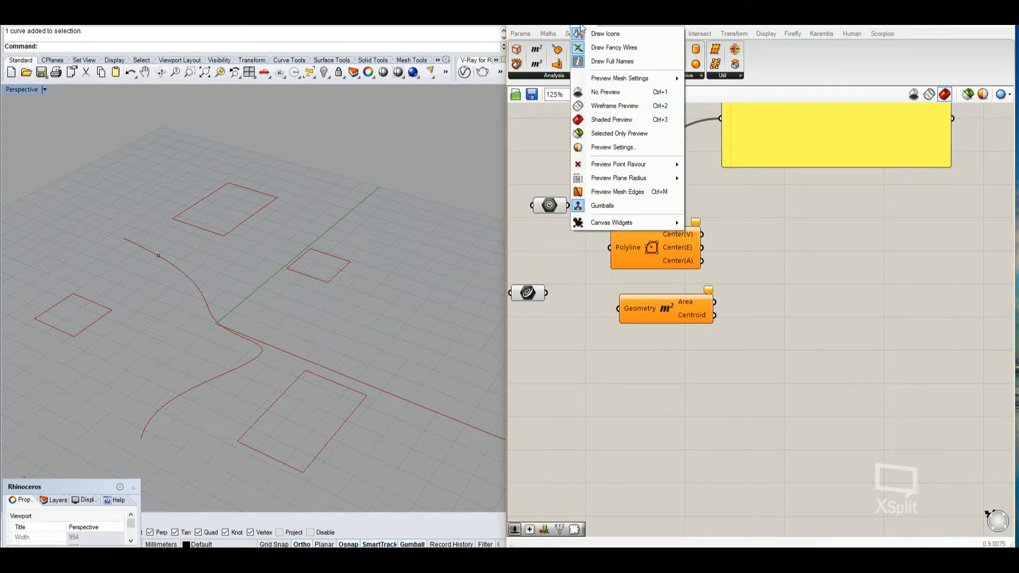
mouse_move(605, 33)
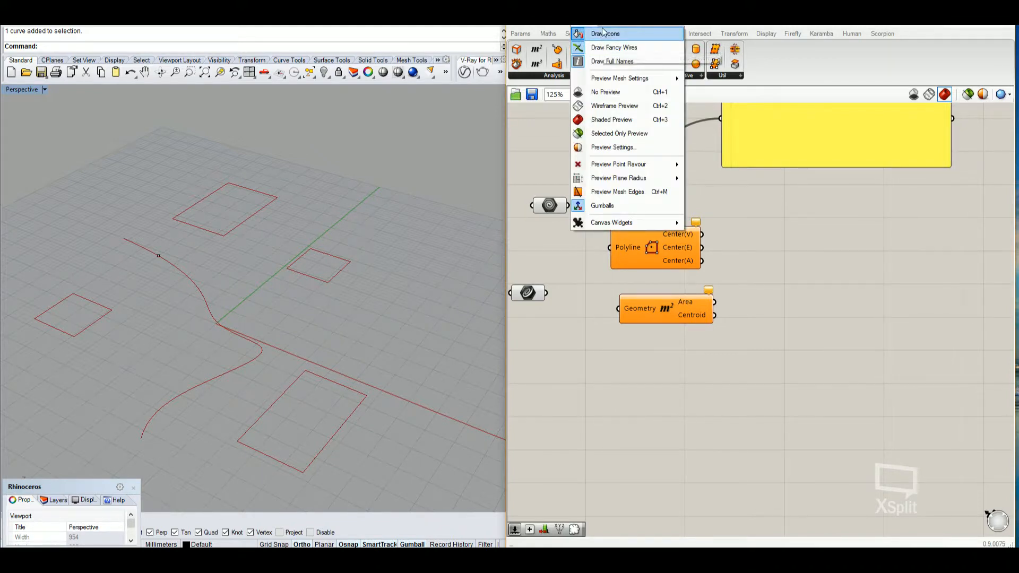
mouse_move(612, 46)
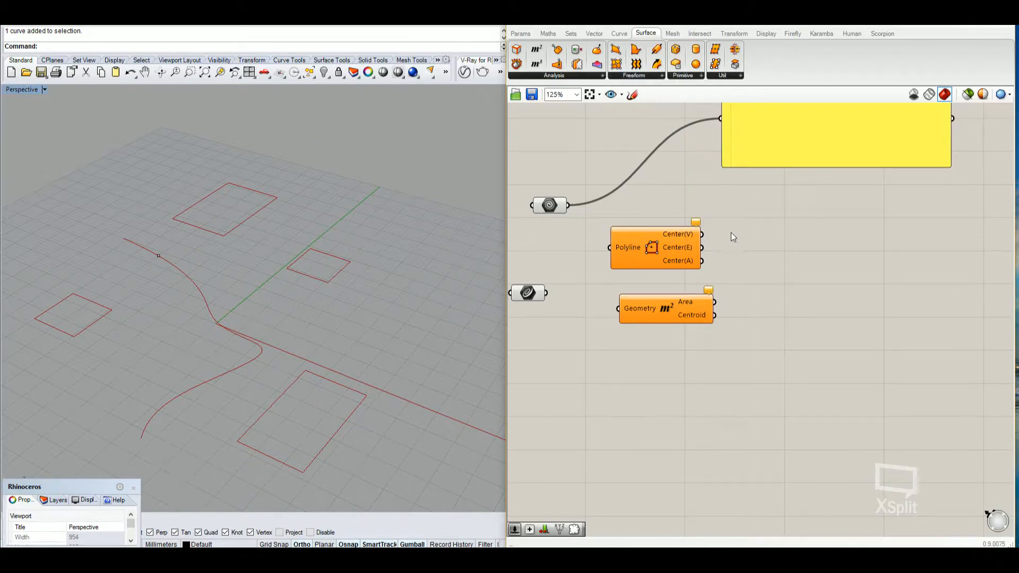
mouse_move(669, 295)
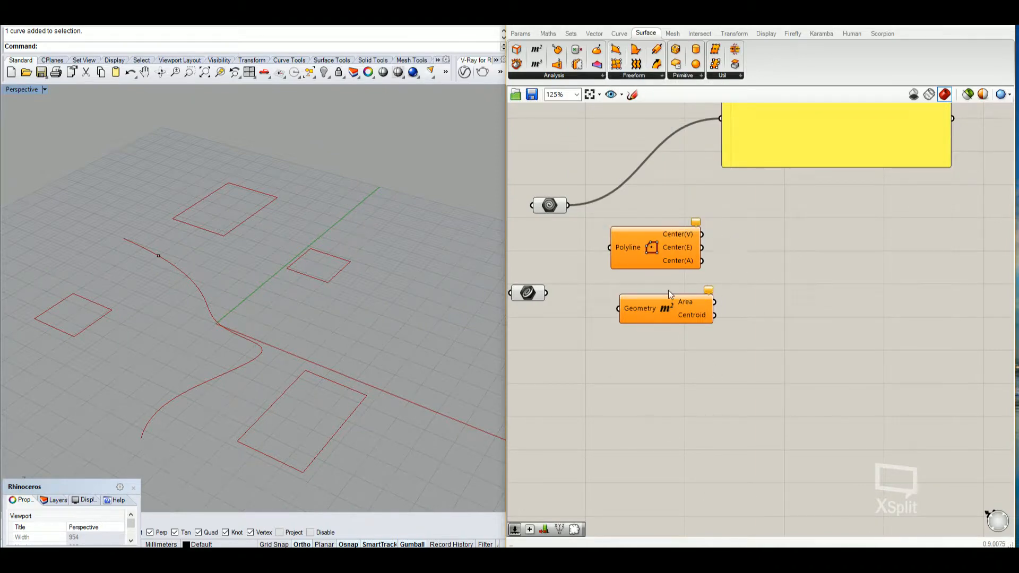
mouse_move(698, 311)
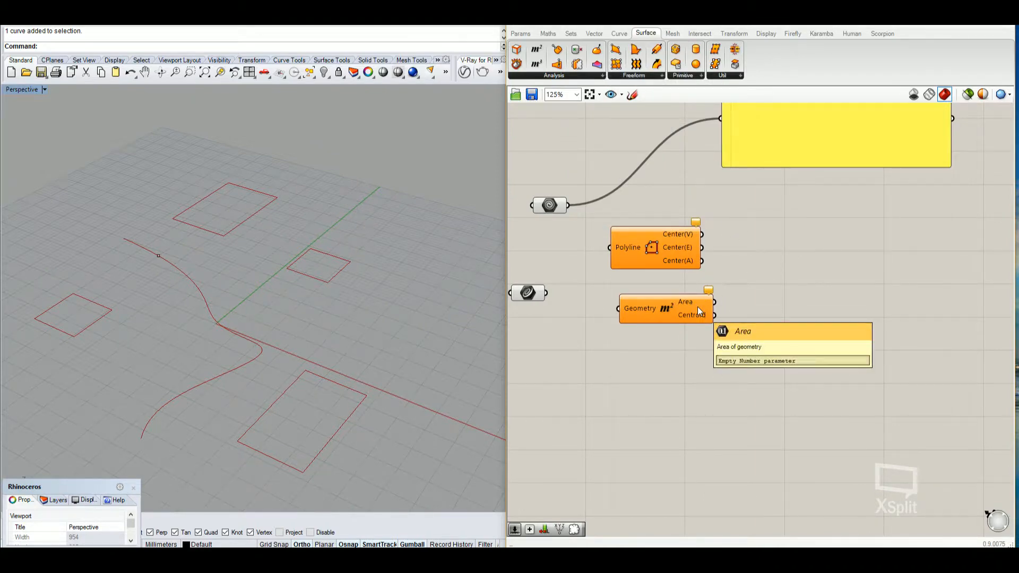
mouse_move(683, 273)
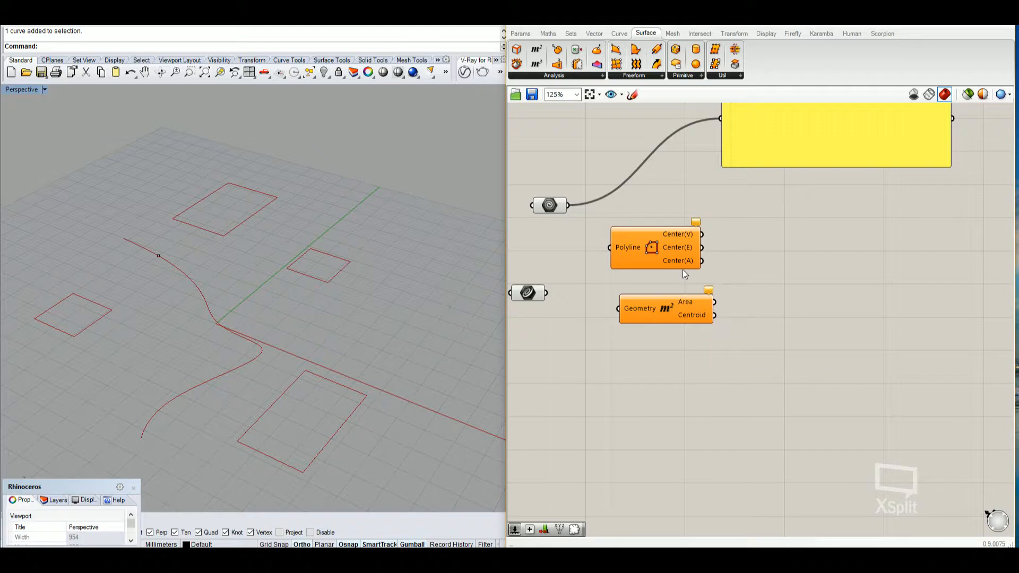
mouse_move(645, 330)
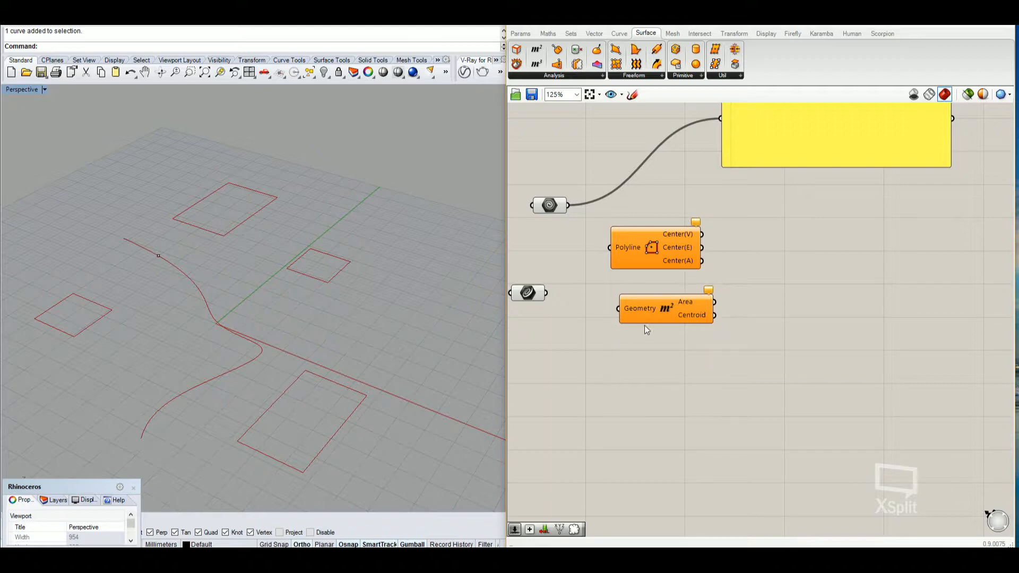
mouse_move(344, 429)
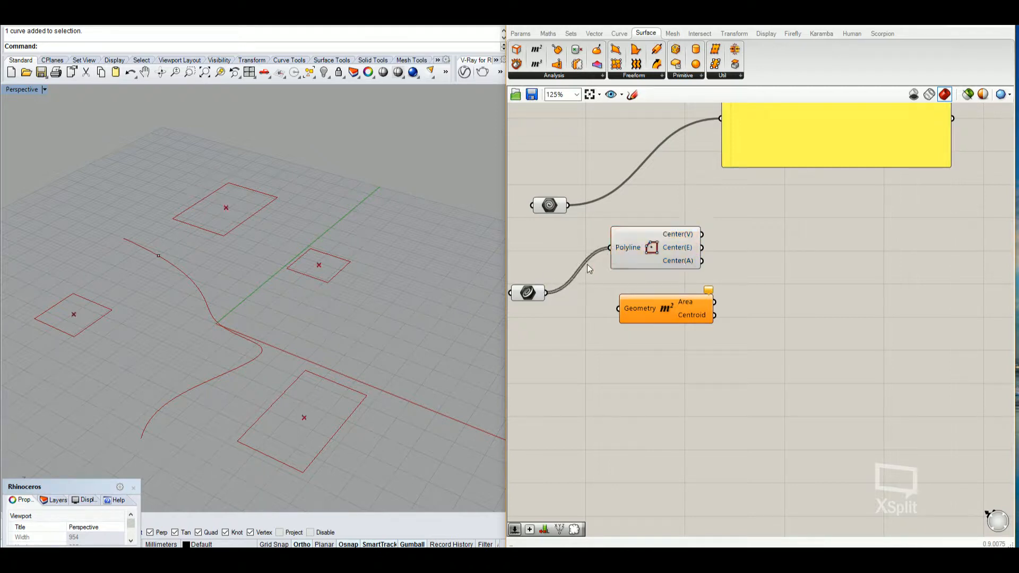
- Wire the rectangles into Polyline Center and list its four centre points in a Panel
click(654, 246)
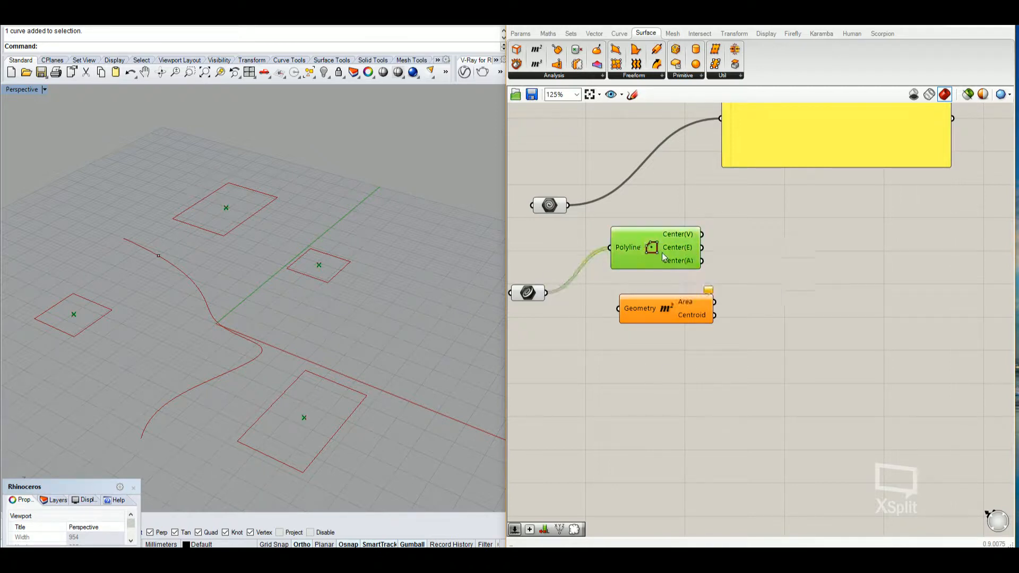
mouse_move(653, 250)
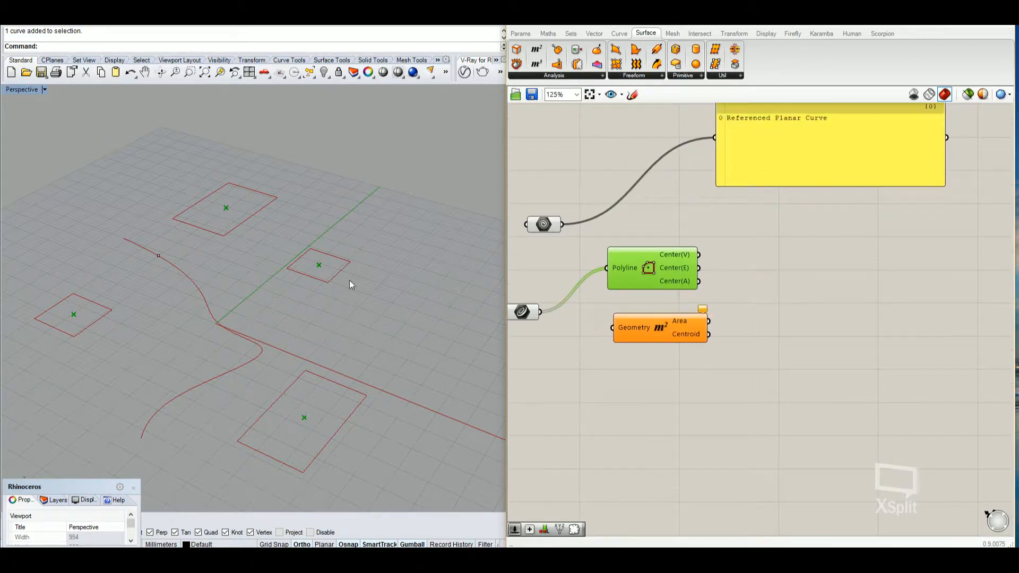
mouse_move(295, 425)
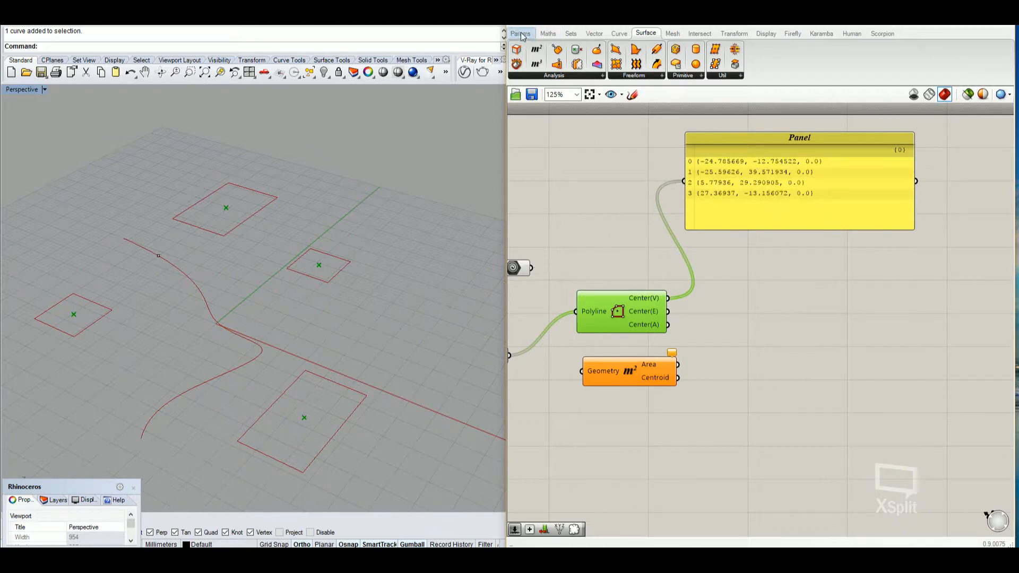
click(520, 33)
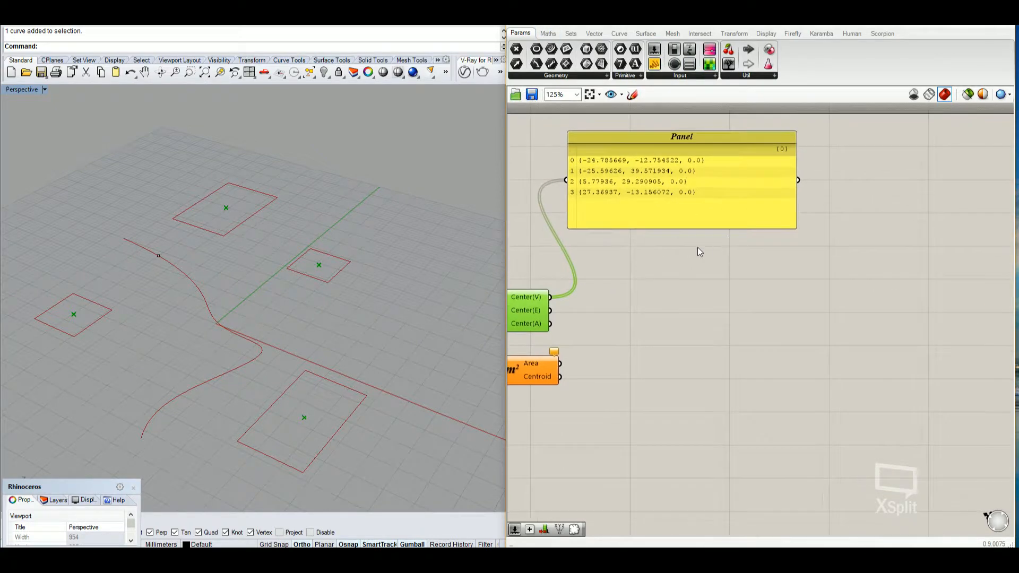
mouse_move(620, 188)
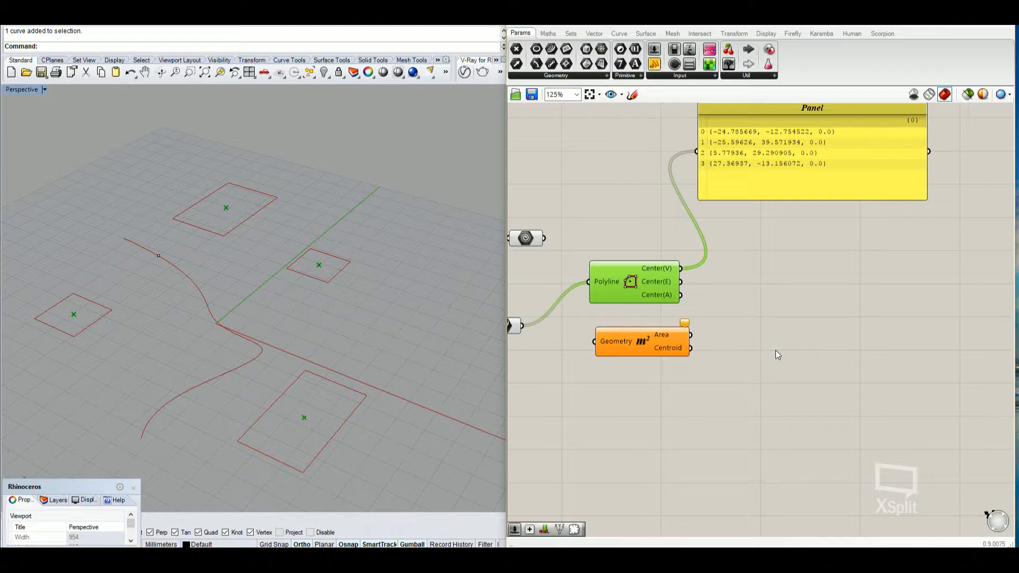
mouse_move(749, 290)
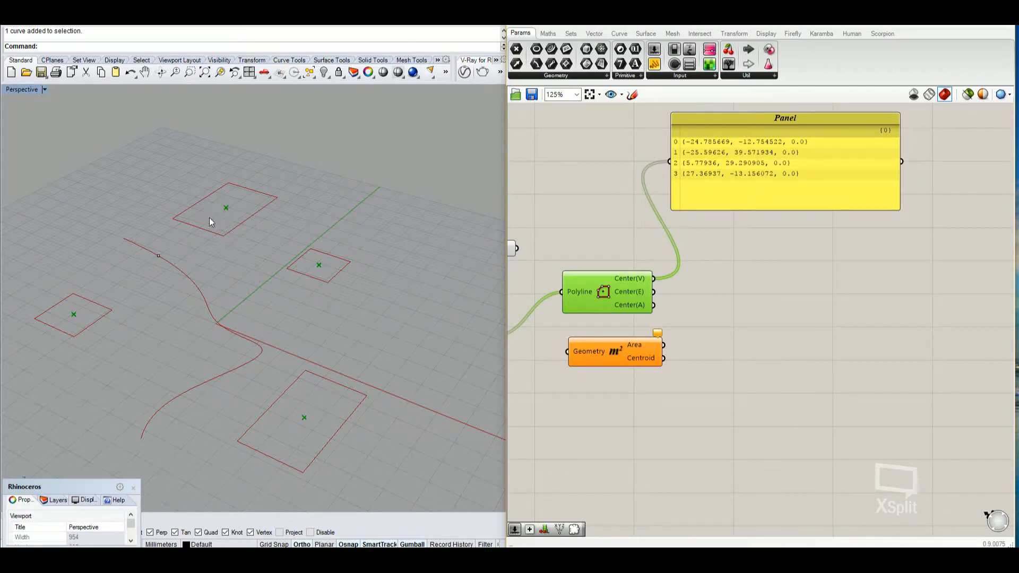
mouse_move(174, 287)
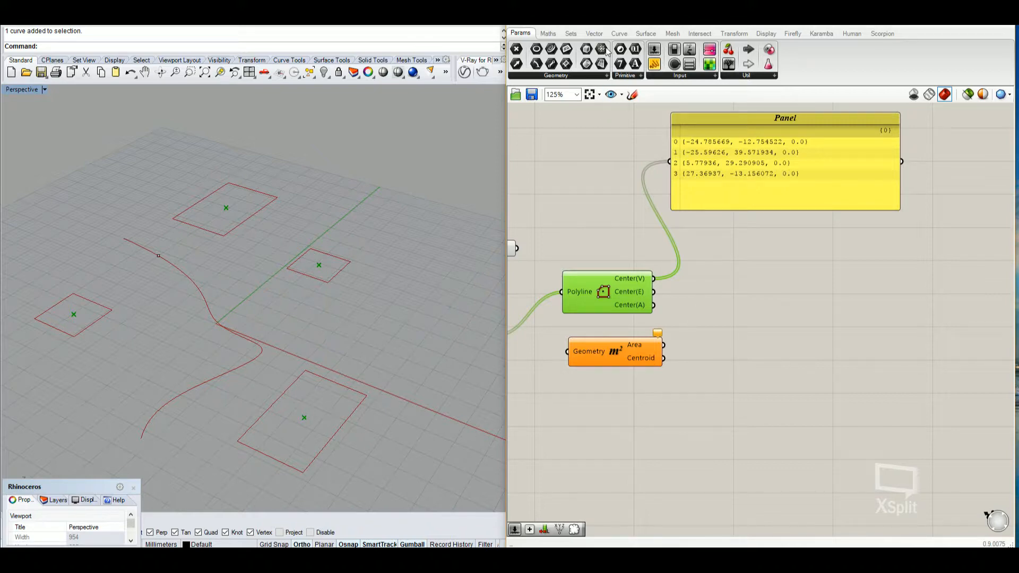
mouse_move(735, 282)
text(c)
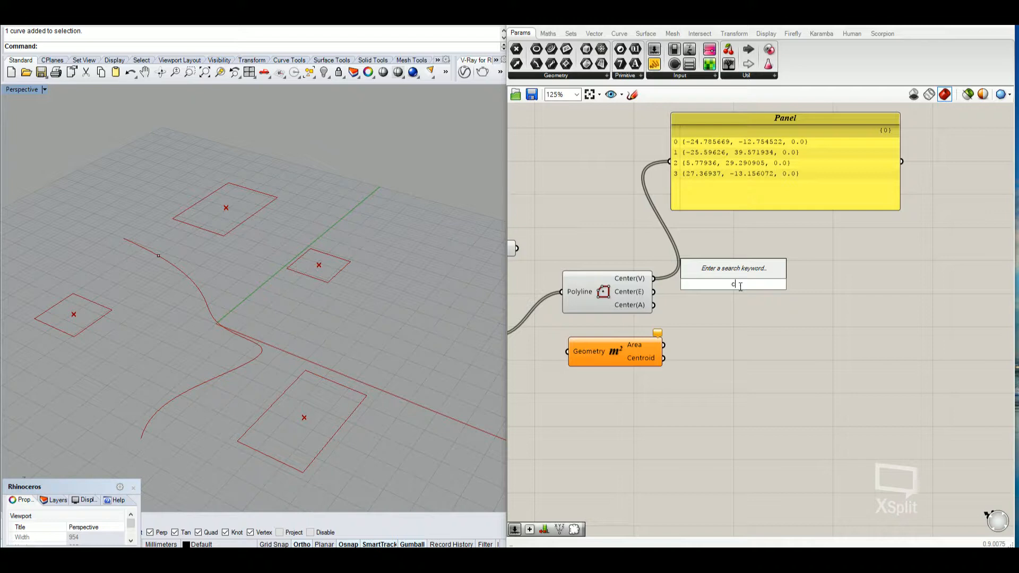
- Place a Curve Closest Point component and feed it the rectangle centre points
text(urve)
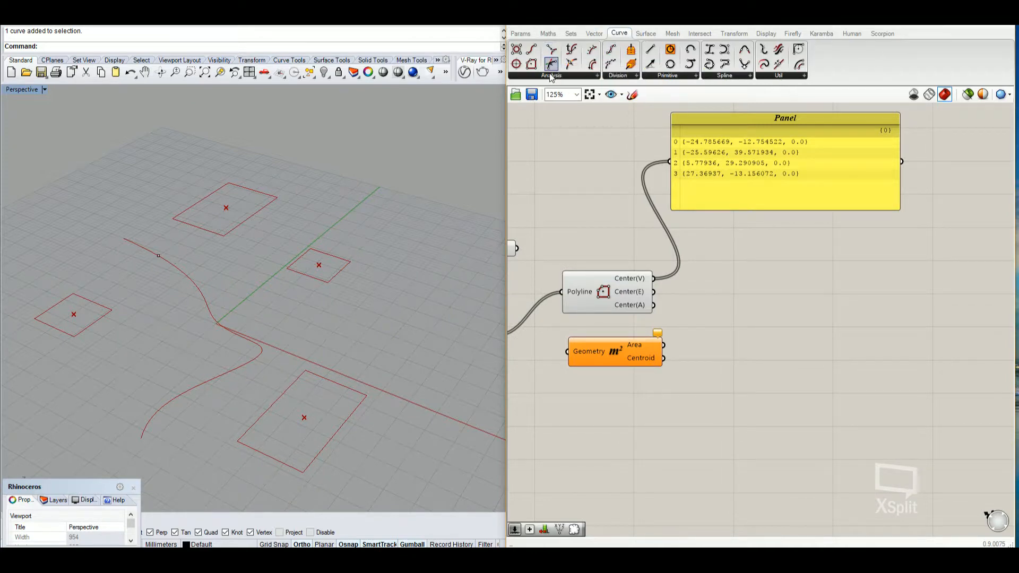
click(551, 64)
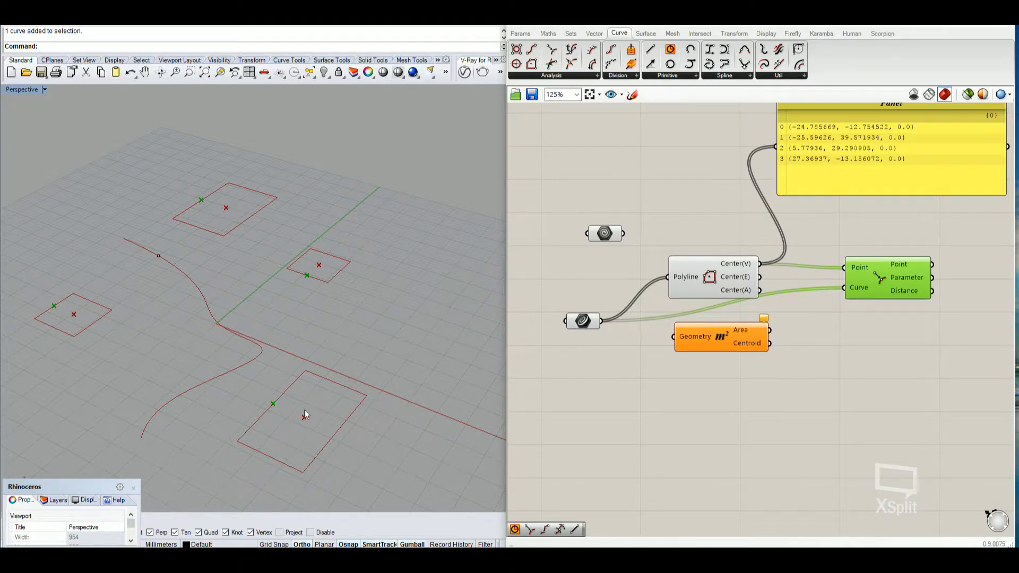
mouse_move(460, 329)
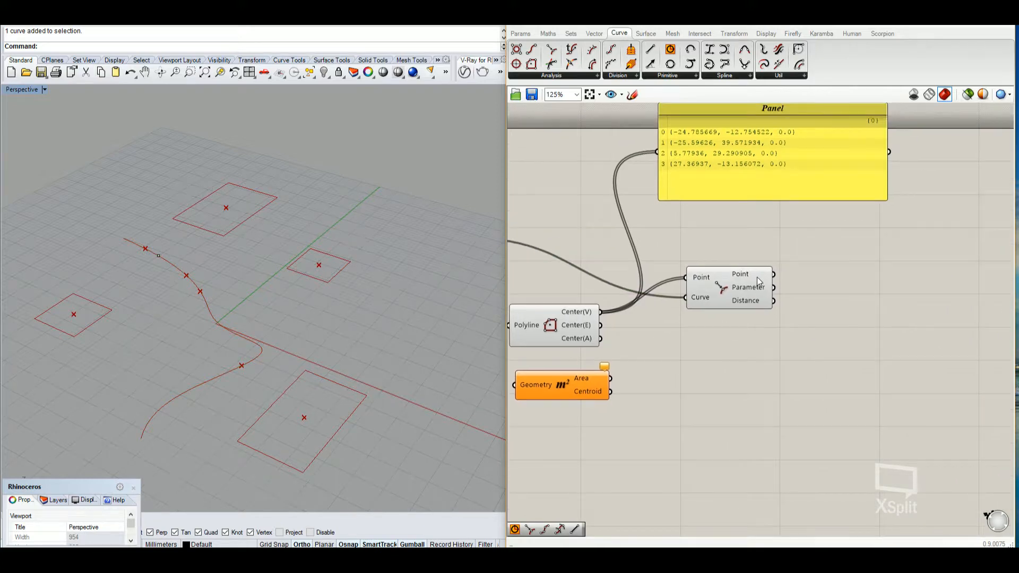
mouse_move(772, 287)
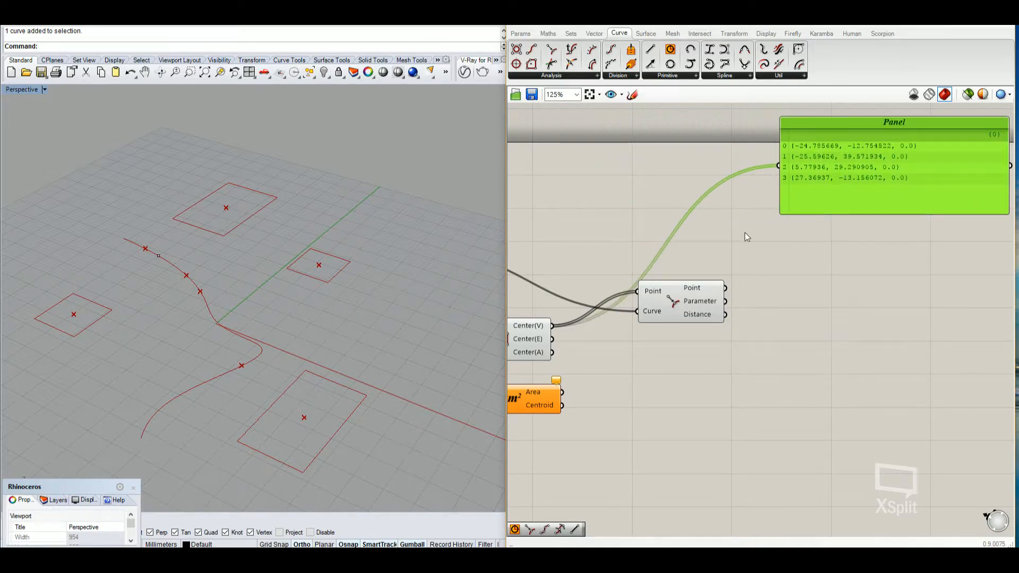
mouse_move(717, 291)
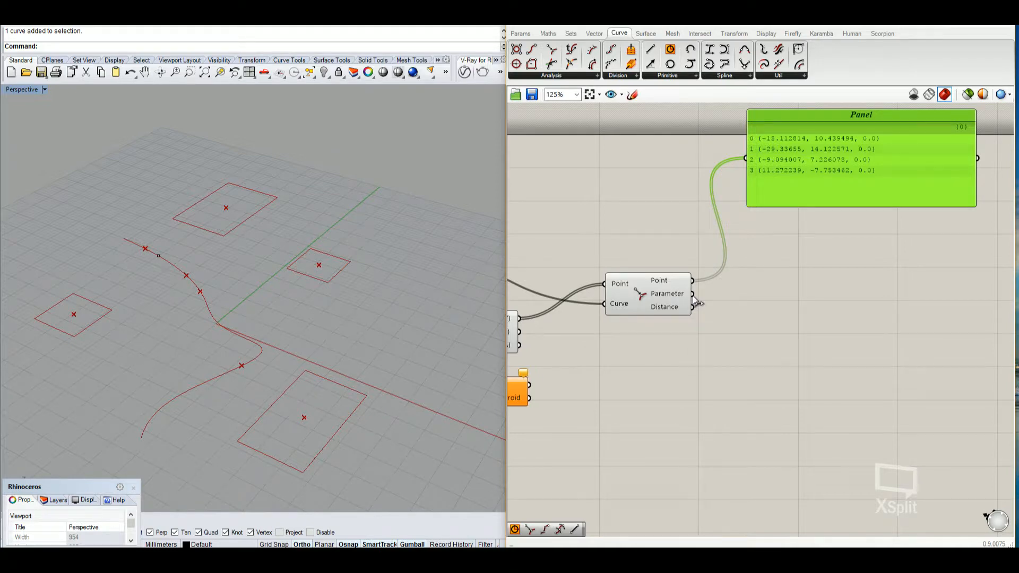
mouse_move(154, 255)
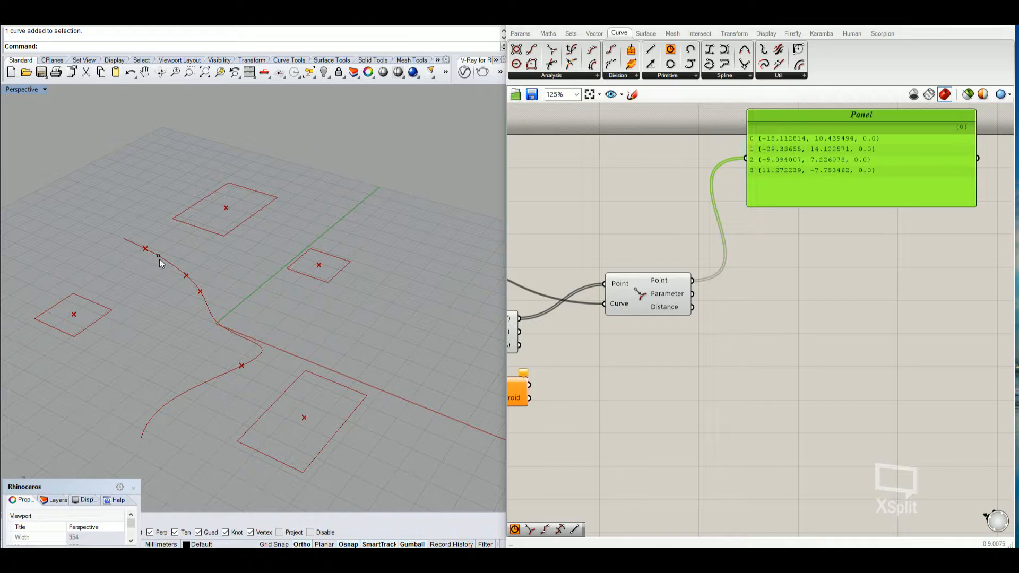
mouse_move(338, 263)
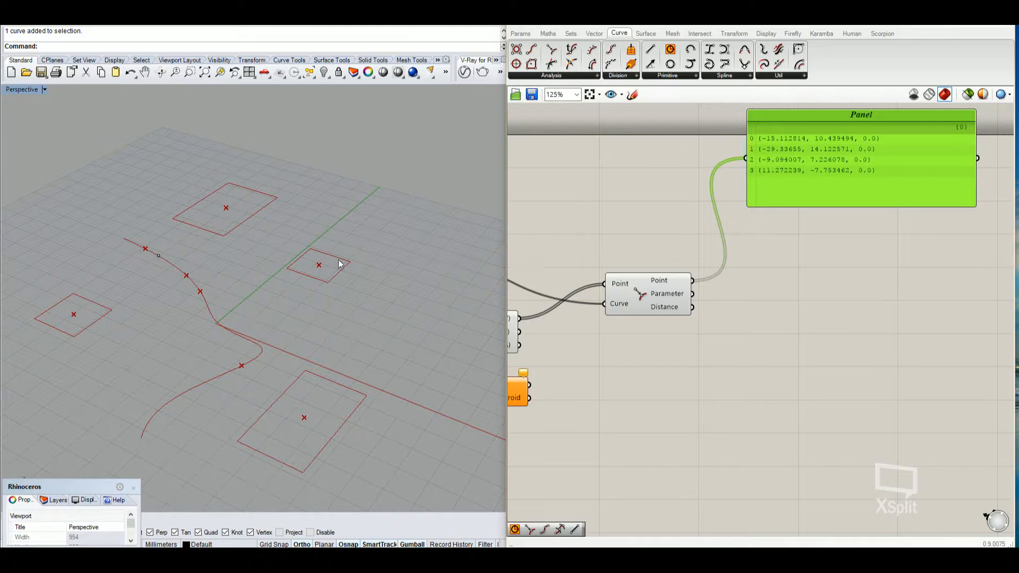
mouse_move(692, 299)
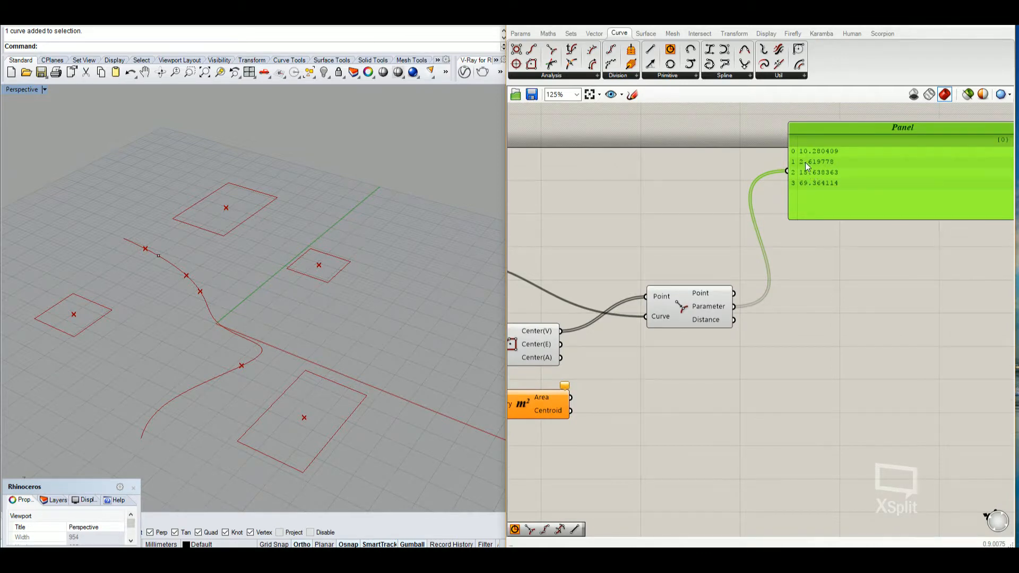
mouse_move(698, 219)
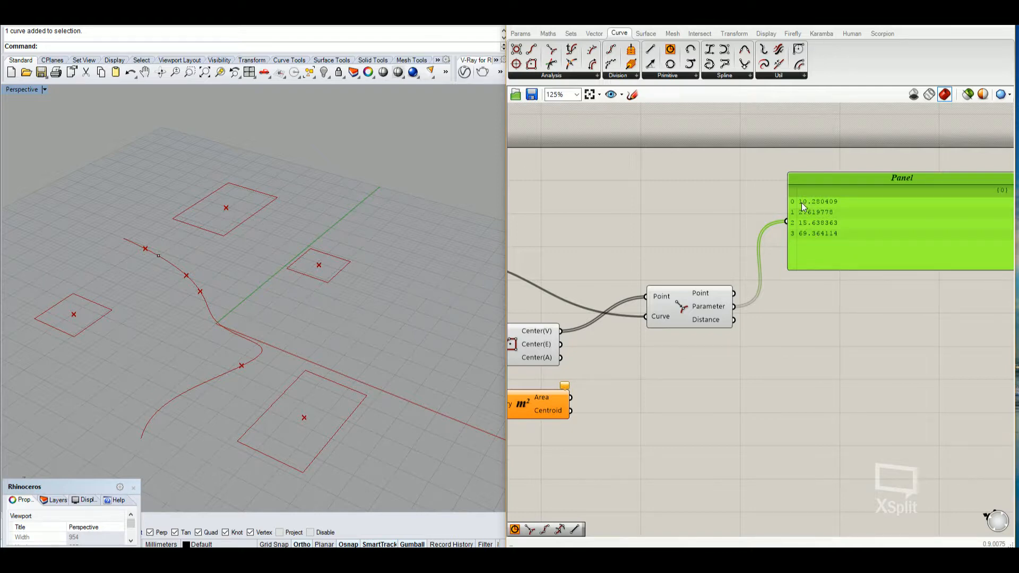
mouse_move(744, 255)
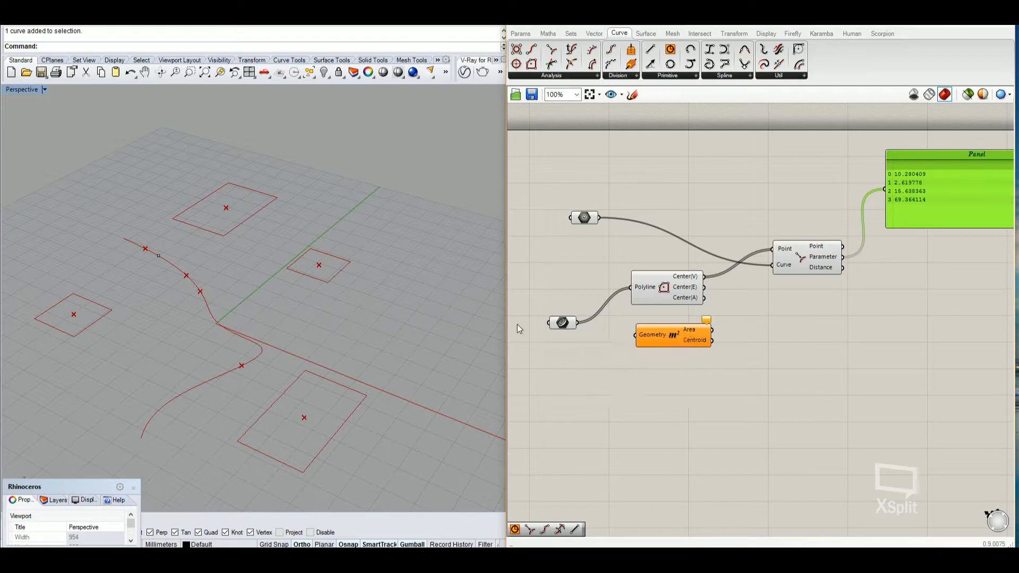
mouse_move(238, 225)
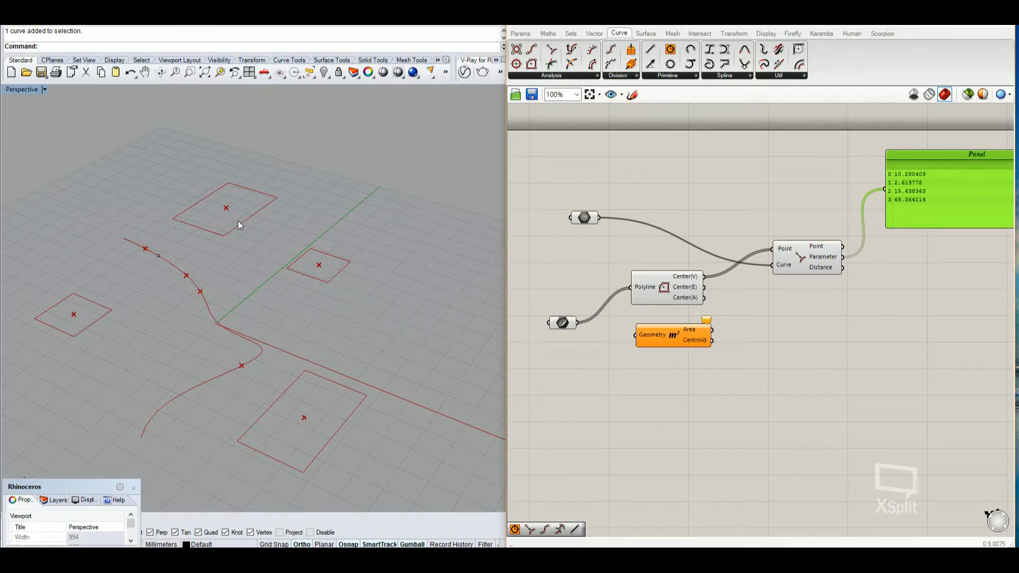
mouse_move(271, 427)
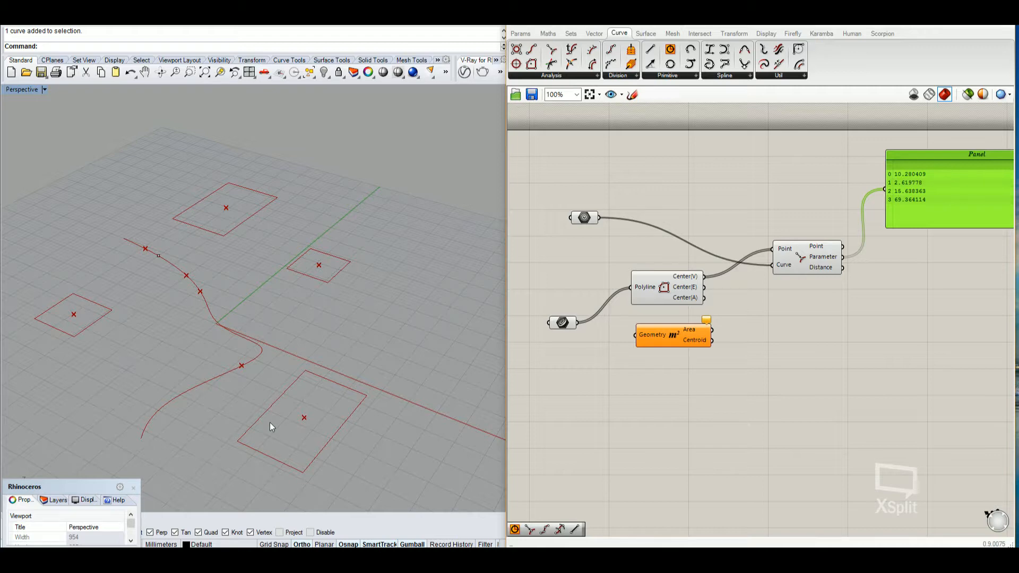
mouse_move(291, 280)
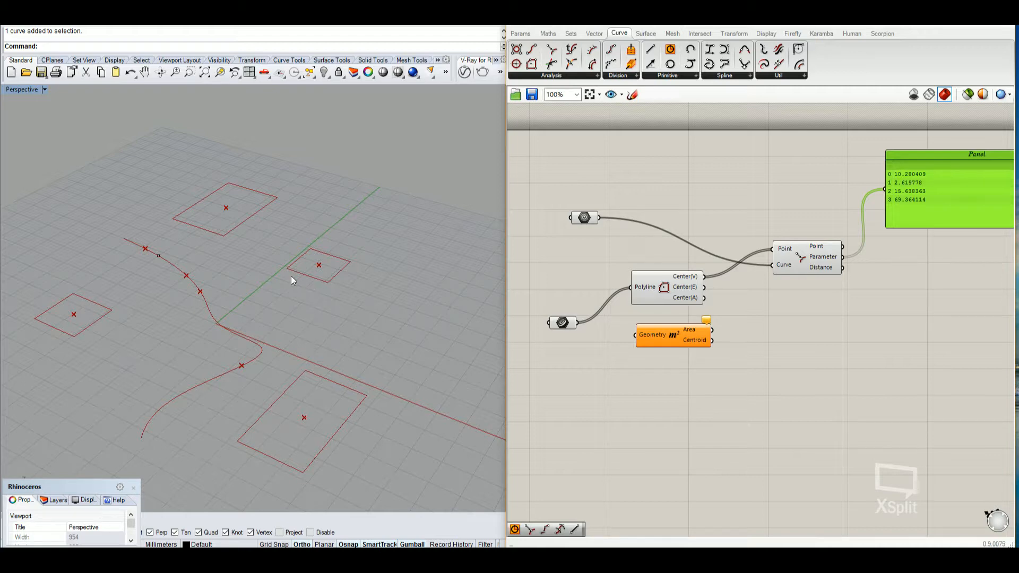
mouse_move(349, 293)
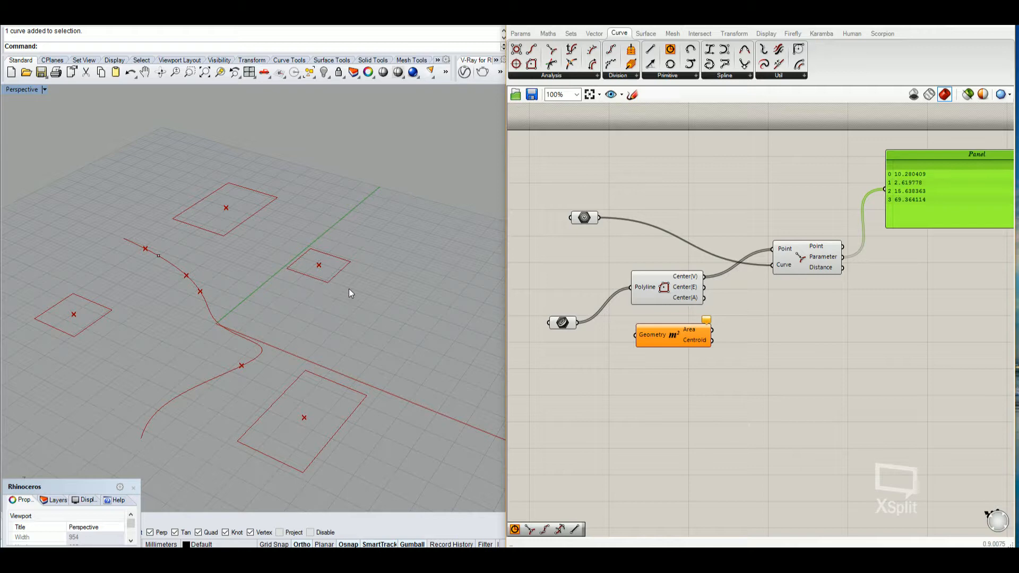
mouse_move(306, 252)
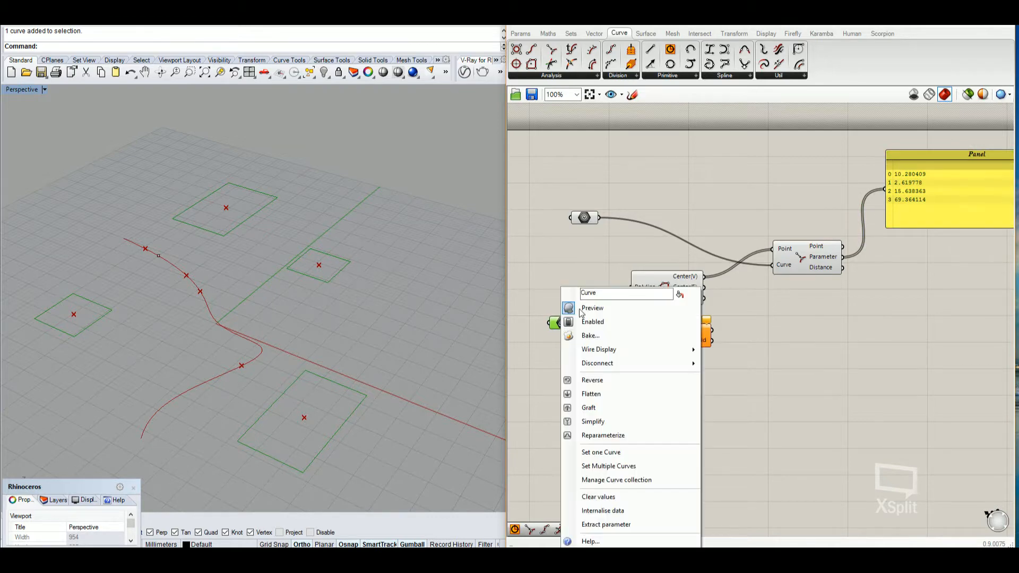
mouse_move(627, 466)
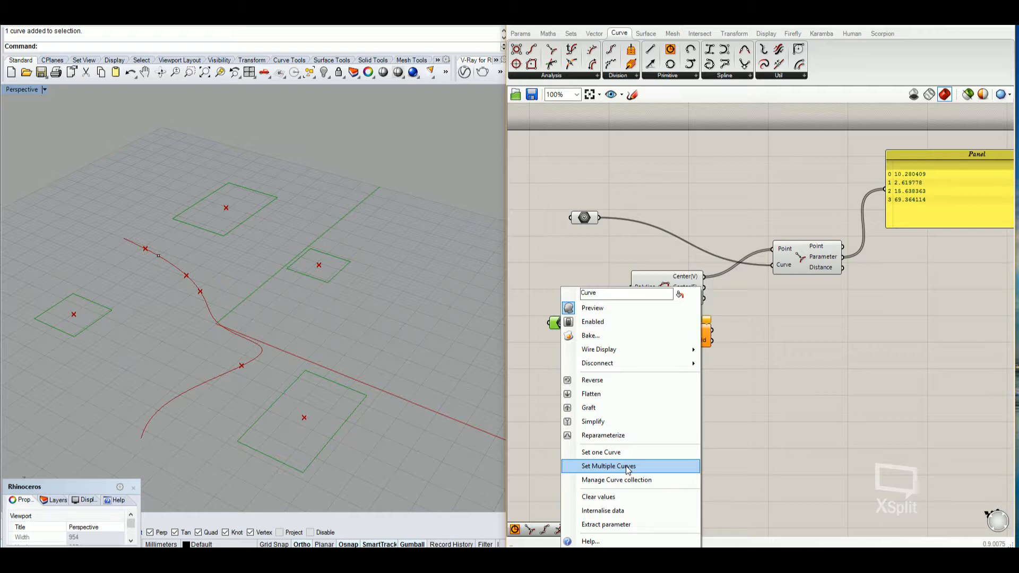
- Re-reference the rectangles from the viewport in a new order, reversing the panel's four distances
click(607, 466)
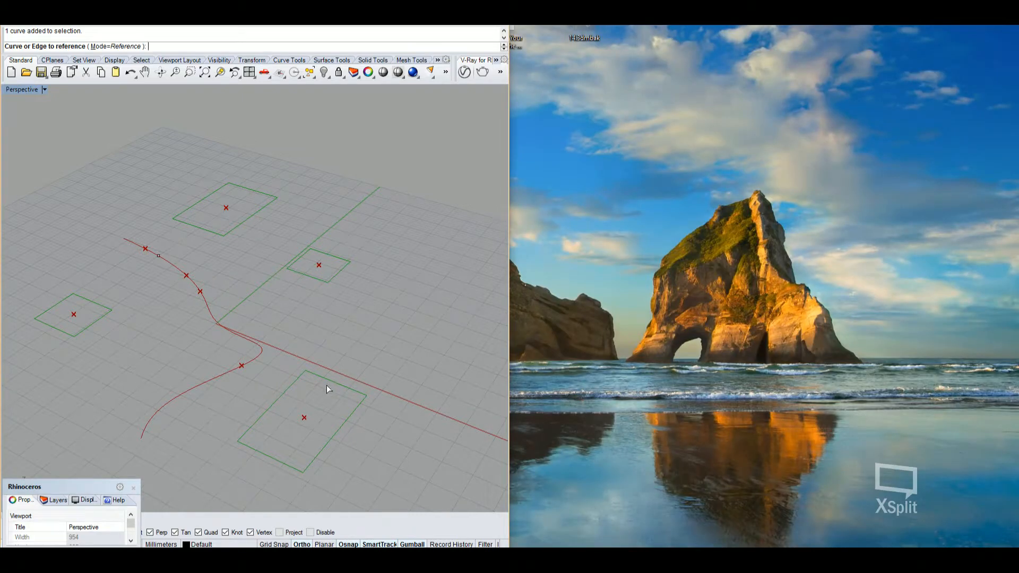
click(304, 417)
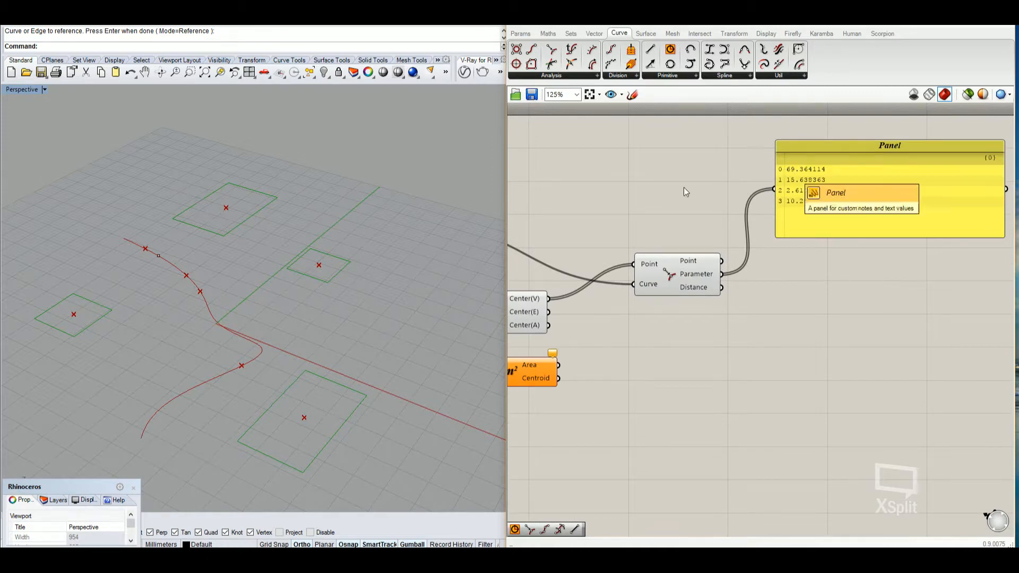
mouse_move(276, 366)
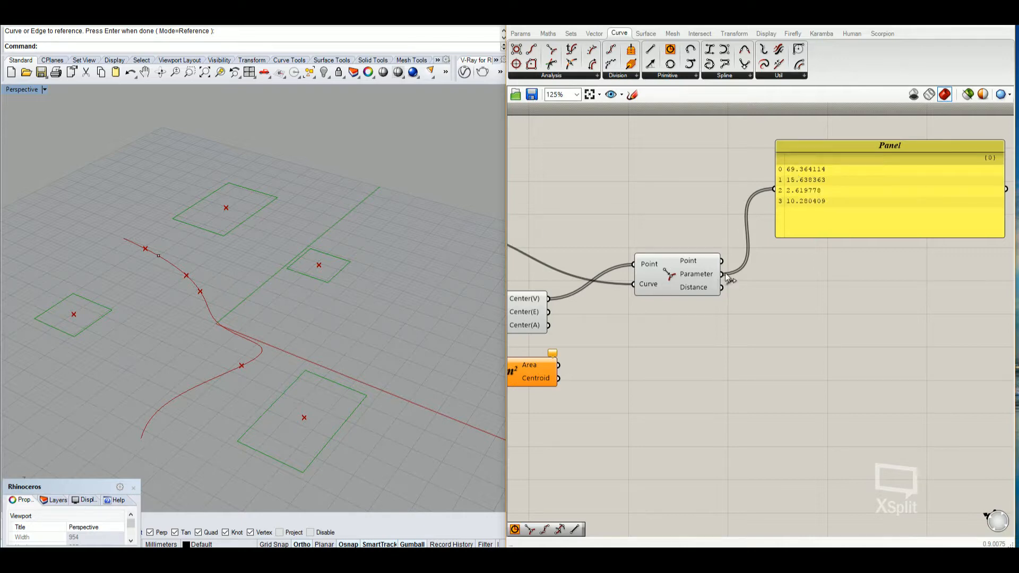
mouse_move(796, 176)
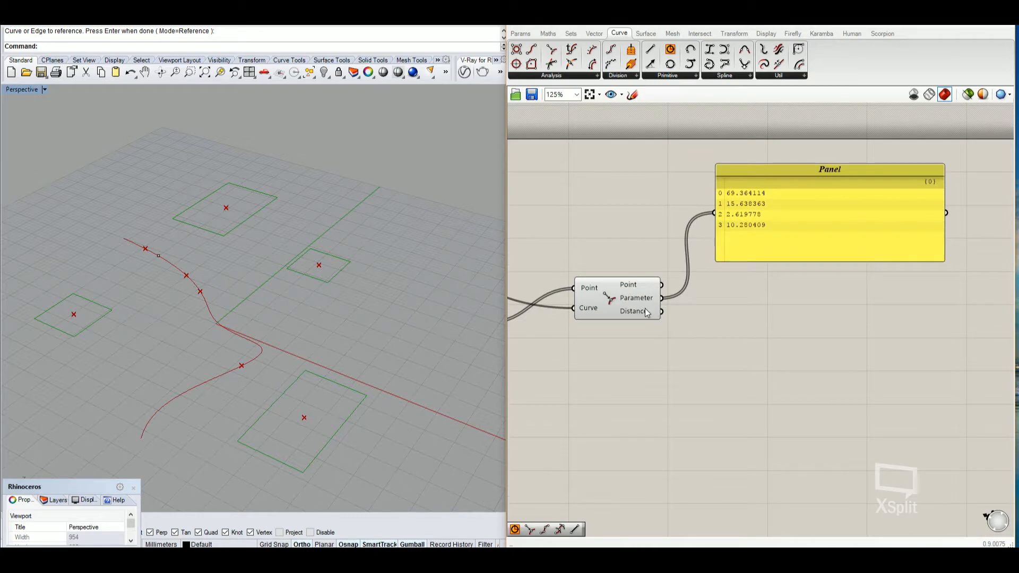
mouse_move(648, 311)
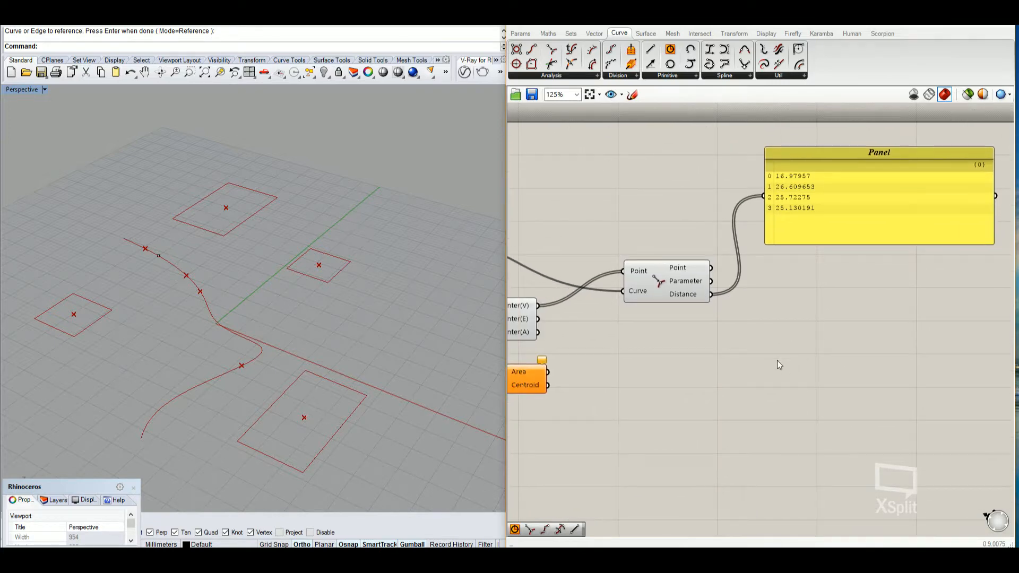
mouse_move(770, 381)
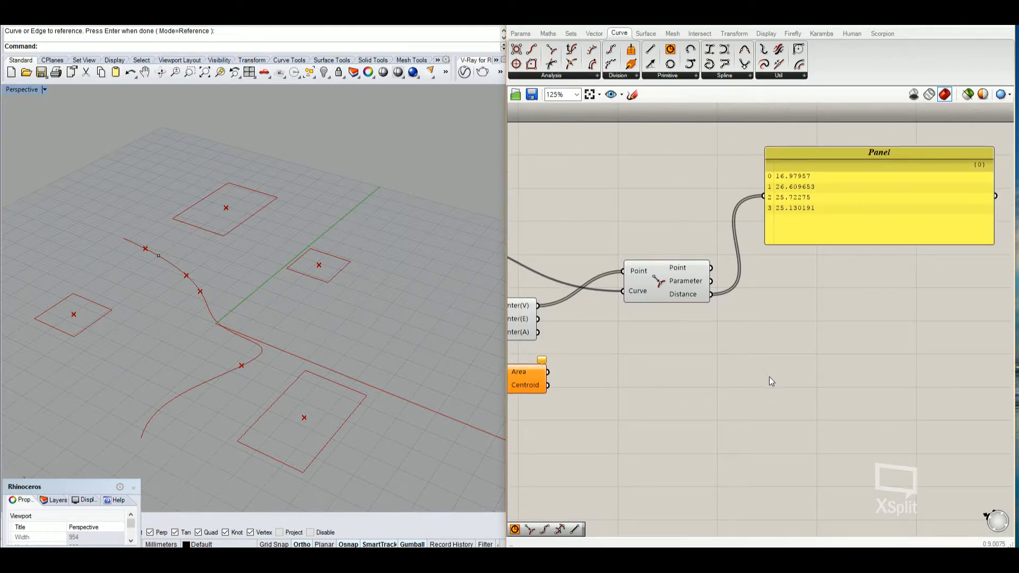
mouse_move(781, 187)
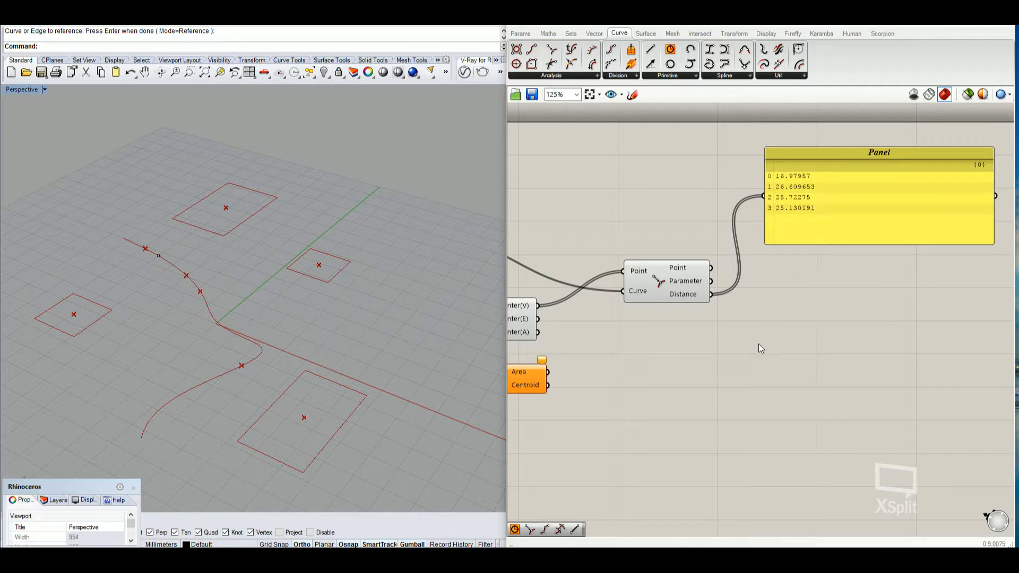
mouse_move(730, 387)
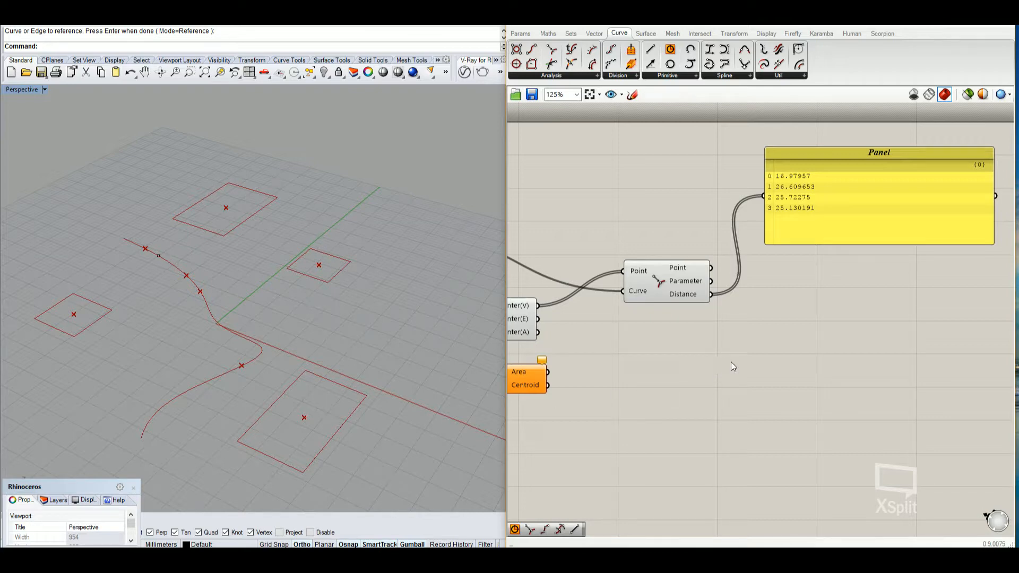
- Add an Extrude component and select the front rectangle in the viewport
double_click(730, 365)
text(extr)
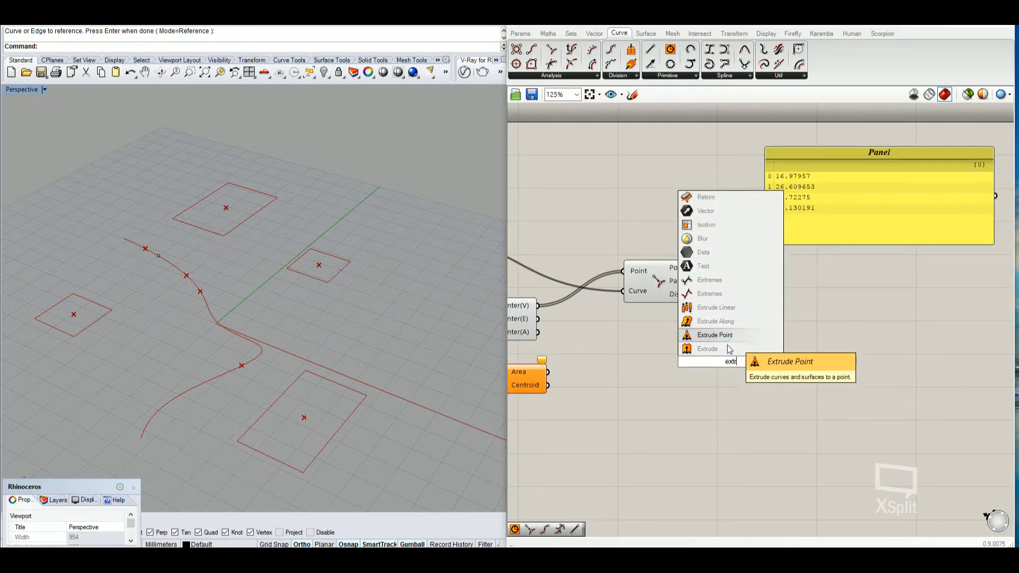
mouse_move(707, 349)
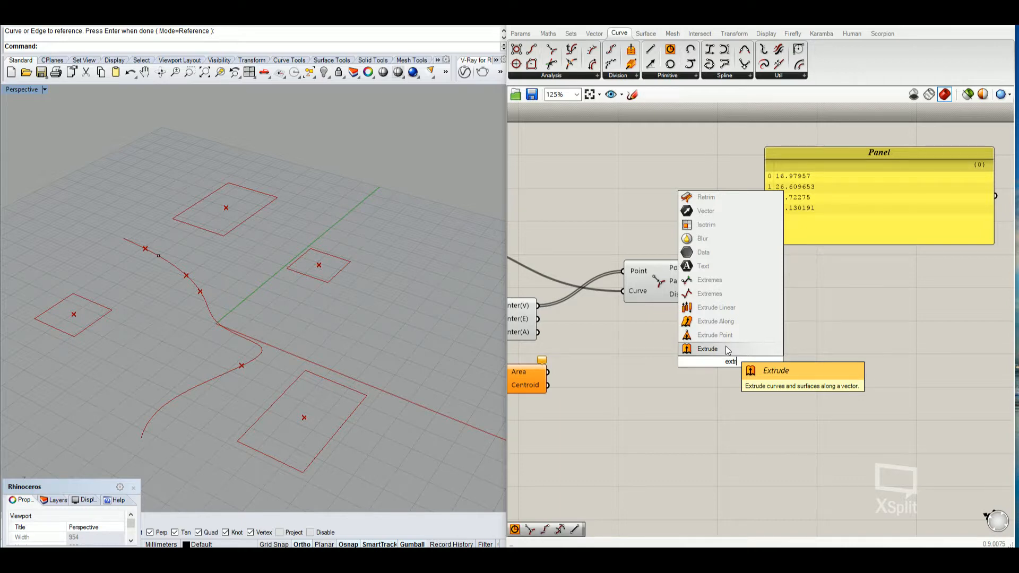
click(707, 349)
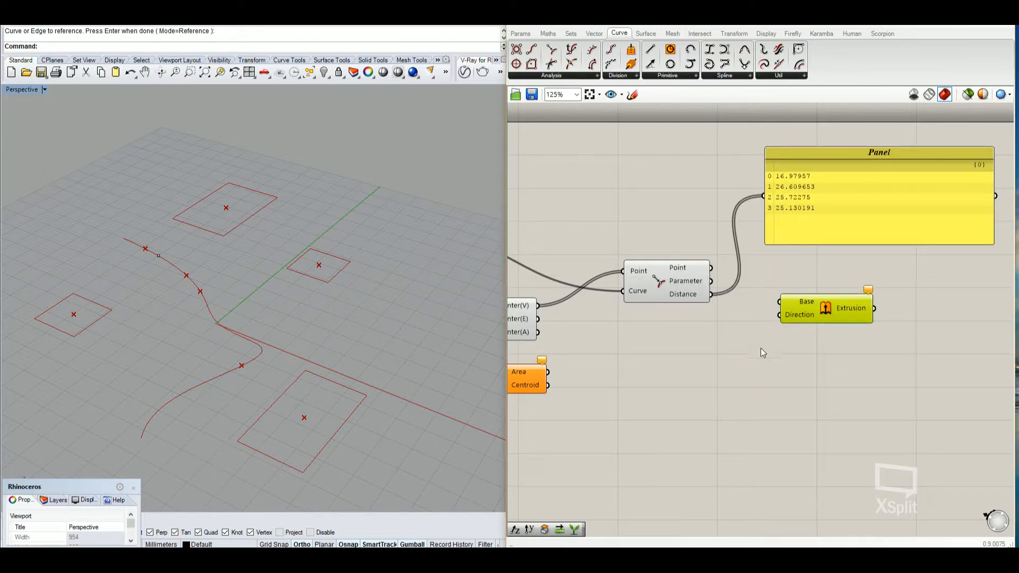
mouse_move(718, 384)
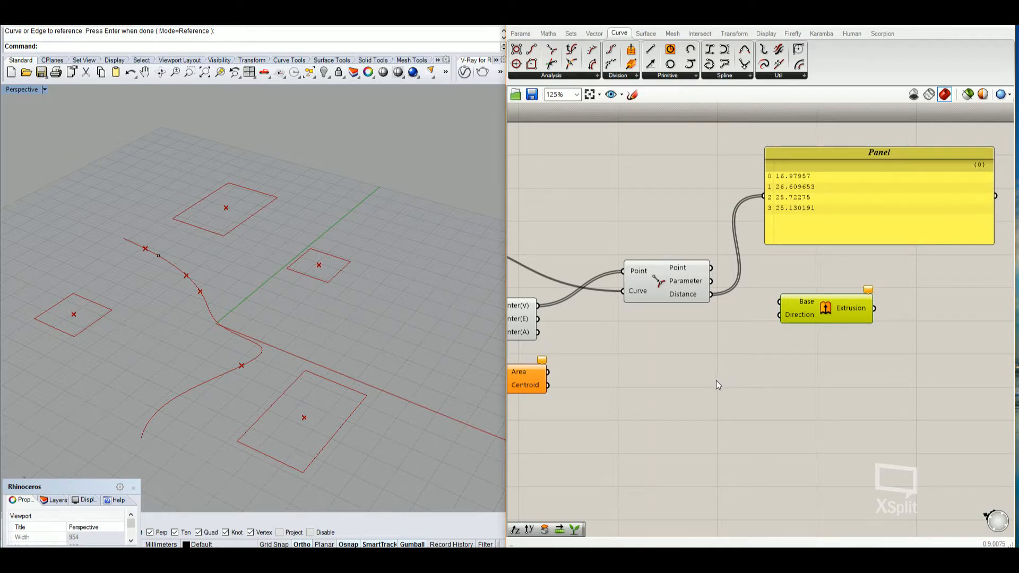
mouse_move(666, 388)
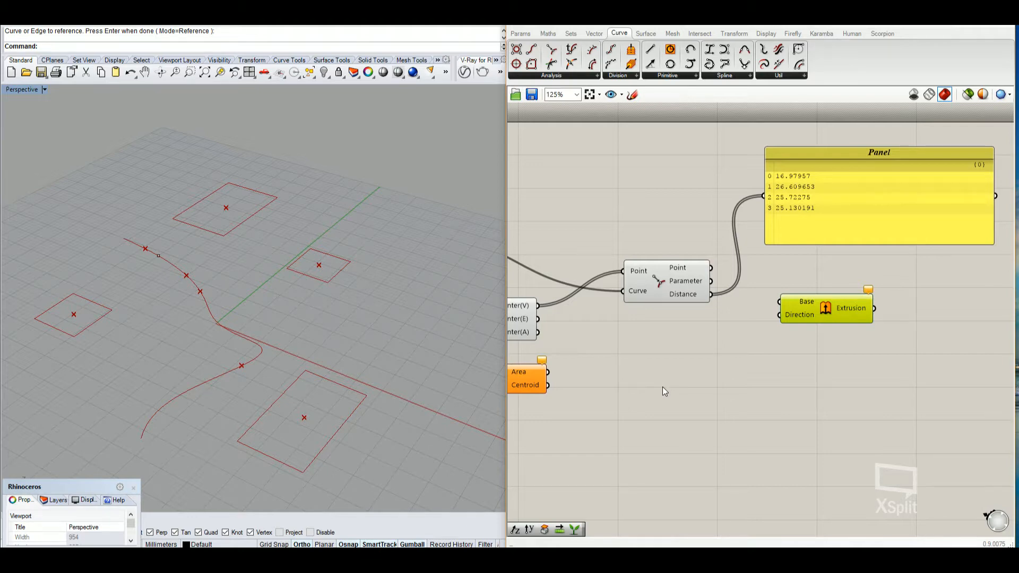
mouse_move(668, 388)
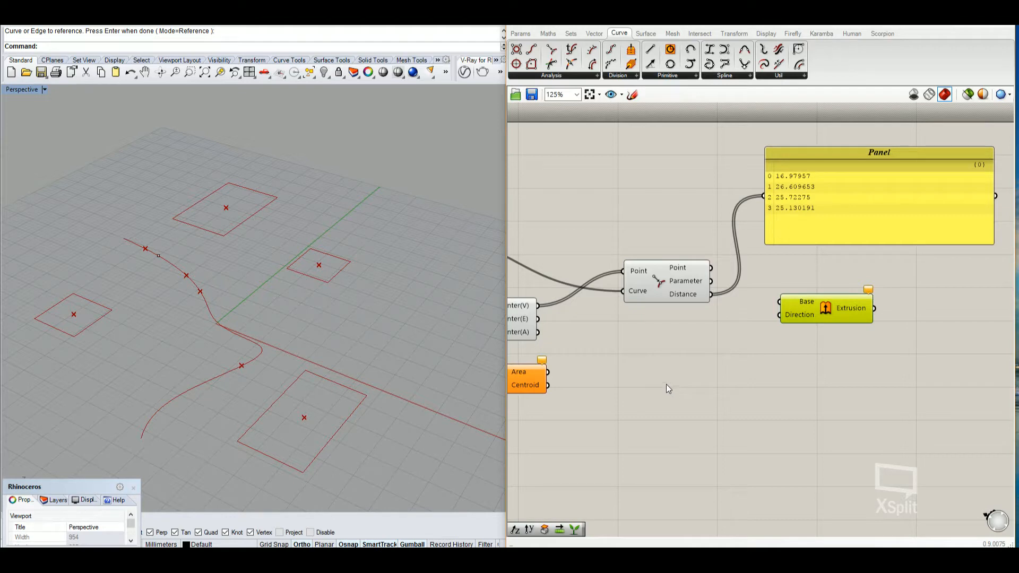
click(301, 416)
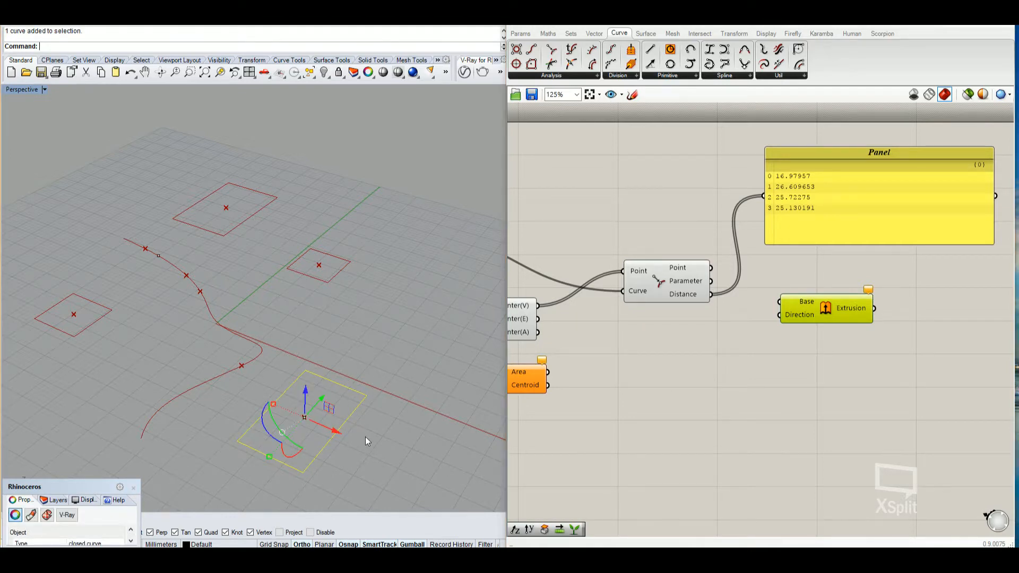
mouse_move(309, 427)
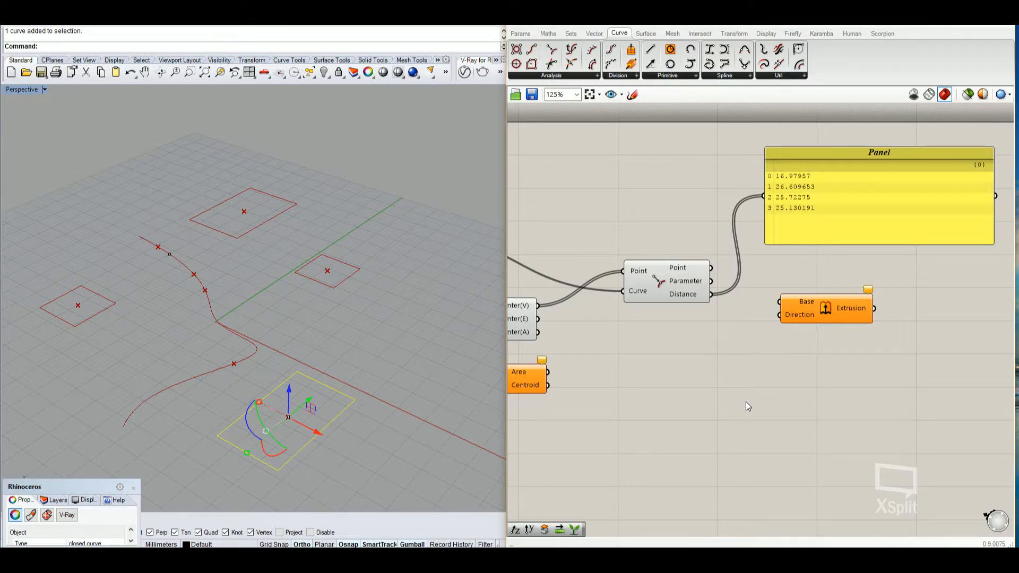
mouse_move(719, 406)
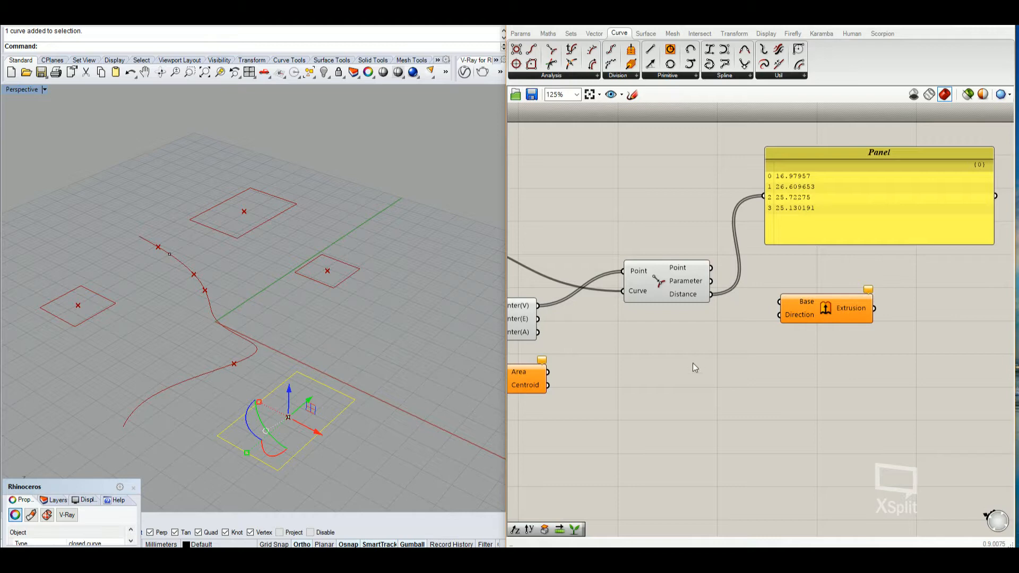
- Connect the Closest Point distances to the Extrude Direction input
double_click(680, 367)
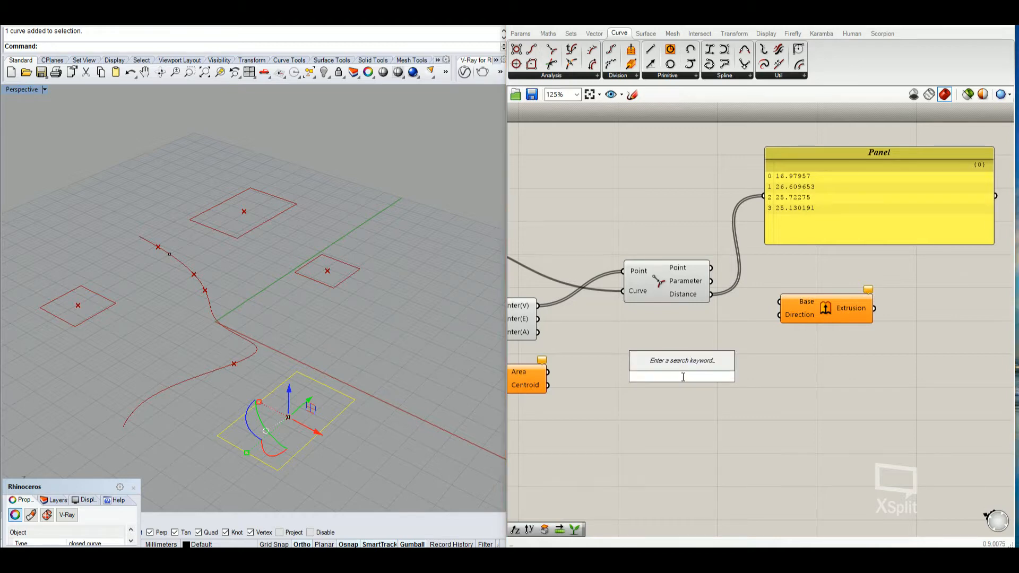
click(754, 304)
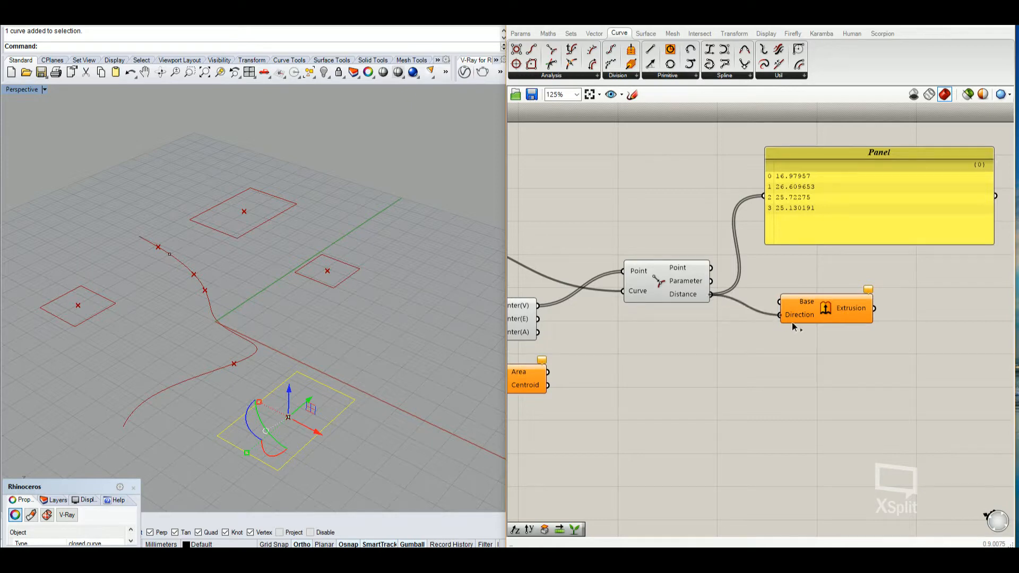
click(825, 308)
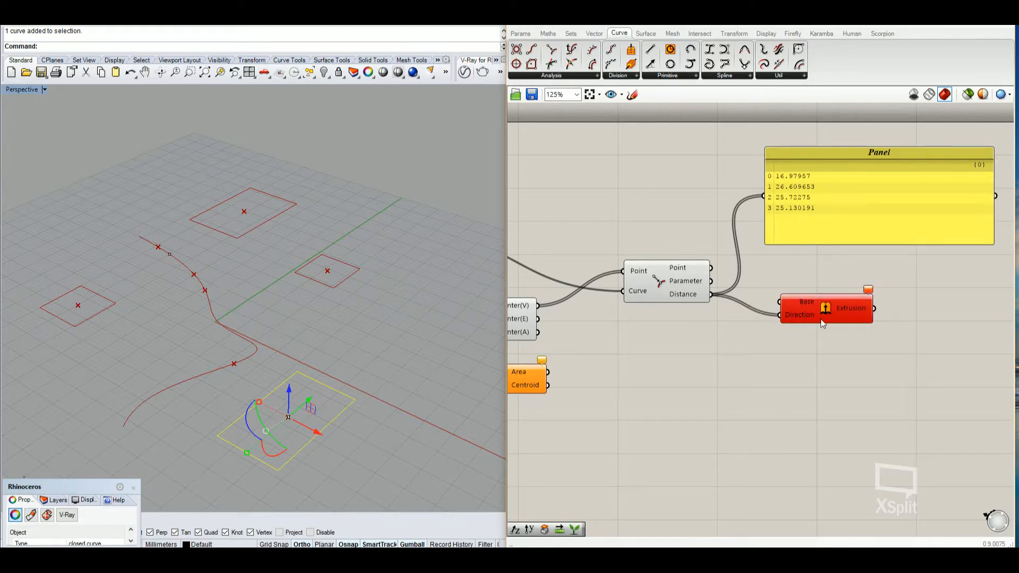
mouse_move(903, 288)
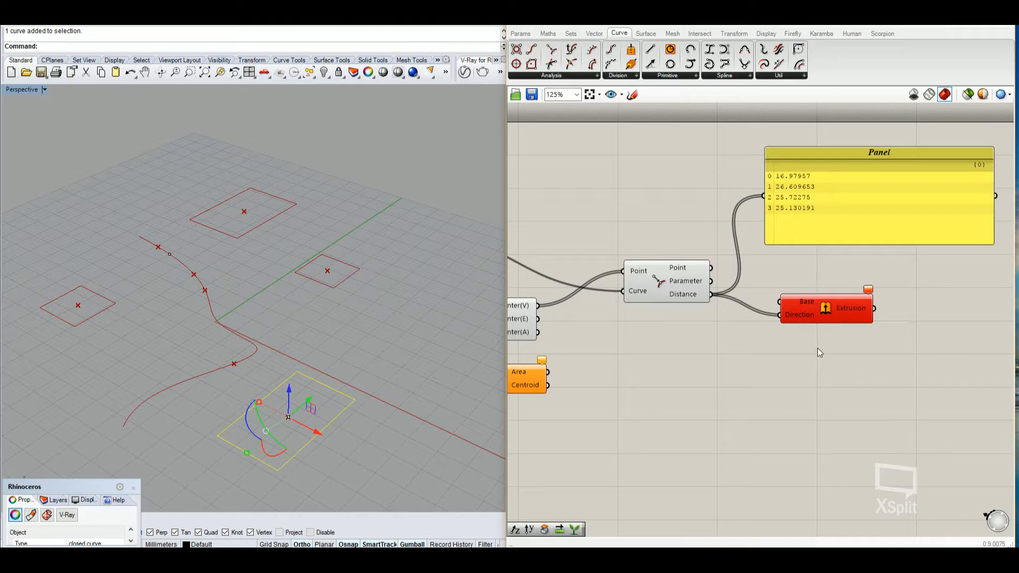
mouse_move(872, 292)
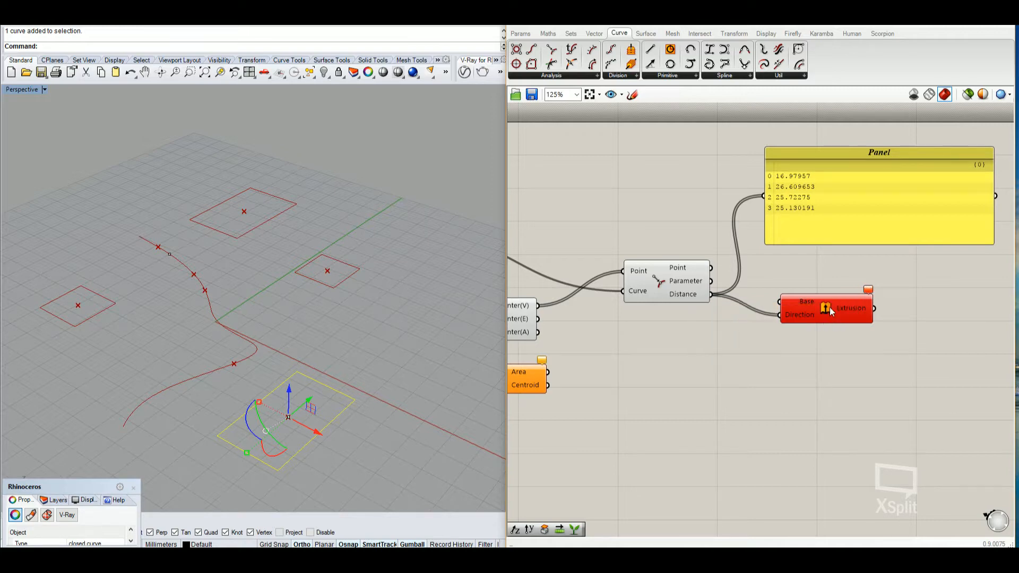
mouse_move(798, 315)
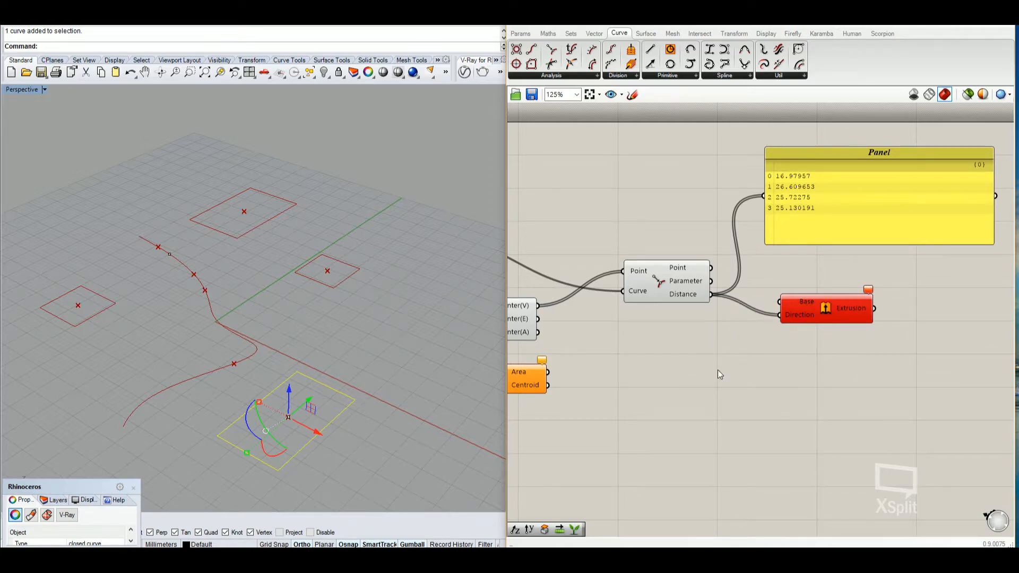
mouse_move(773, 325)
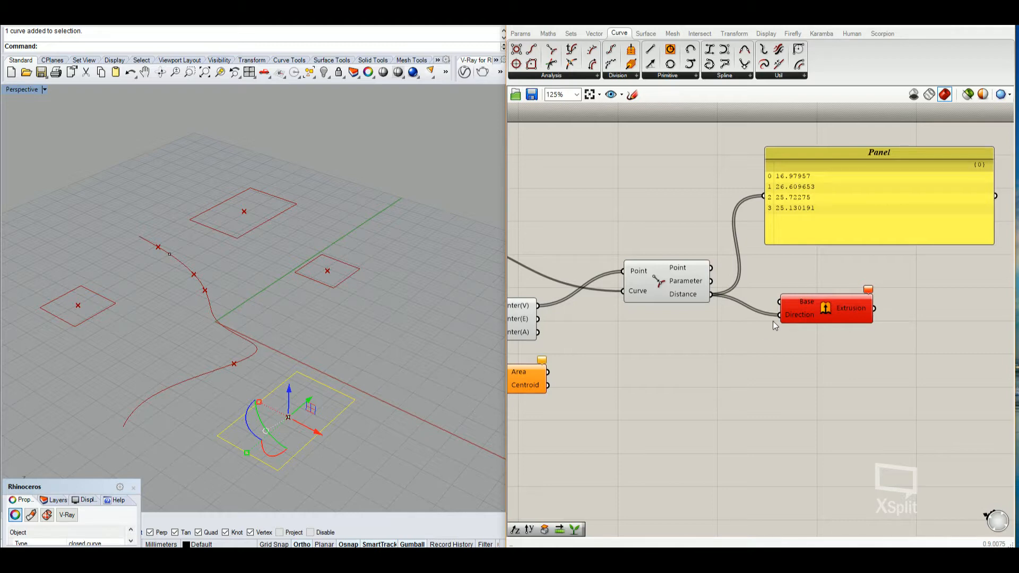
mouse_move(707, 386)
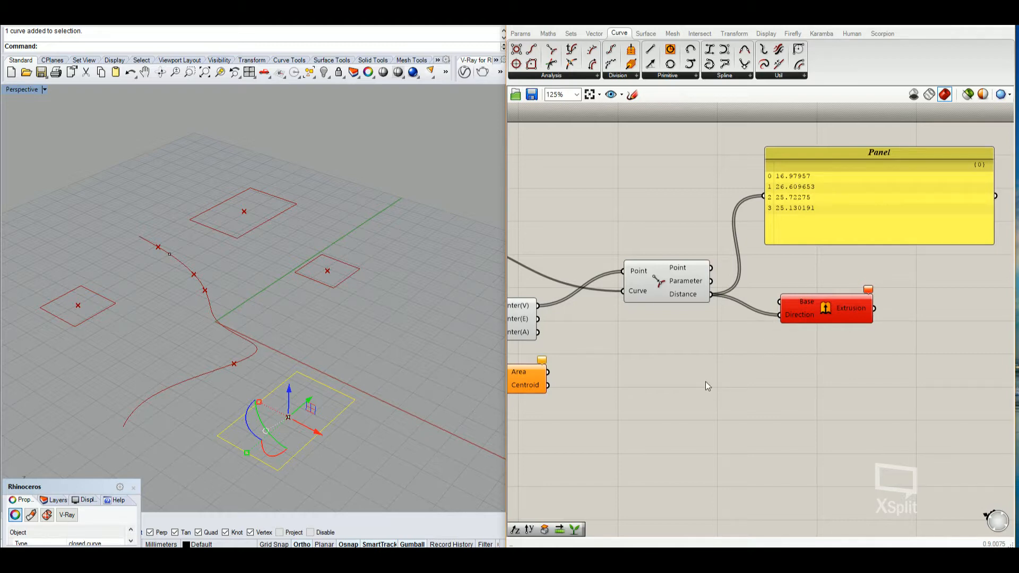
- Add a Unit Z vector component to the canvas from component search
double_click(704, 371)
text(z)
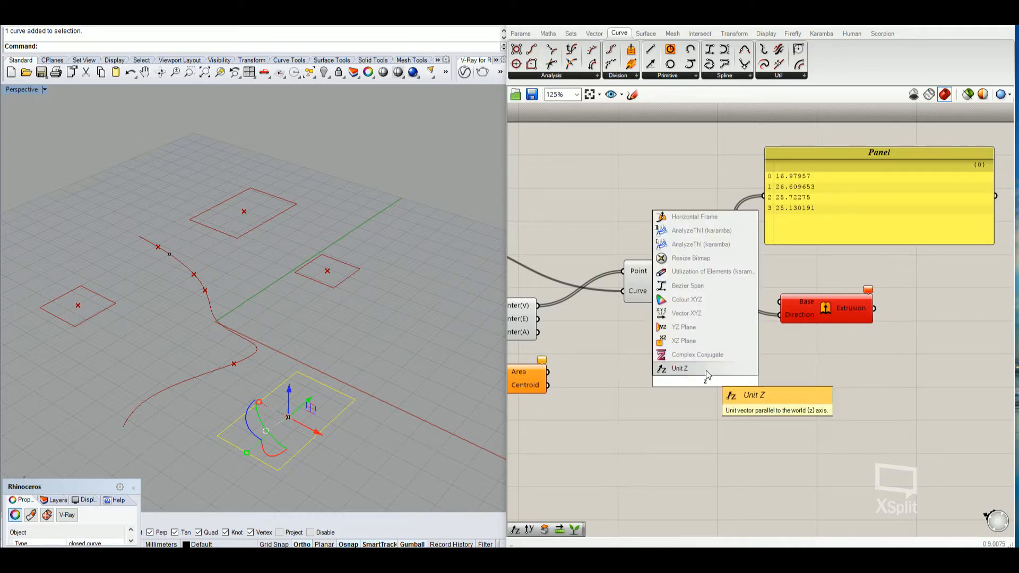
click(678, 369)
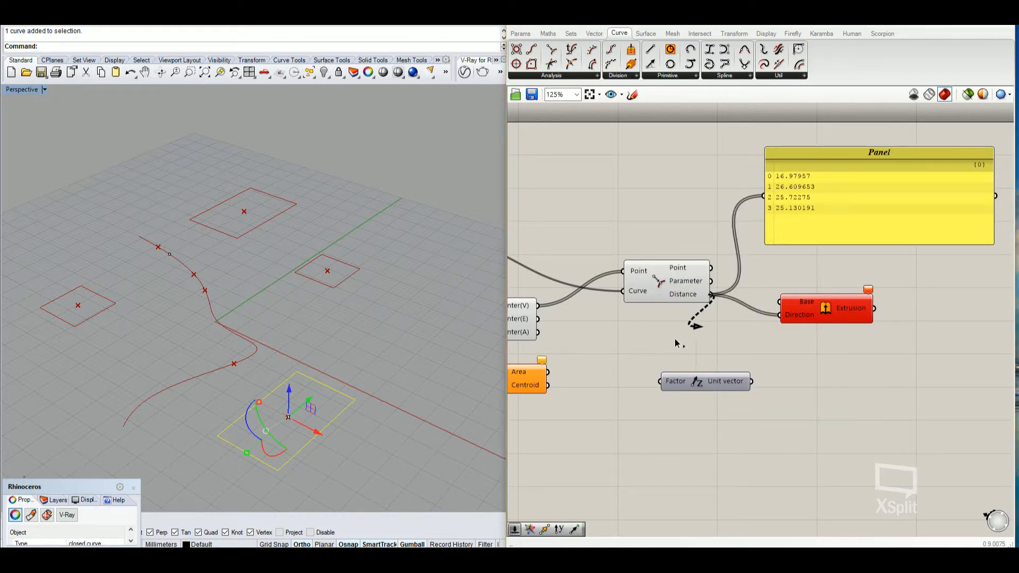
mouse_move(747, 381)
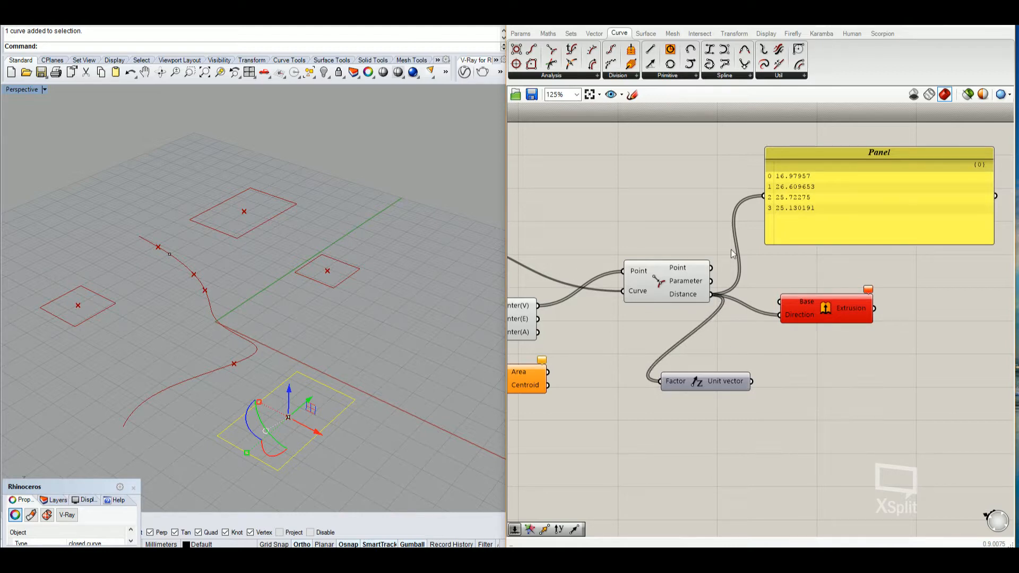
mouse_move(746, 385)
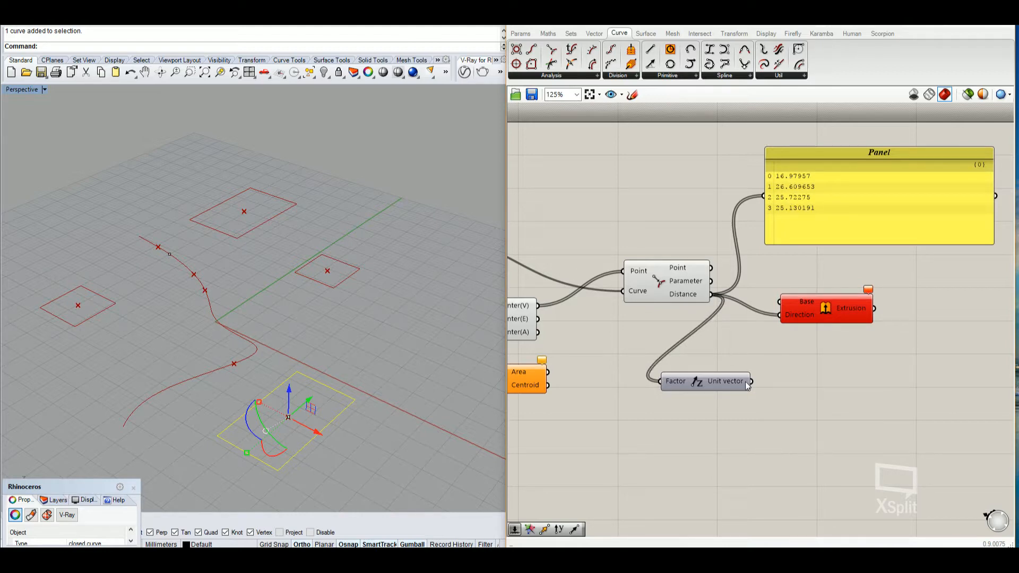
mouse_move(725, 381)
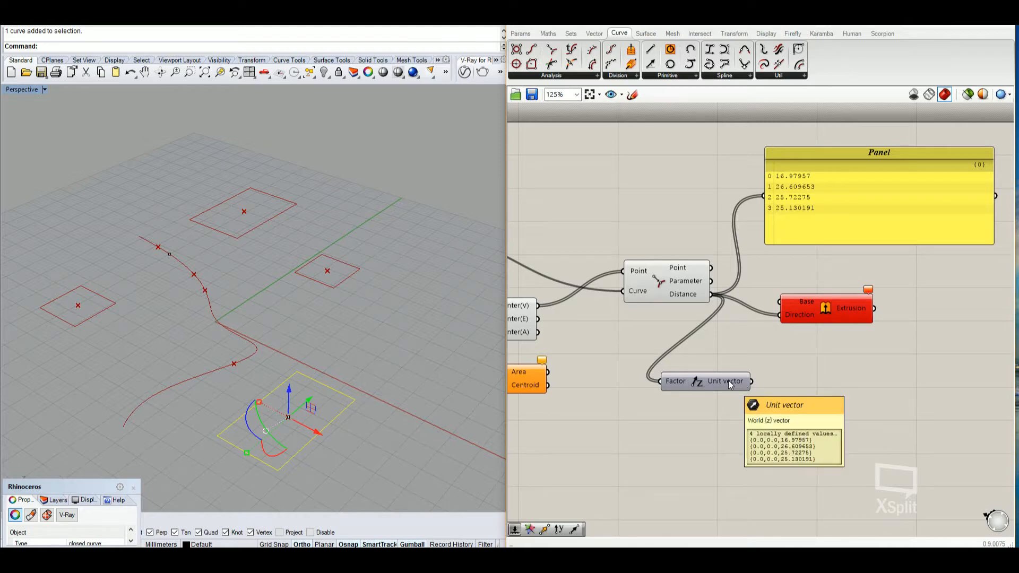
mouse_move(757, 388)
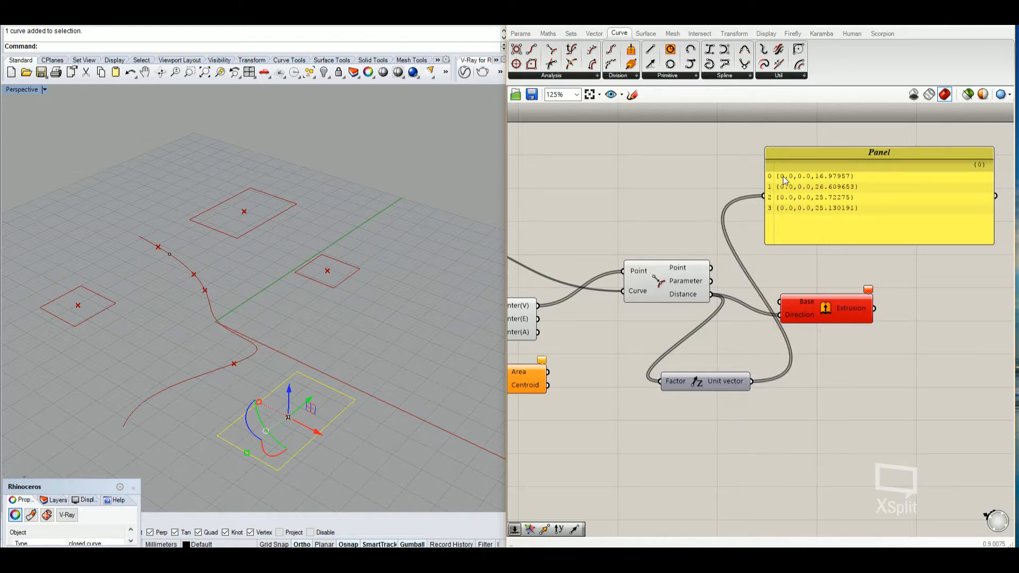
mouse_move(858, 194)
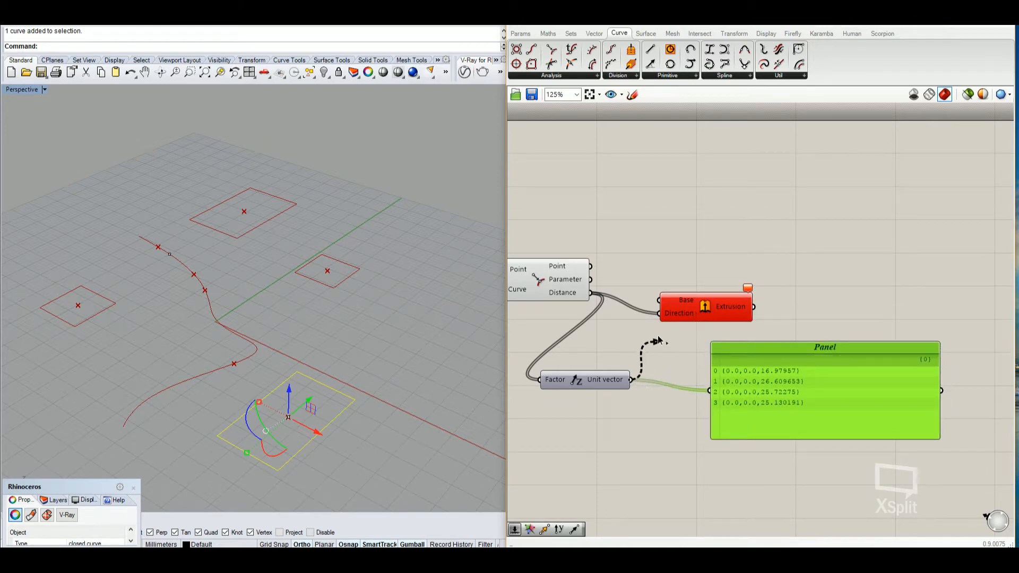
mouse_move(656, 345)
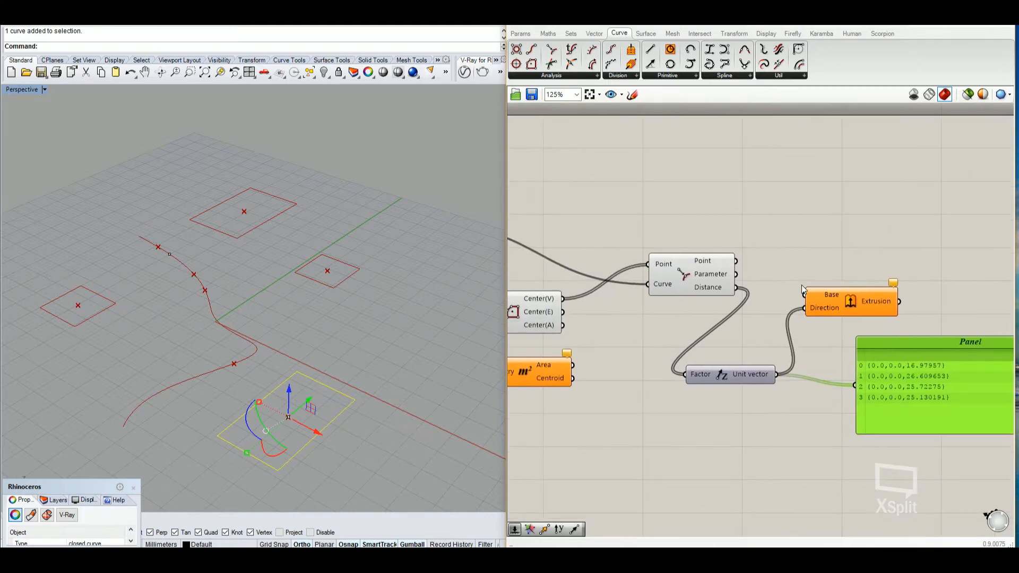
- Wire the rectangles into the Extrusion base and add a Cap Holes component
scroll(down, 3)
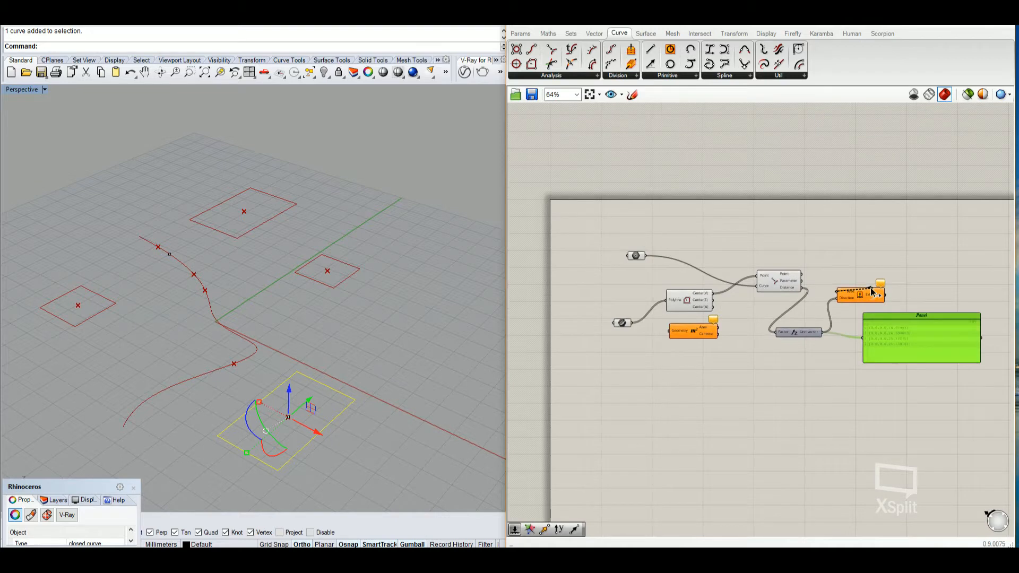
scroll(up, 3)
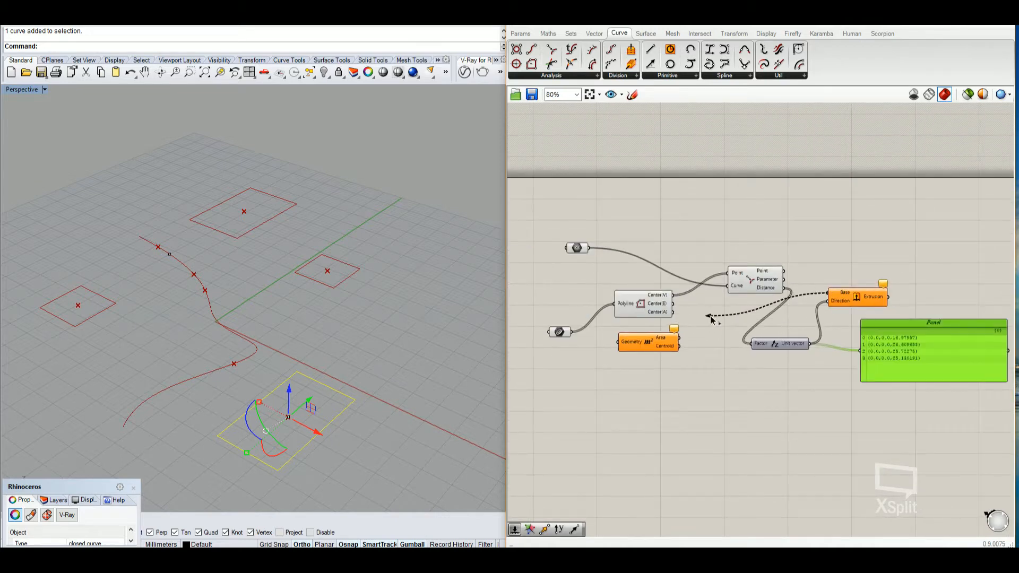
click(559, 331)
text(ca)
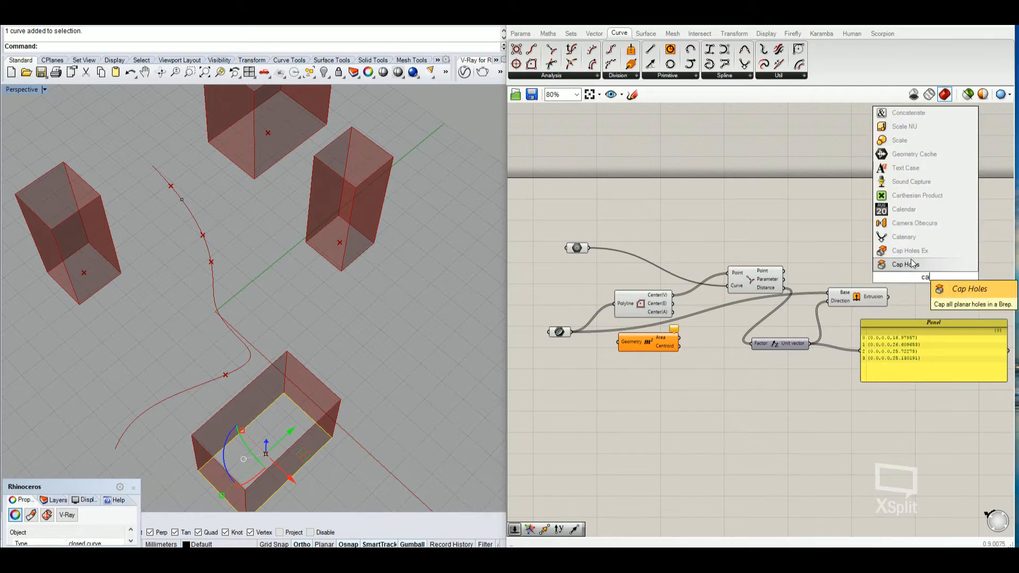
click(905, 264)
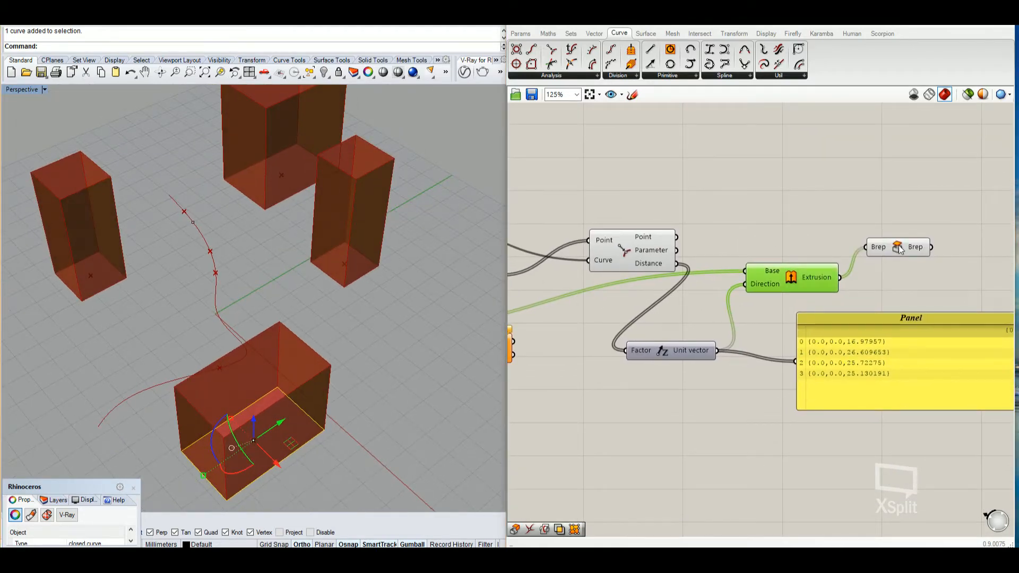
mouse_move(816, 278)
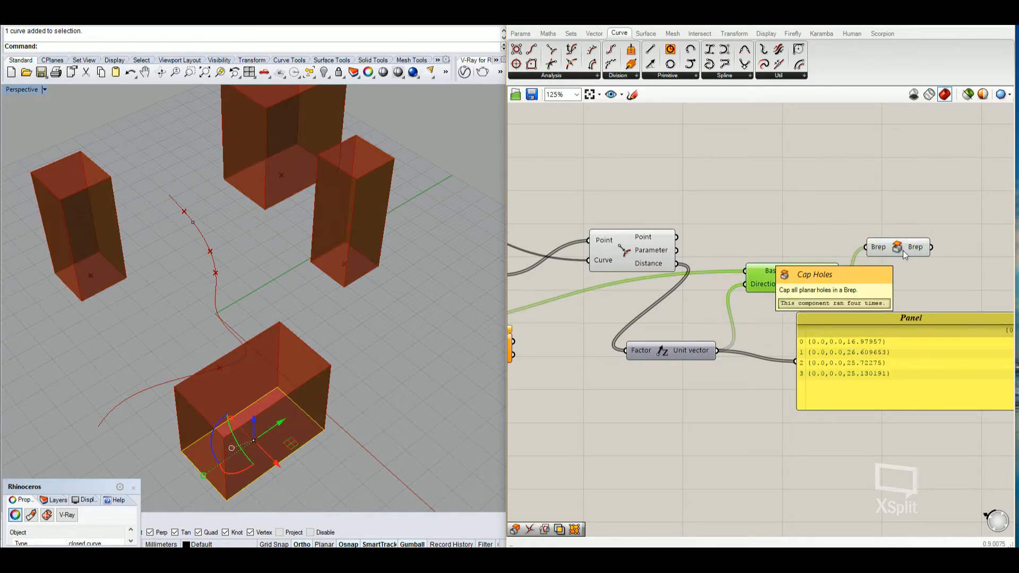
mouse_move(786, 281)
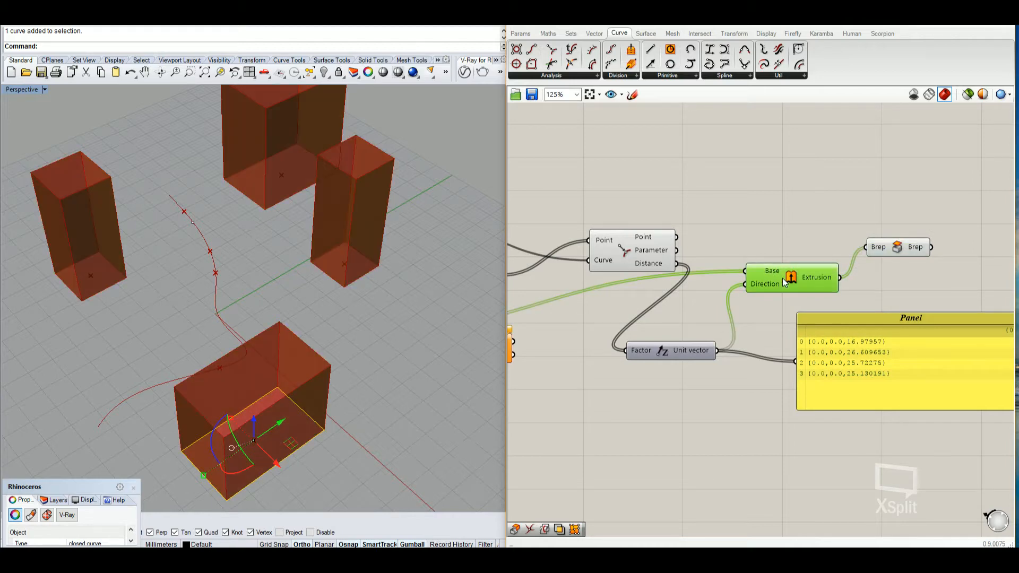
- Drag a control point of the freeform curve so the four box heights update
right_click(815, 277)
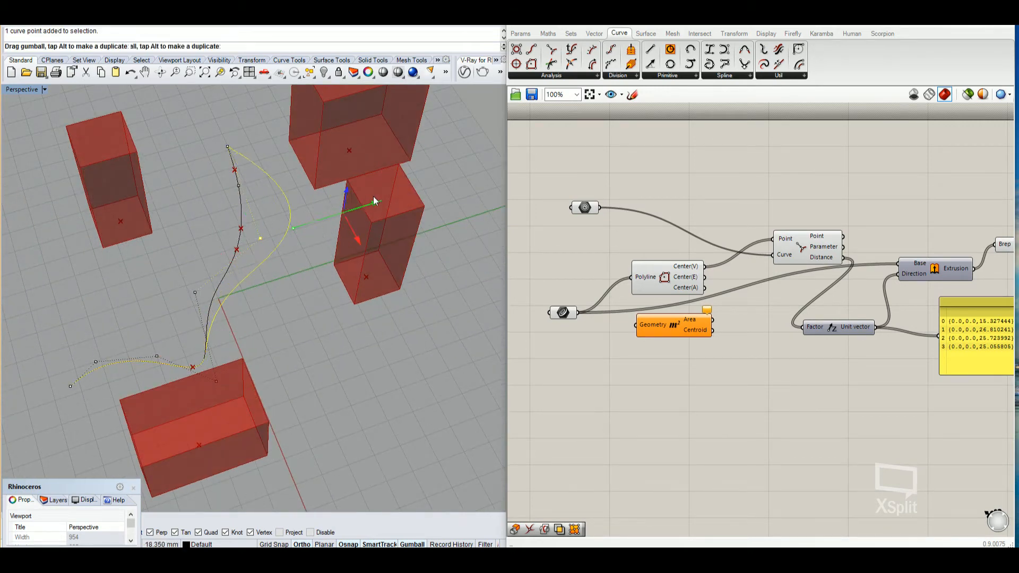
drag(348, 195, 399, 189)
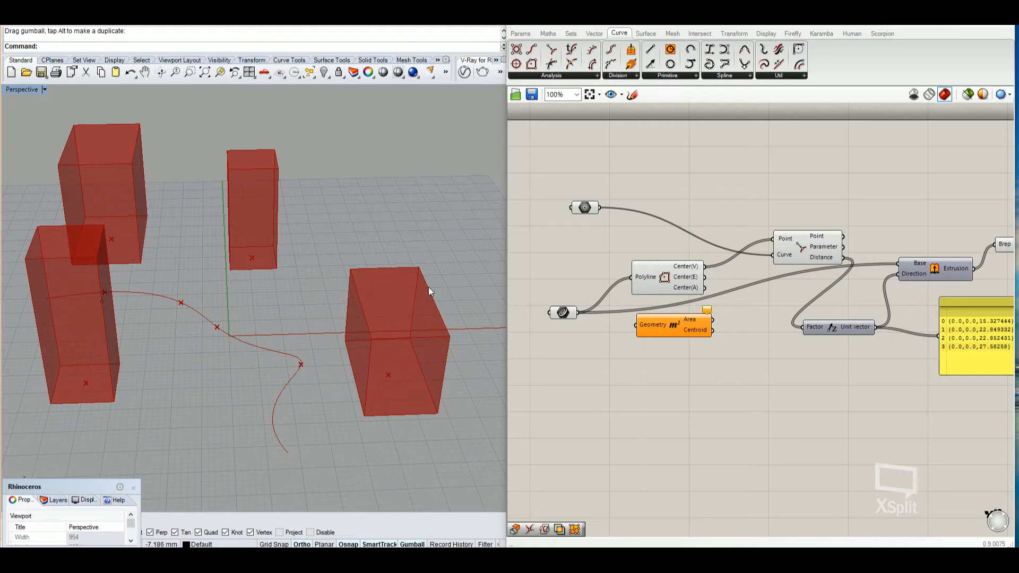
mouse_move(305, 370)
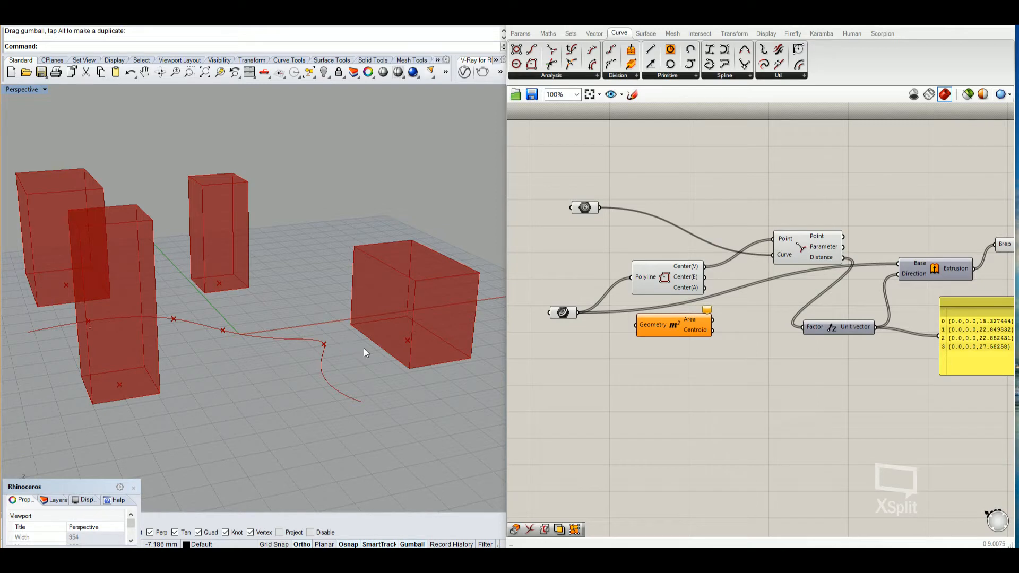
mouse_move(357, 343)
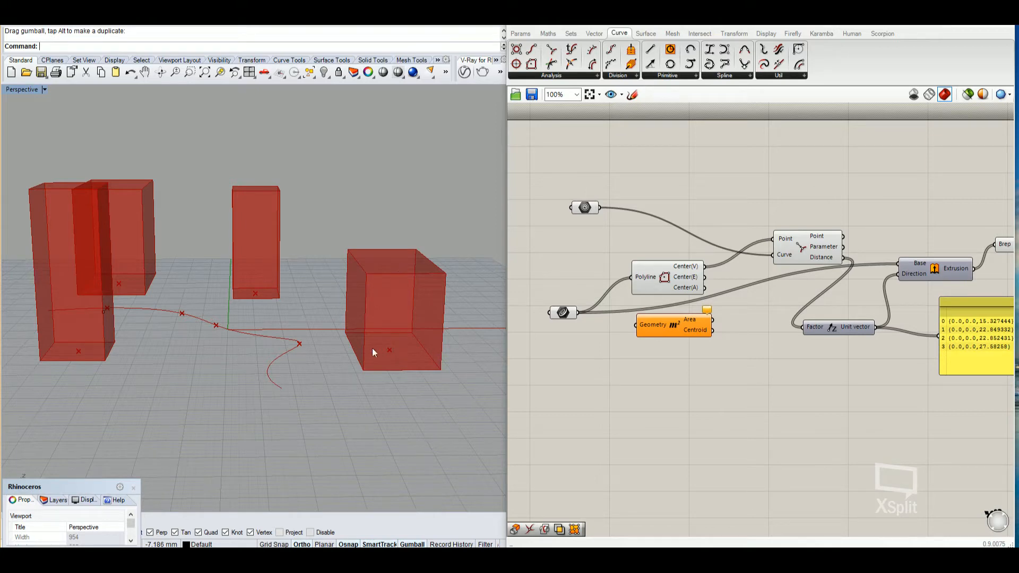
mouse_move(397, 350)
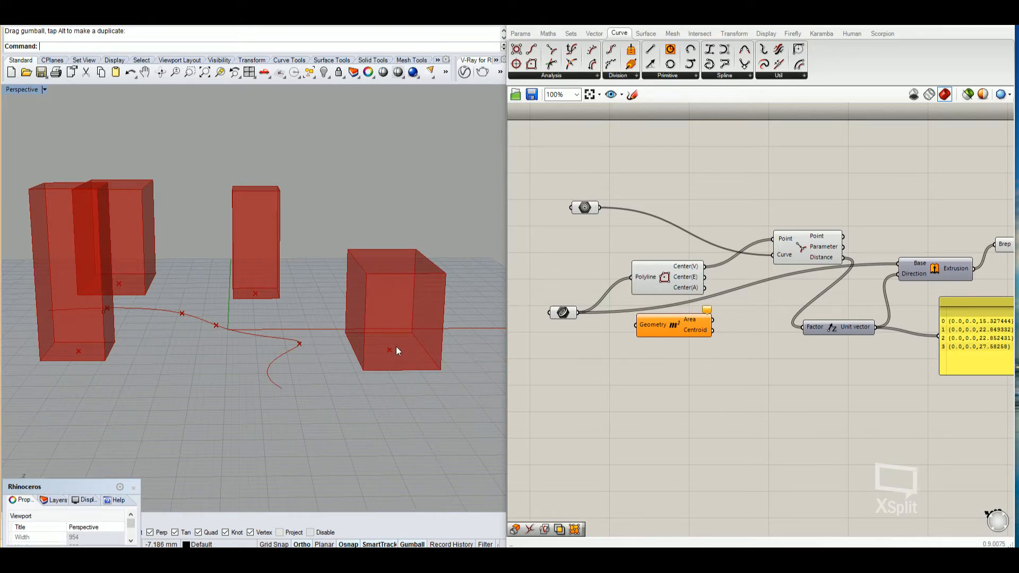
mouse_move(756, 319)
text(mul)
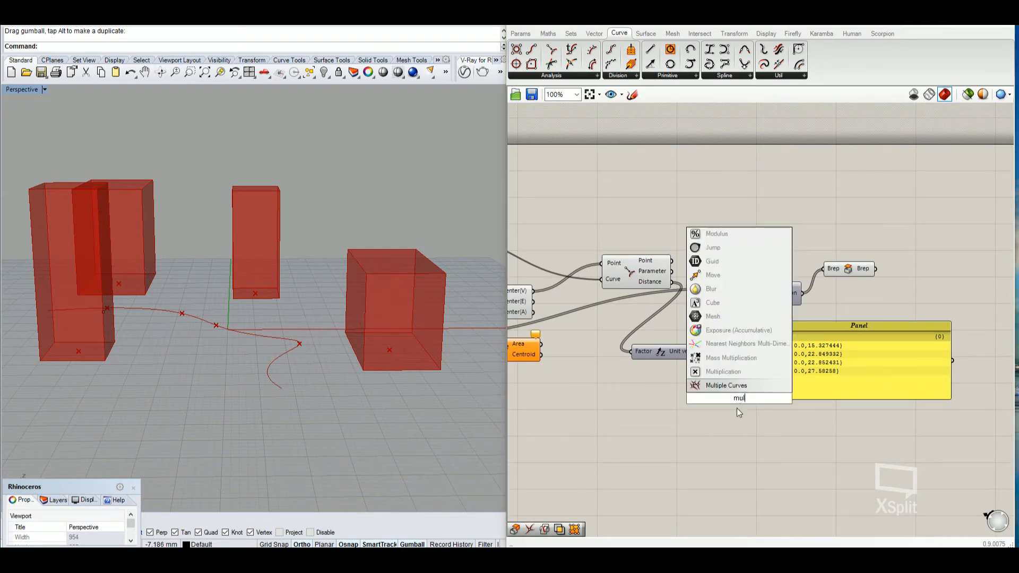
- Add a Multiplication component with the Unit Z vector wired into input A
click(722, 371)
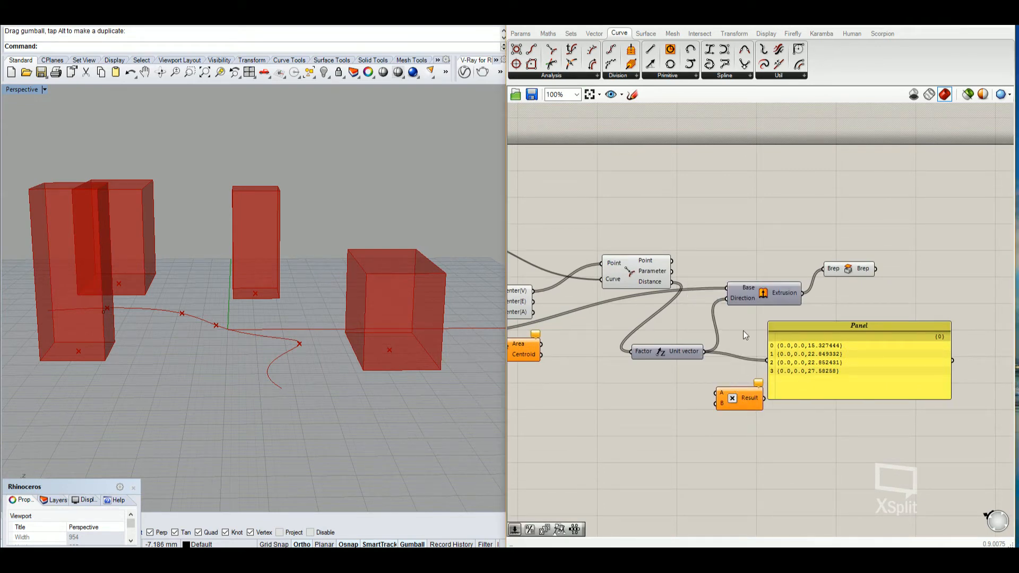
click(657, 344)
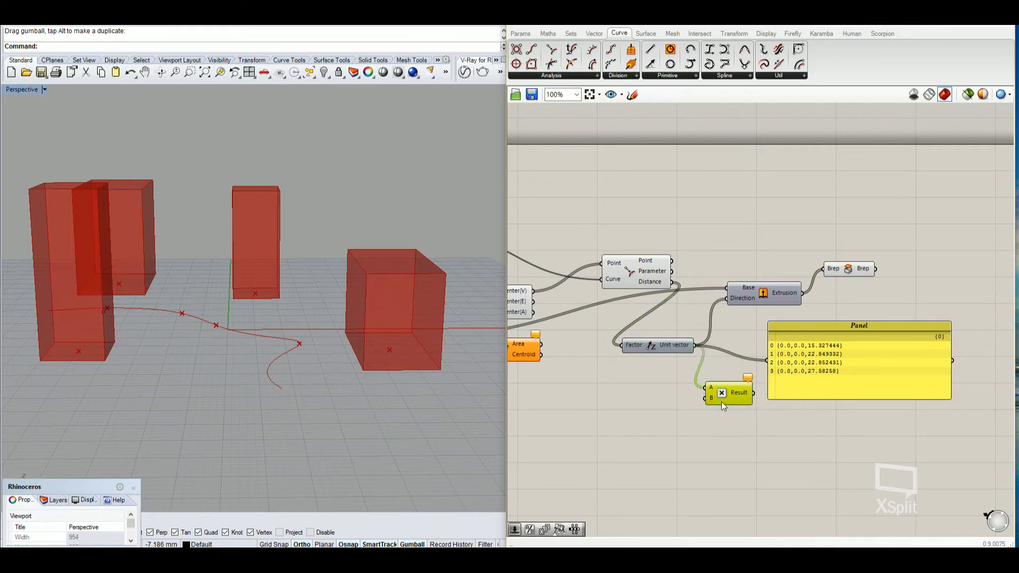
scroll(up, 3)
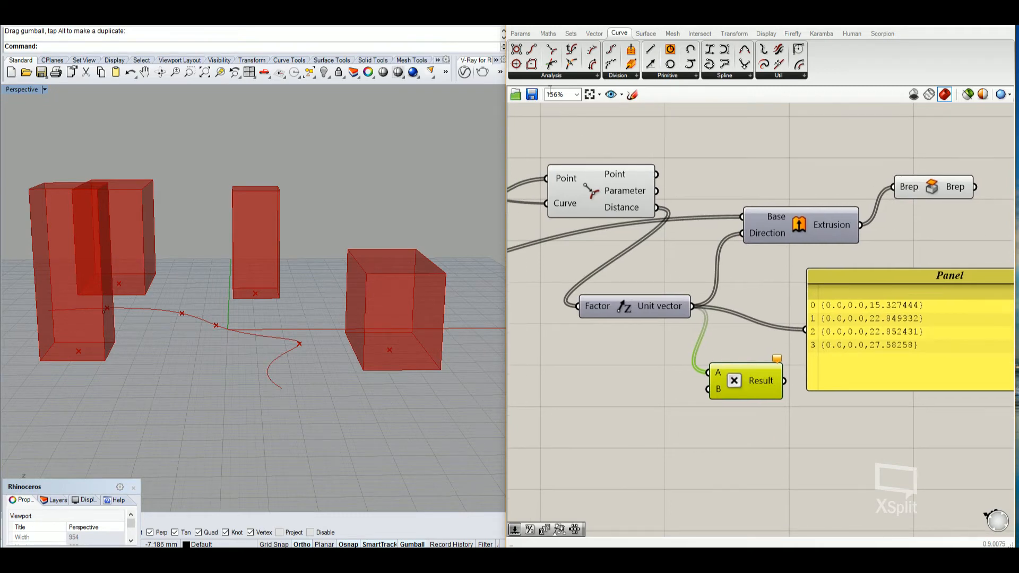
click(519, 33)
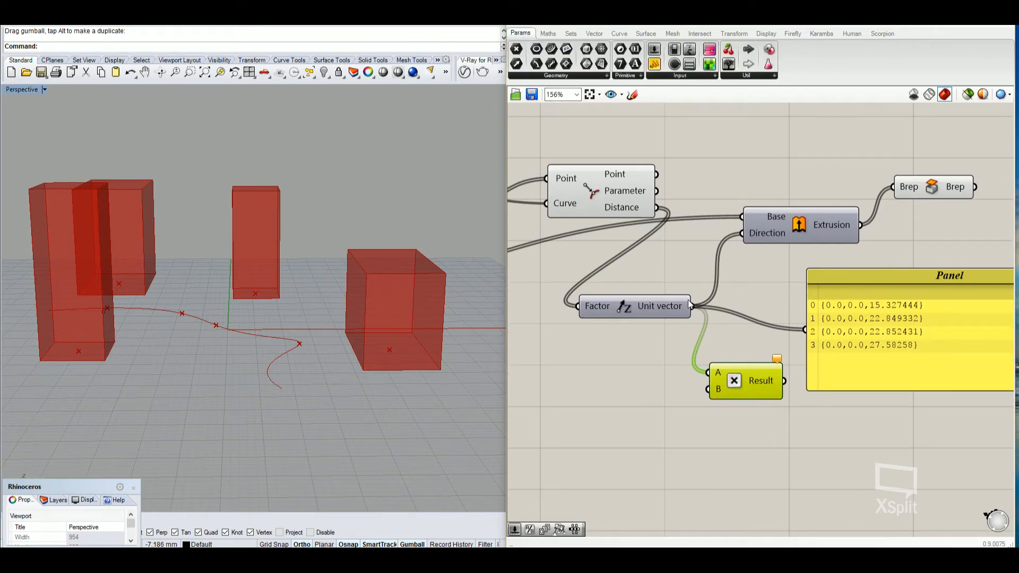
mouse_move(689, 79)
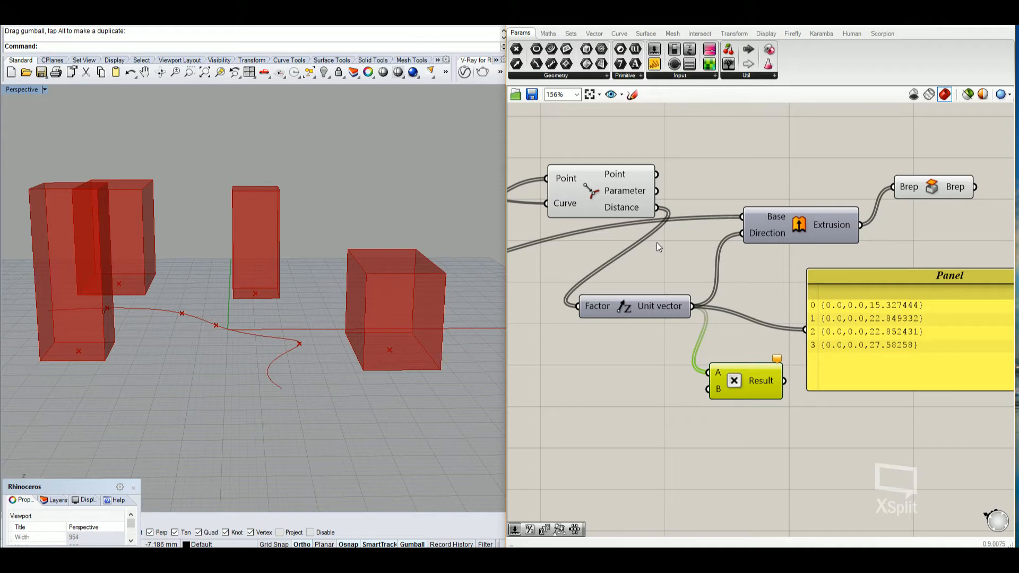
mouse_move(732, 387)
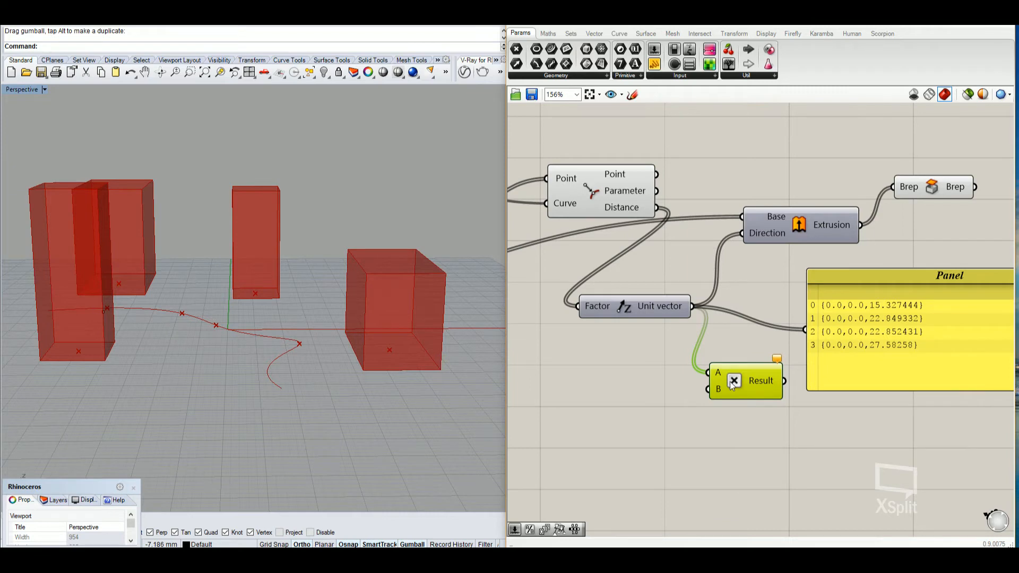
mouse_move(735, 381)
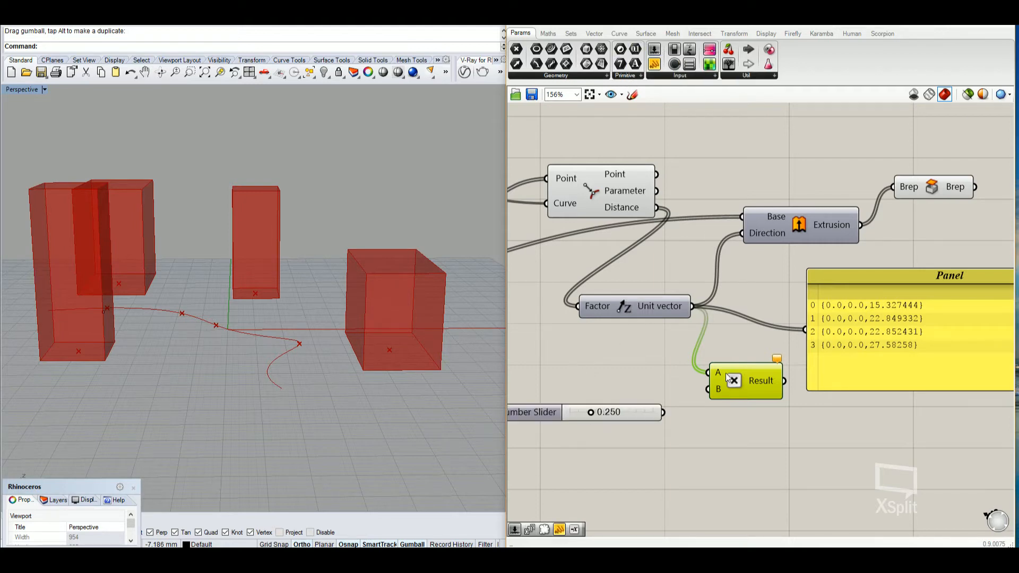
mouse_move(675, 427)
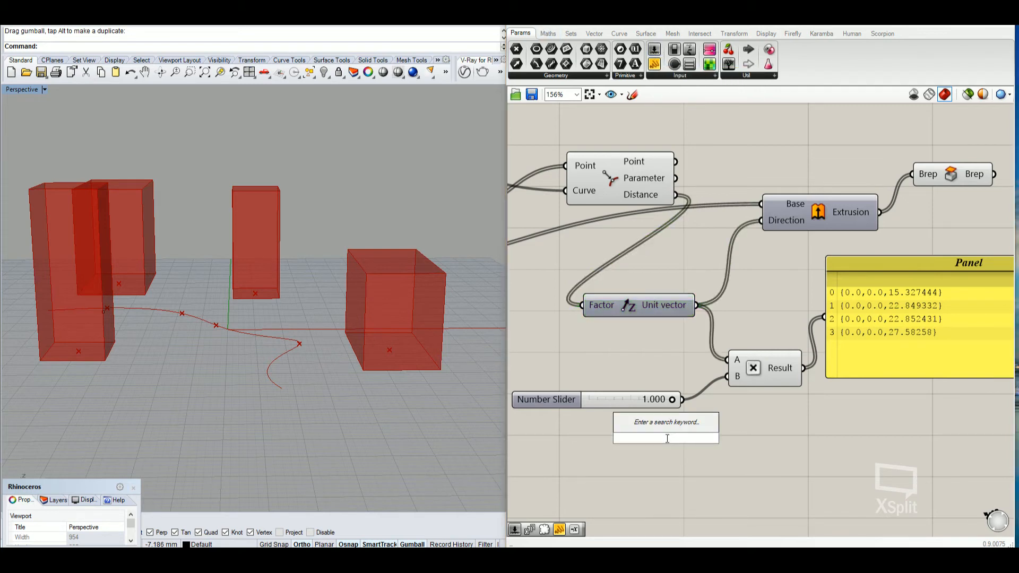
- Add a Number Slider, switch it to decimal rounding, and edit its maximum
text(Number Slider)
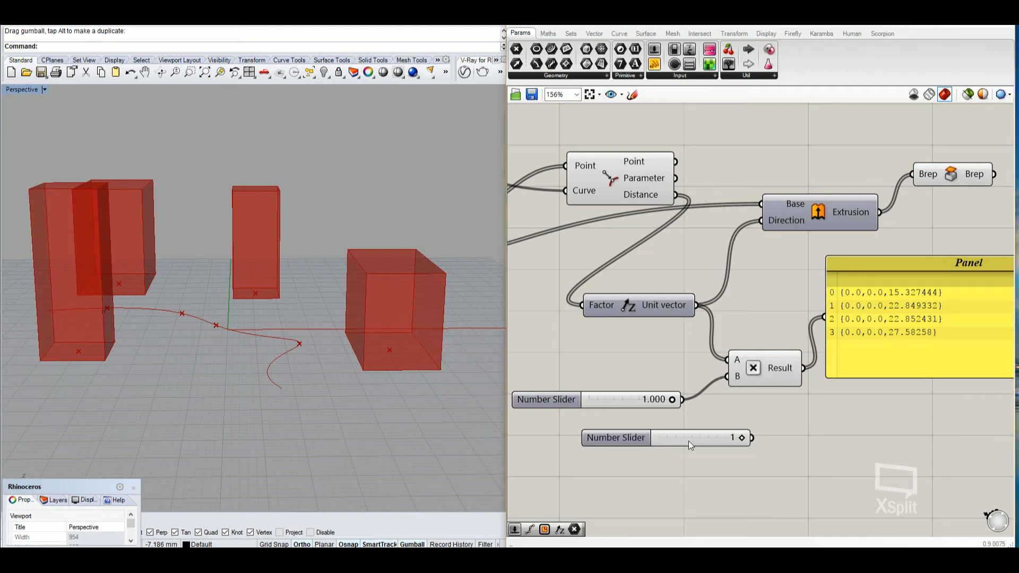
mouse_move(729, 455)
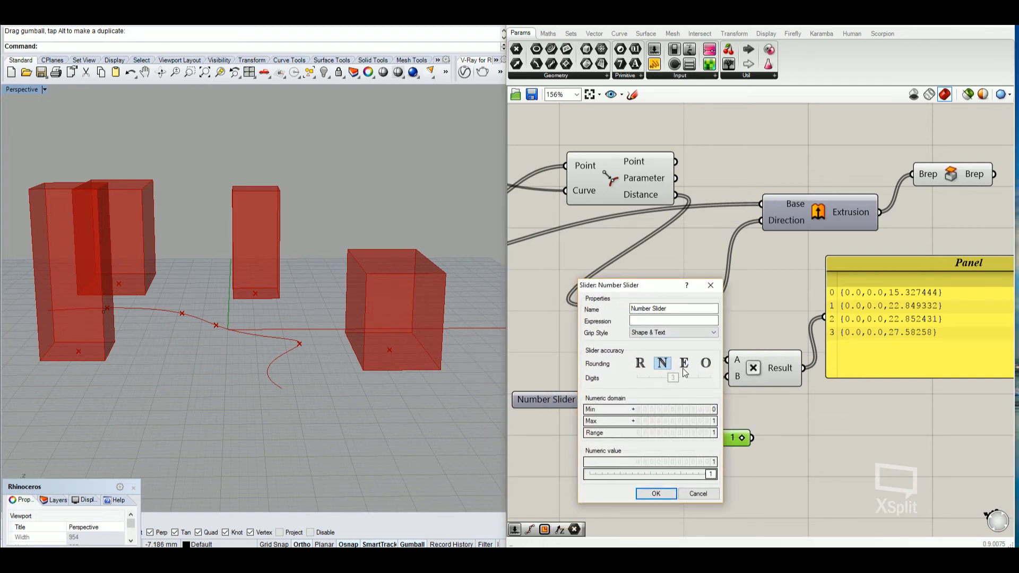
click(639, 362)
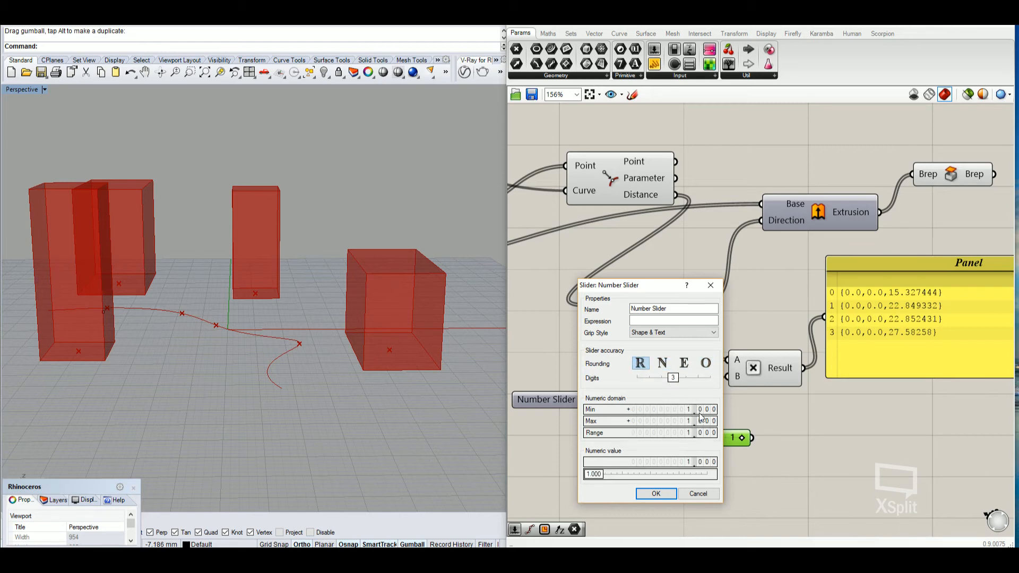
click(654, 493)
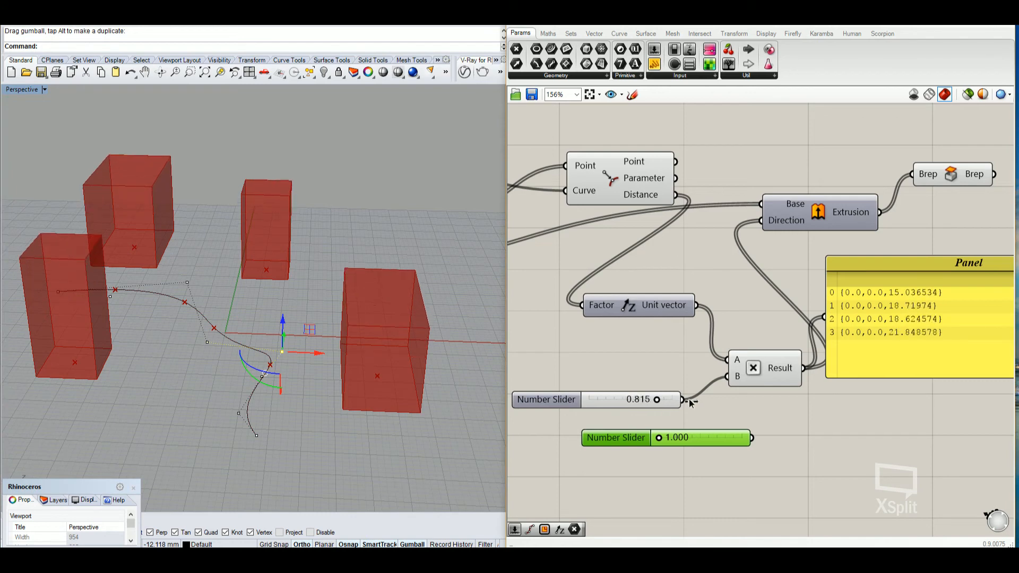
- Raise the scaling slider's maximum to 5 in its settings dialog
double_click(615, 437)
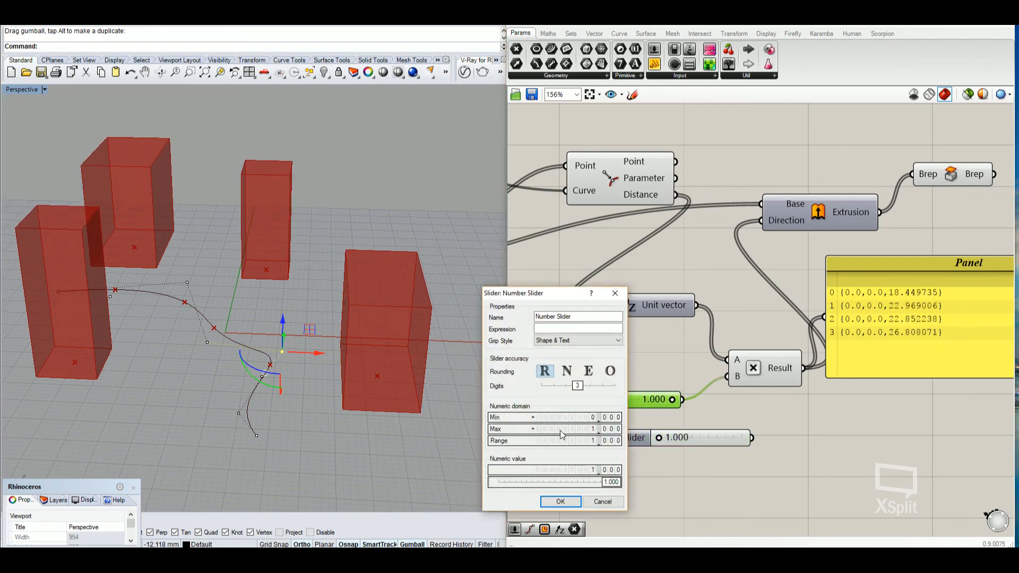
mouse_move(549, 434)
text(5)
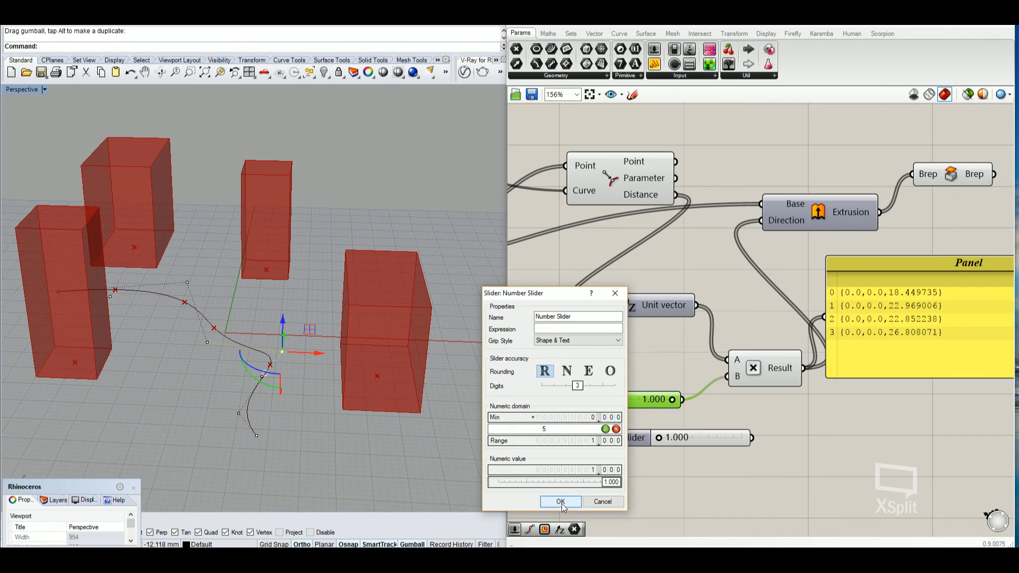
click(560, 500)
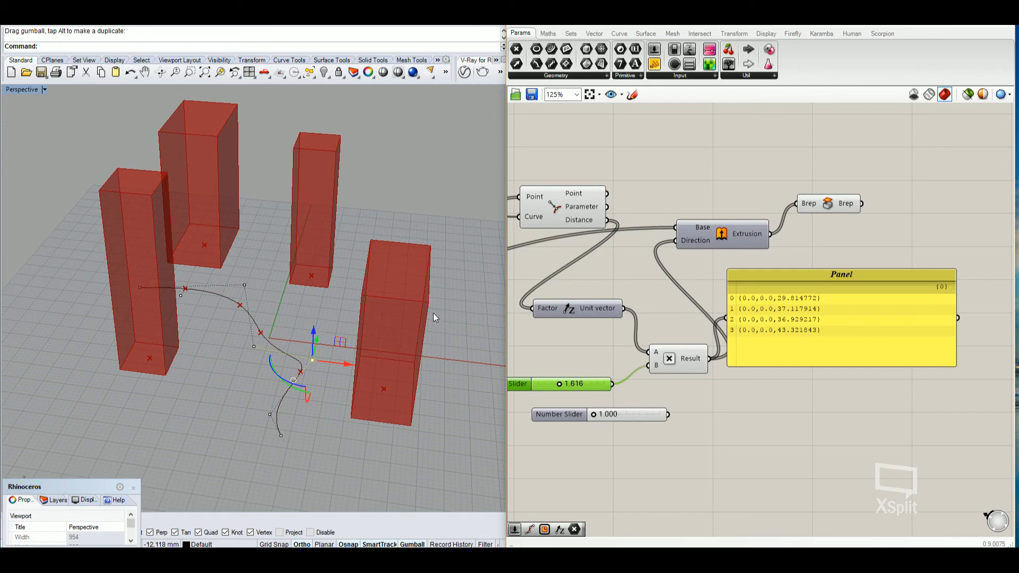
mouse_move(312, 364)
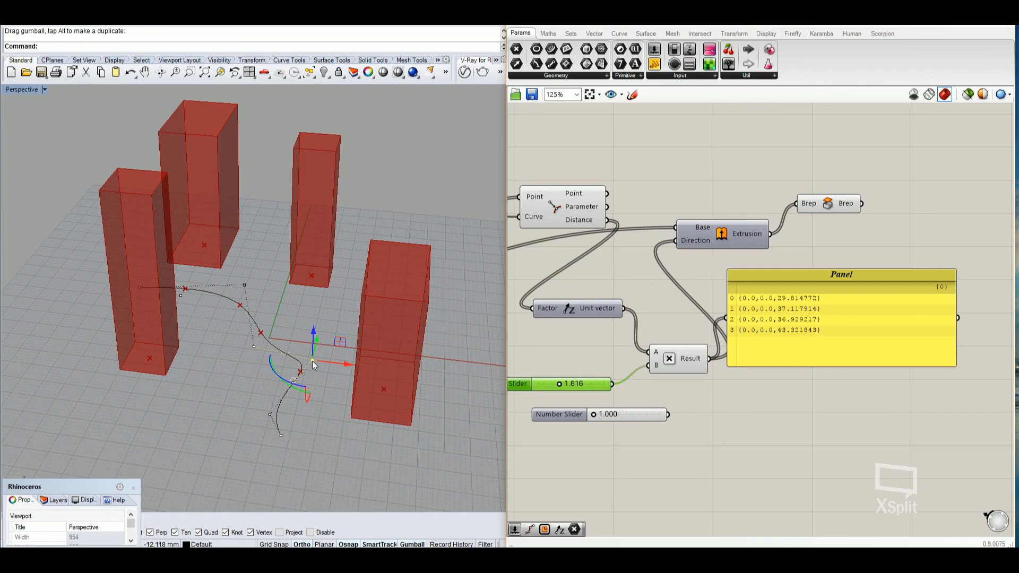
mouse_move(328, 362)
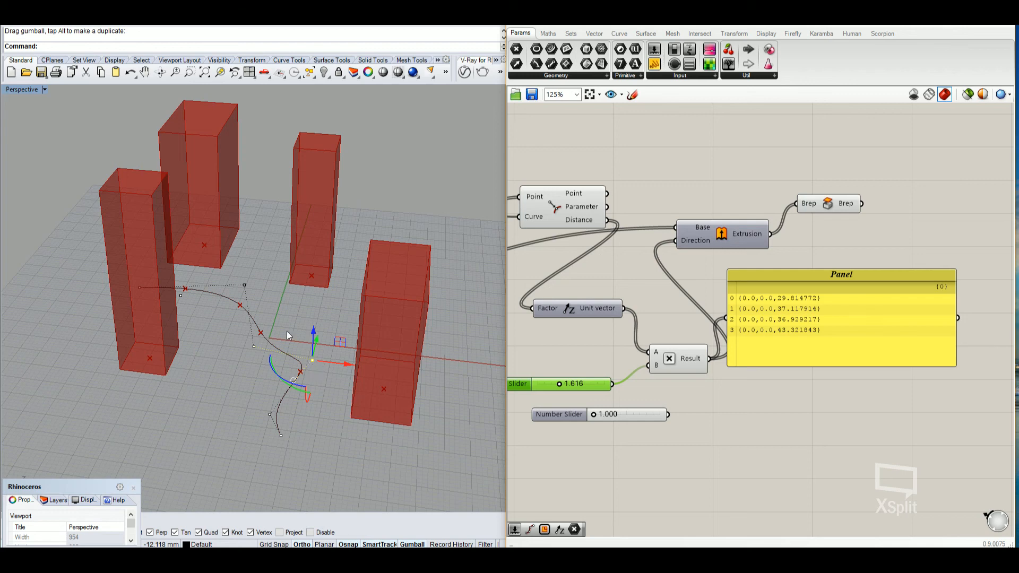
mouse_move(307, 388)
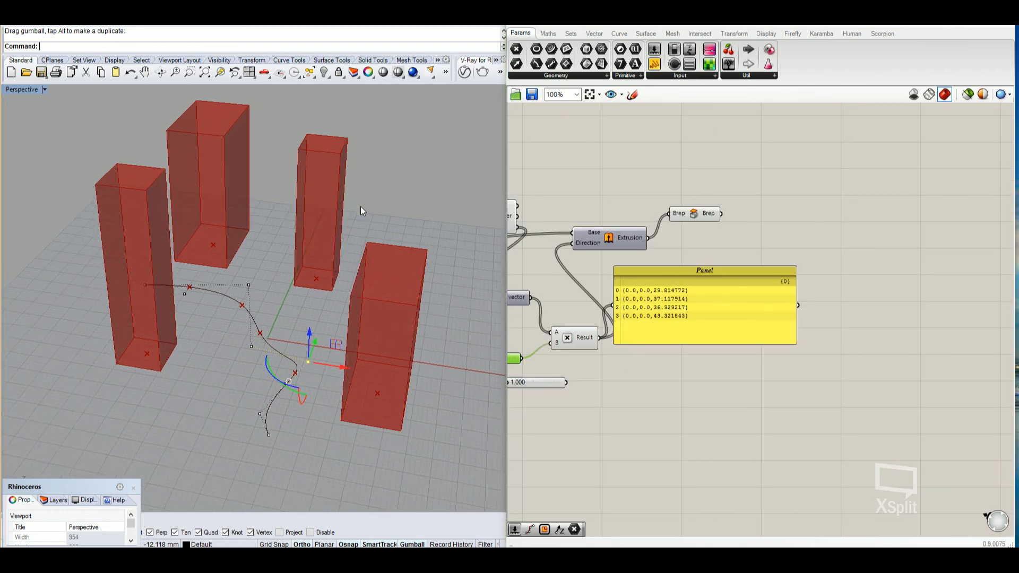
mouse_move(436, 279)
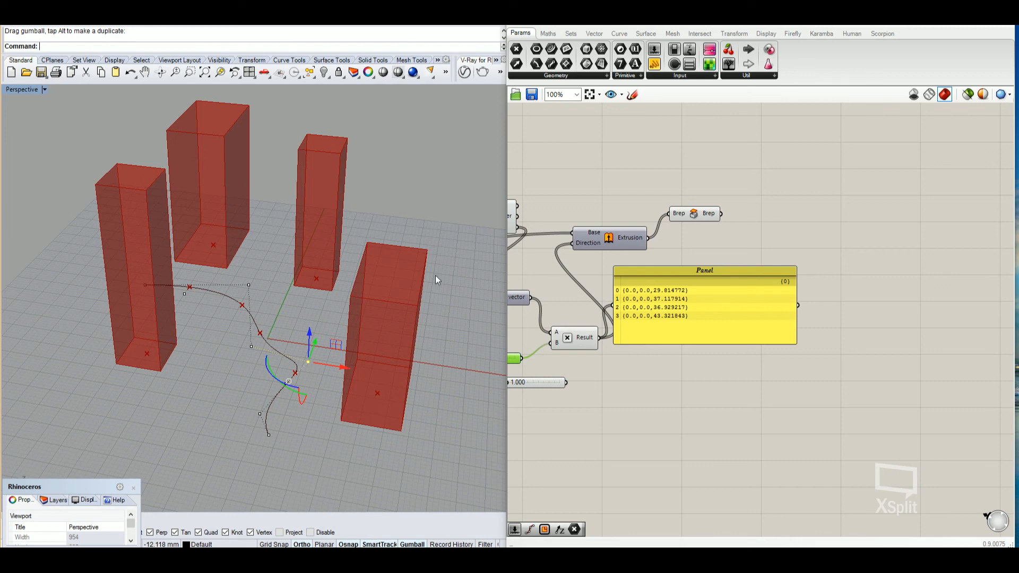